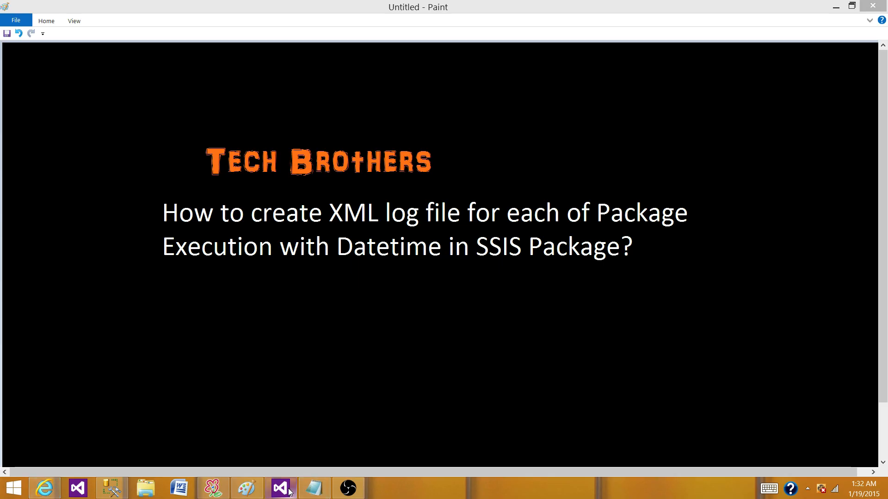
pyautogui.moveTo(280, 488)
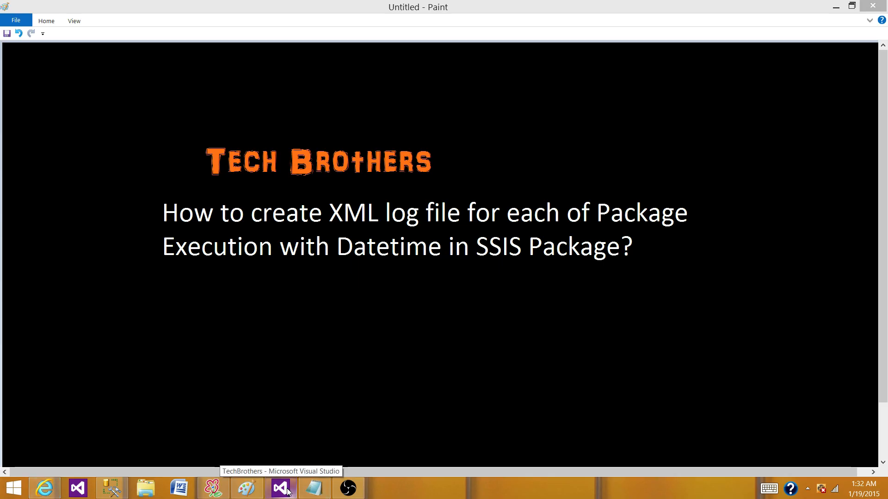
# - Switch to the TechBrothers project window showing Package1's control flow
pyautogui.click(280, 488)
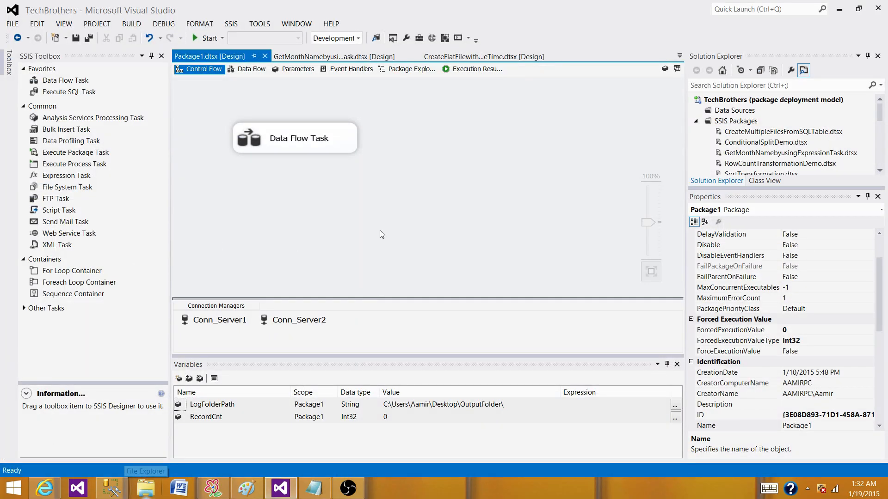
pyautogui.moveTo(331, 205)
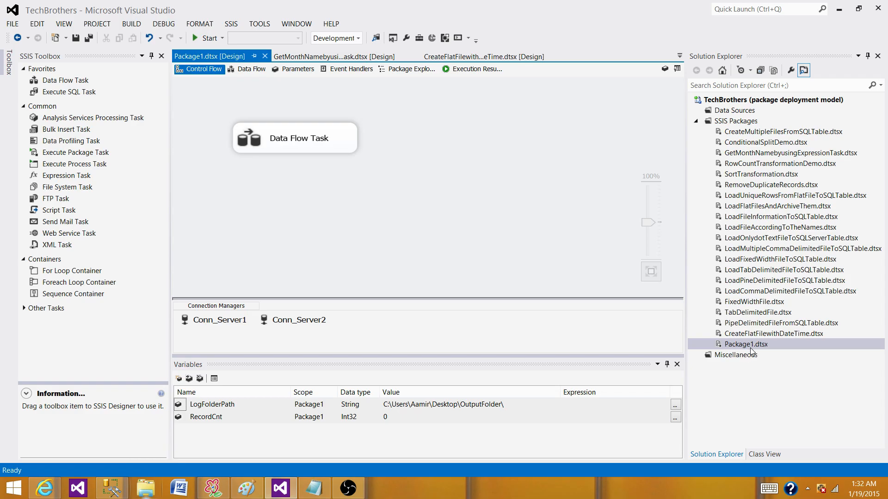
pyautogui.moveTo(248, 103)
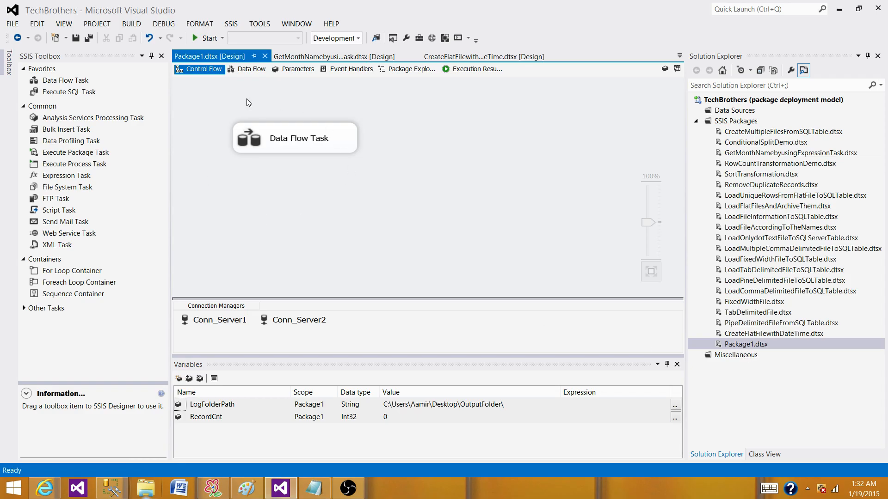
pyautogui.moveTo(397, 137)
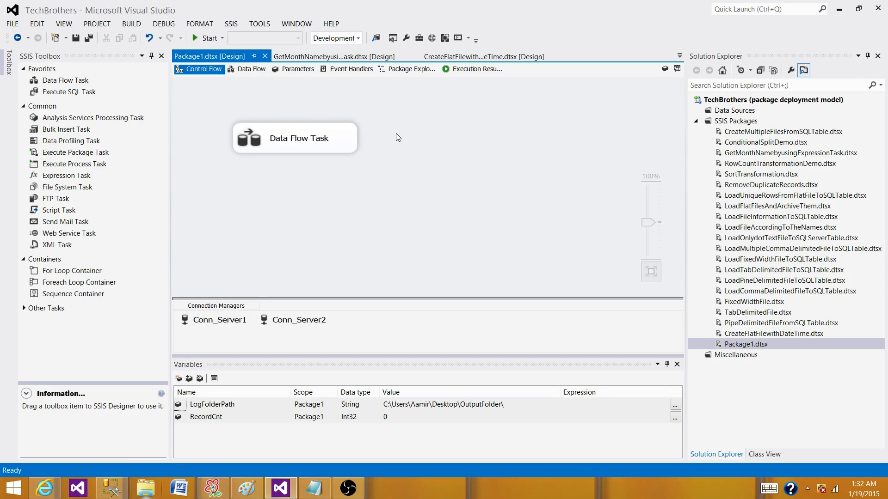
pyautogui.moveTo(442, 177)
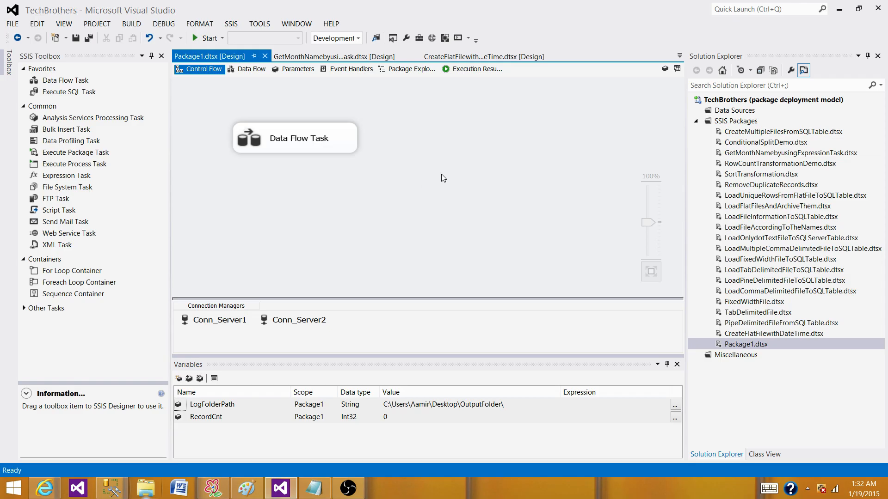
pyautogui.moveTo(203, 69)
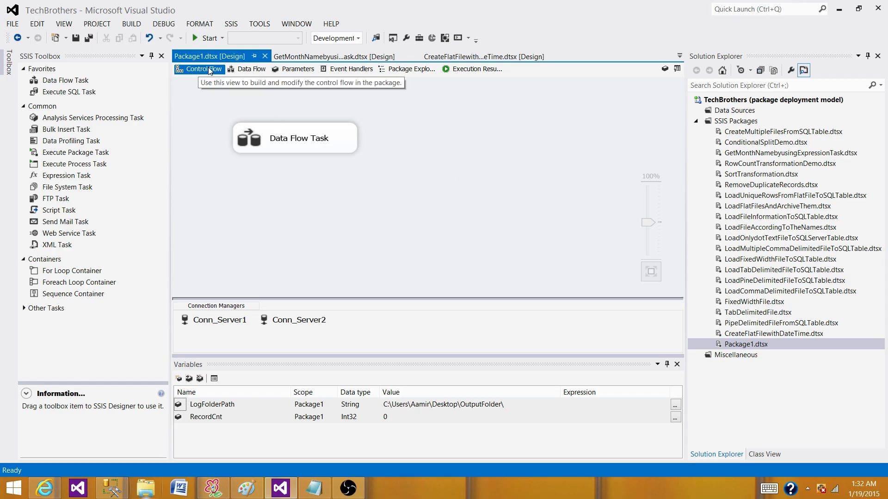
# - Bring up the SSIS package-level menu where the Logging command lives
pyautogui.rightClick(411, 123)
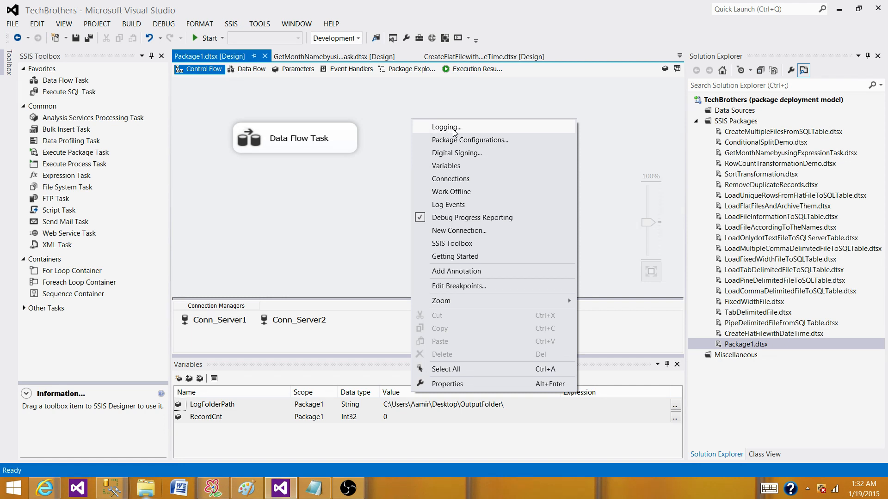
pyautogui.moveTo(450, 133)
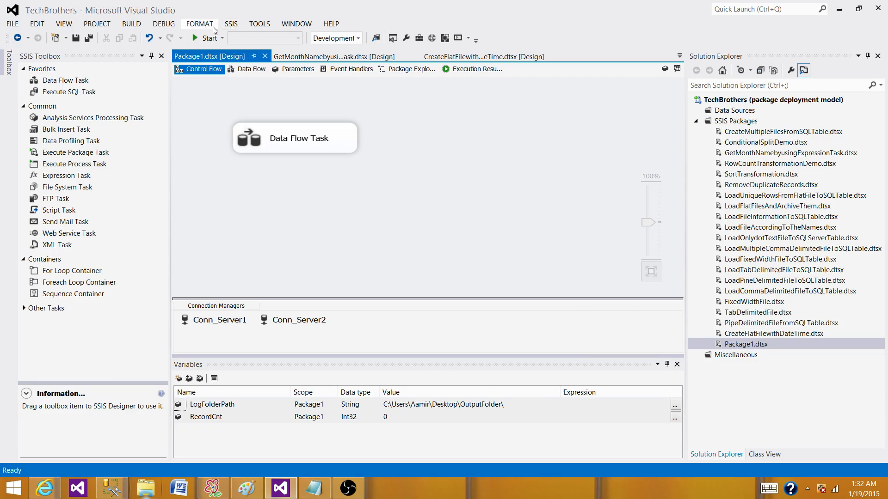
pyautogui.click(230, 24)
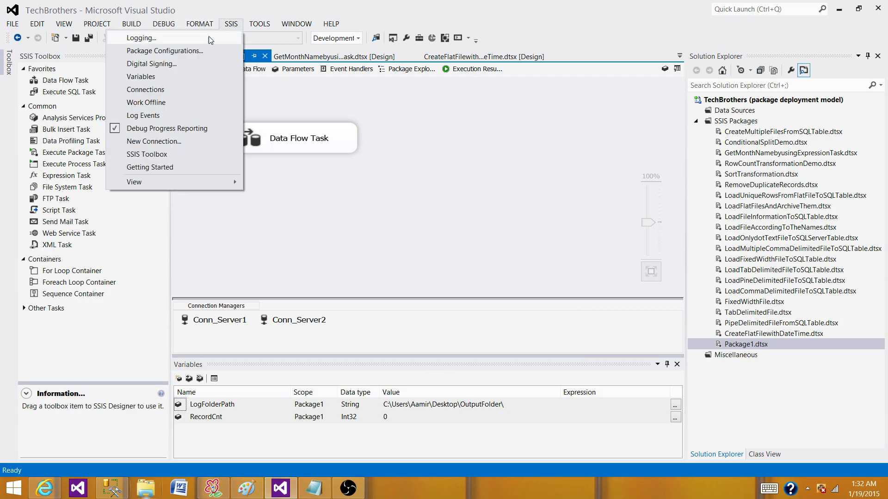
pyautogui.moveTo(140, 37)
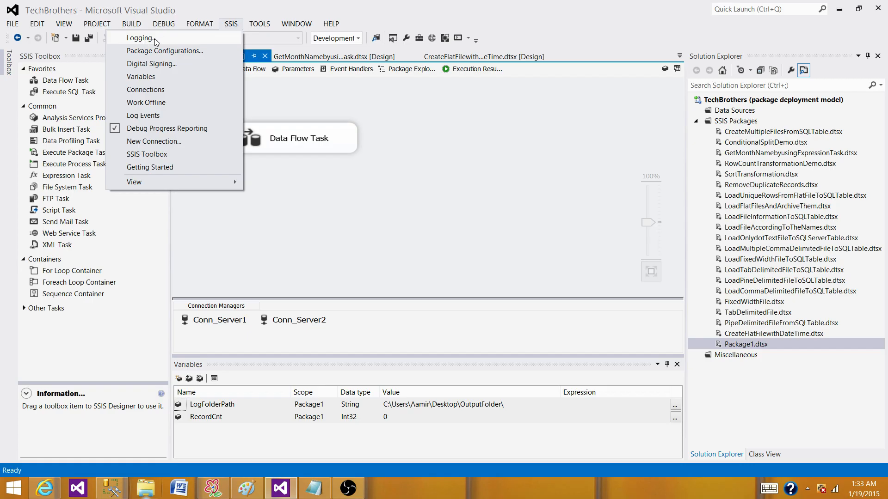
# - Open Package1's log configuration, choose the XML files provider and view both containers
pyautogui.click(140, 37)
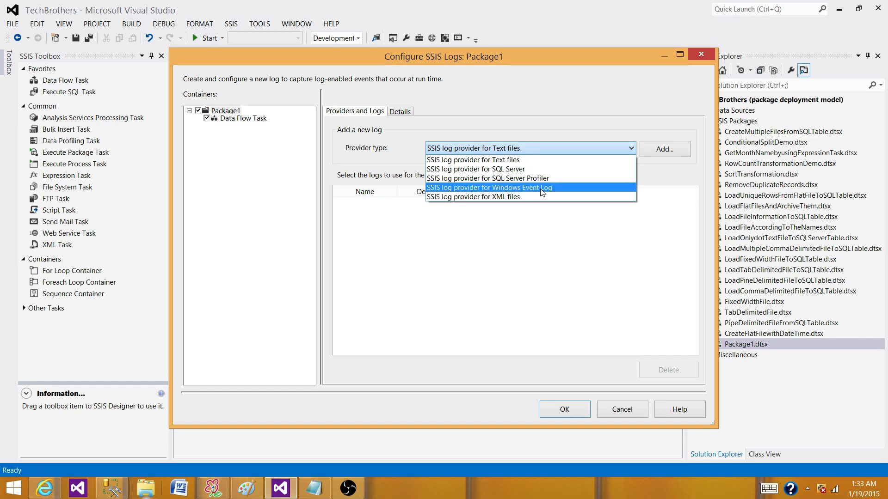
pyautogui.moveTo(512, 197)
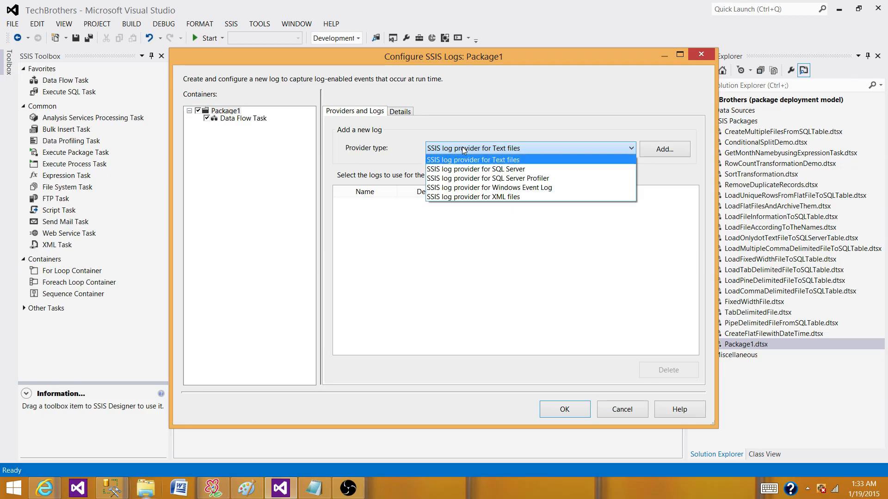
pyautogui.moveTo(476, 169)
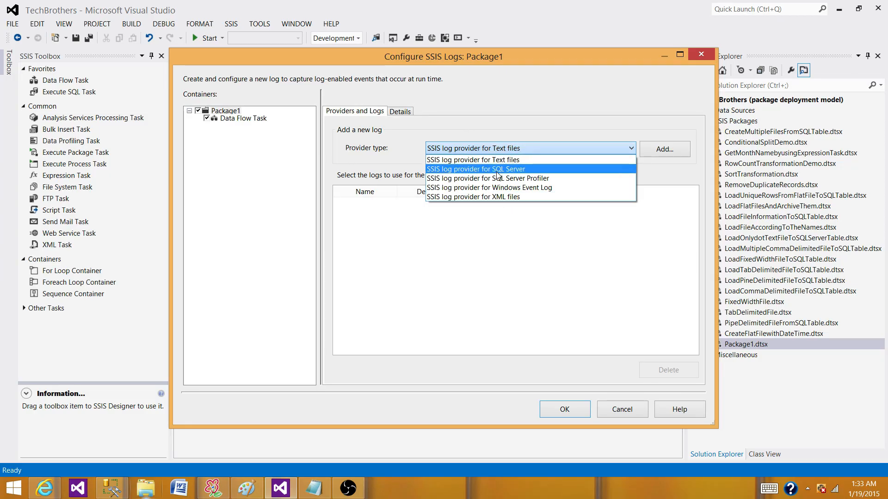
pyautogui.moveTo(501, 196)
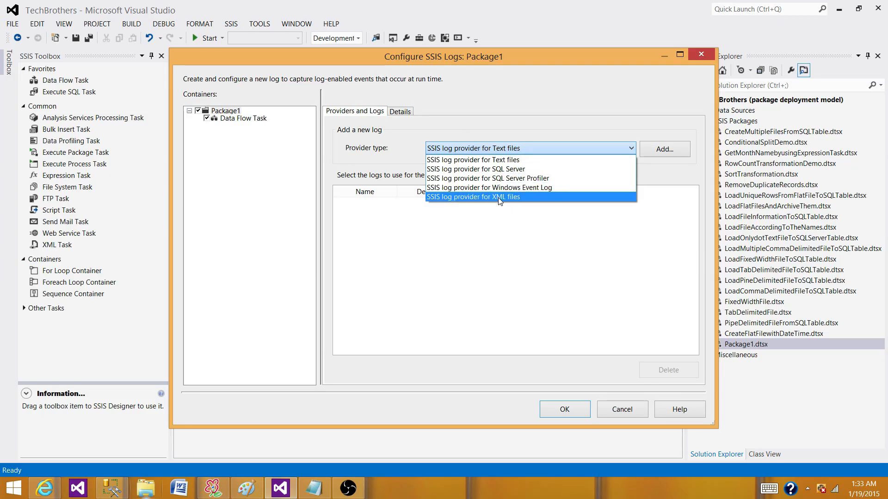
pyautogui.moveTo(514, 201)
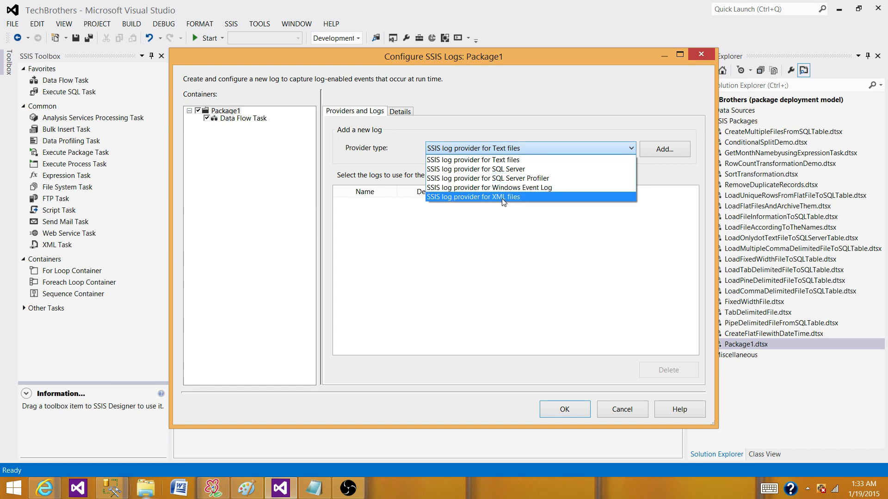
pyautogui.click(473, 196)
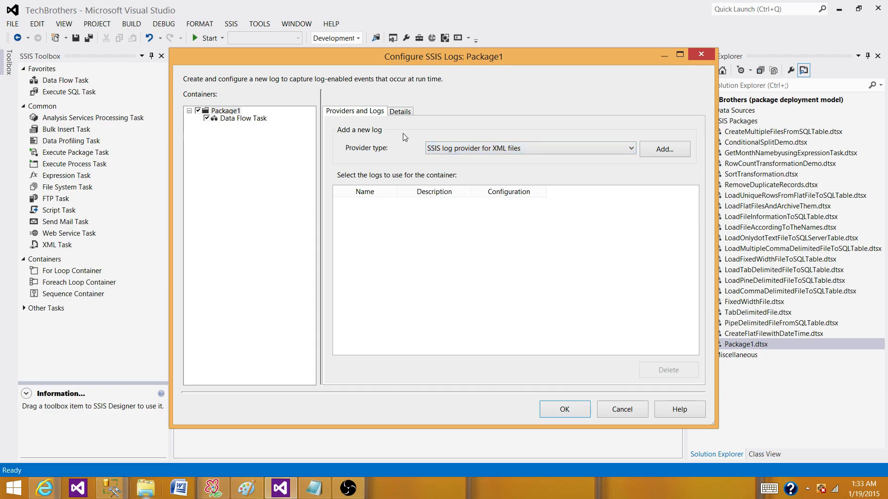
pyautogui.moveTo(275, 105)
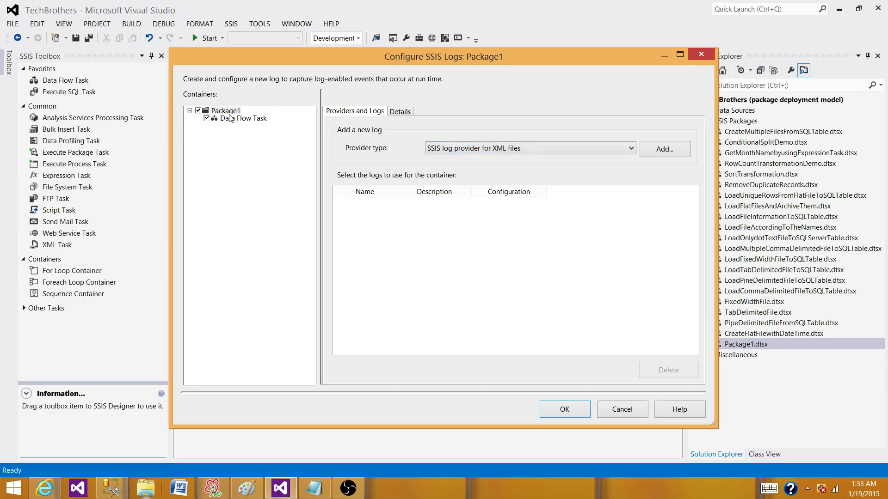
pyautogui.click(225, 110)
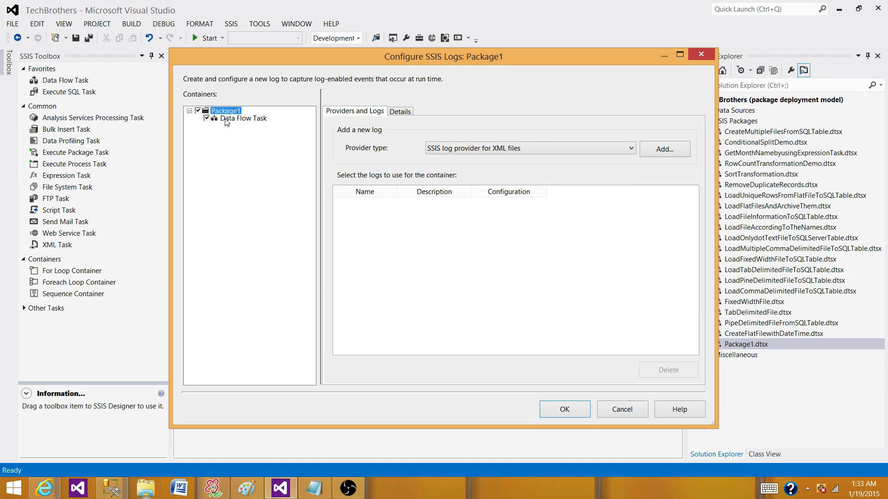
pyautogui.click(244, 117)
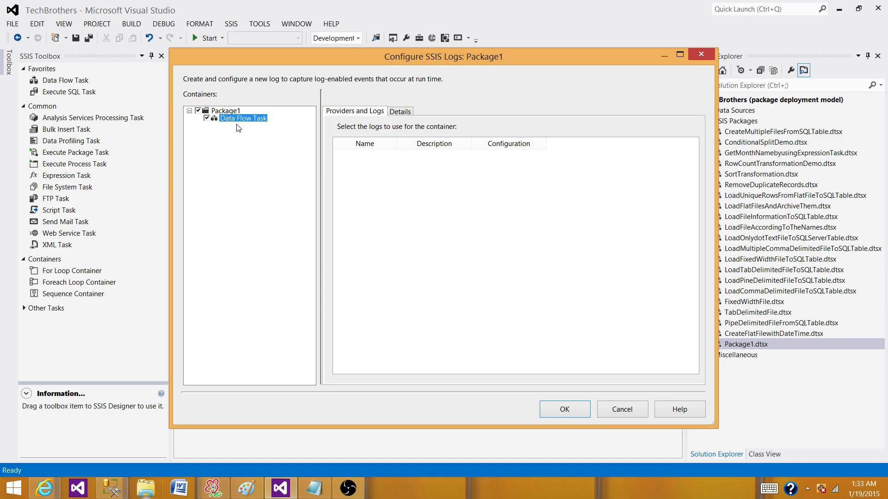
pyautogui.moveTo(218, 131)
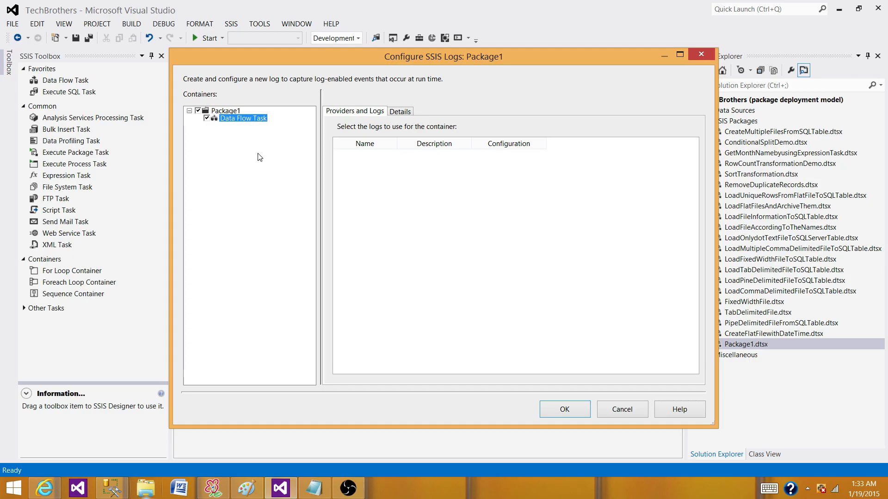
pyautogui.moveTo(204, 143)
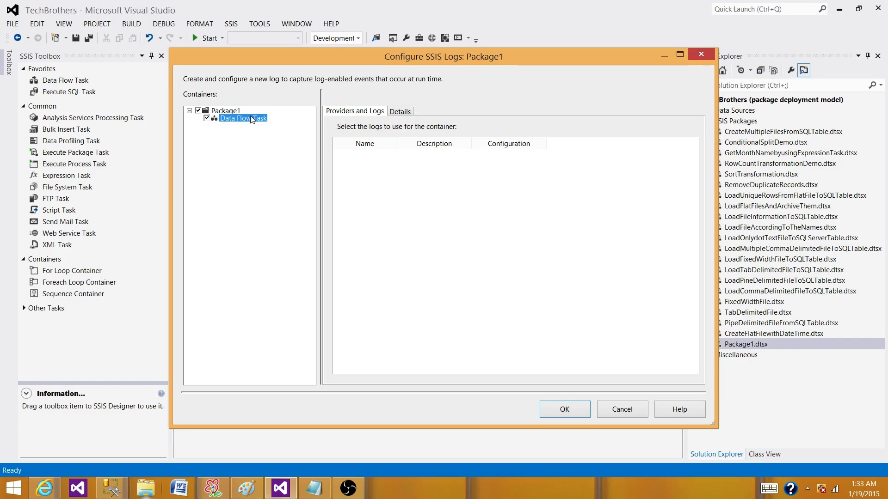
pyautogui.moveTo(351, 119)
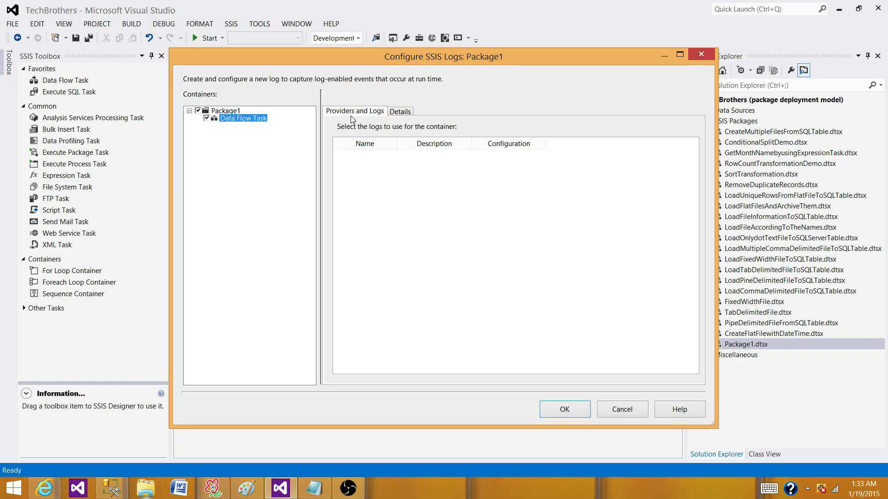
# - Review the loggable events list (OnError, OnProgress…) for the Data Flow Task and Package1
pyautogui.click(399, 111)
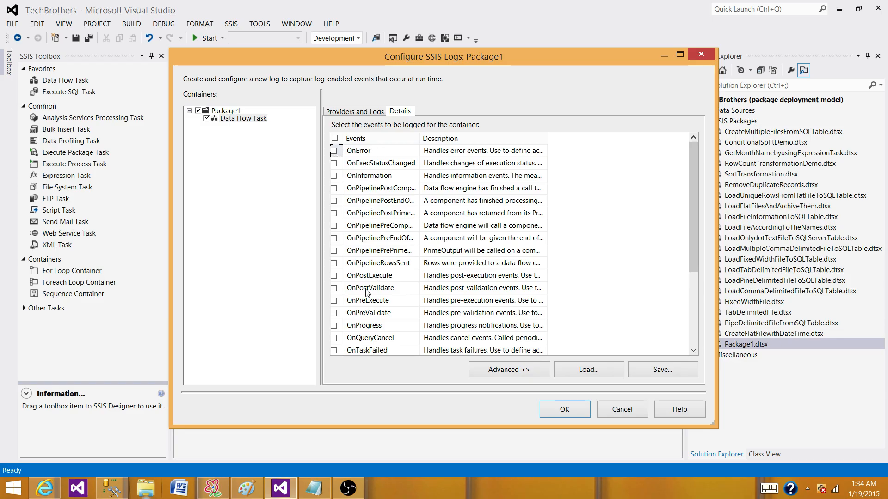
pyautogui.moveTo(382, 309)
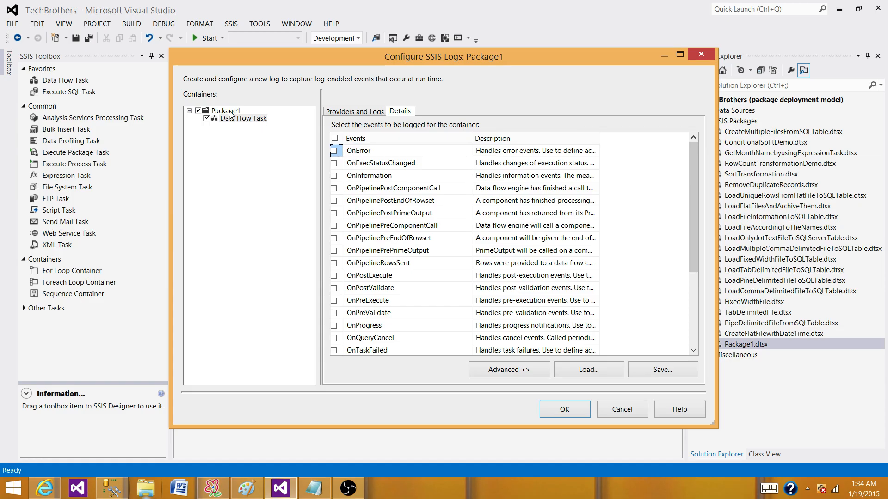
pyautogui.click(224, 110)
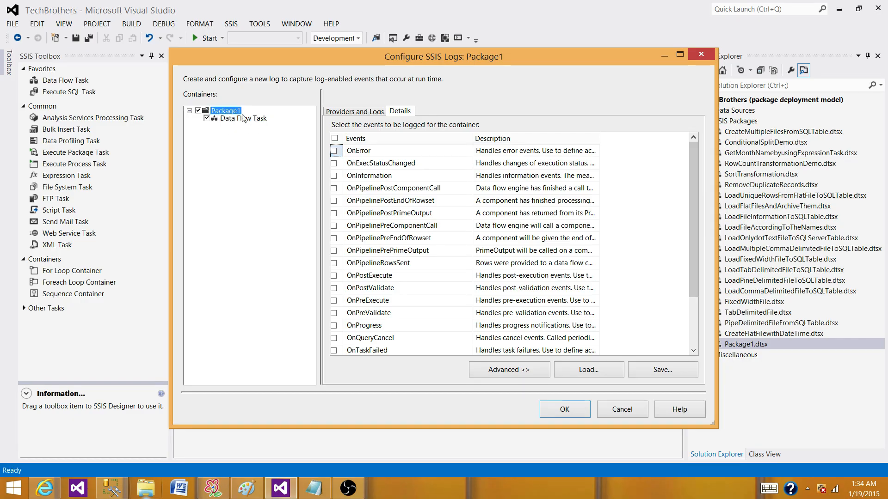
pyautogui.moveTo(237, 123)
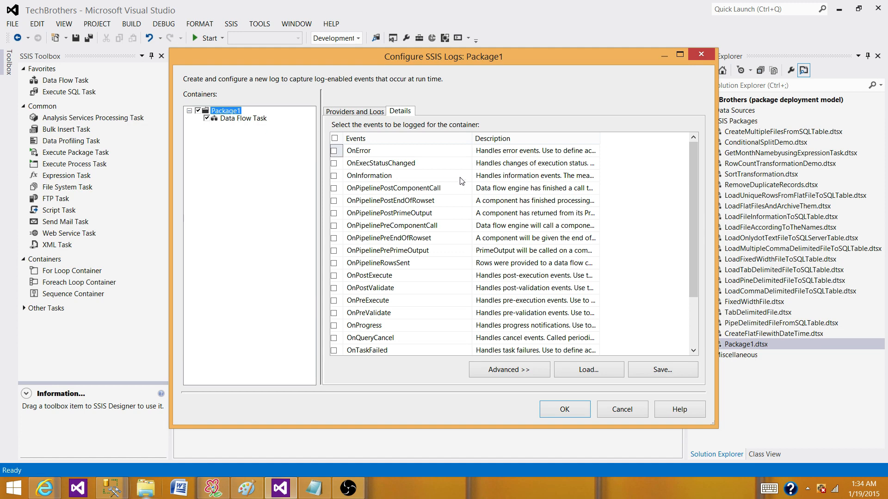
pyautogui.moveTo(420, 296)
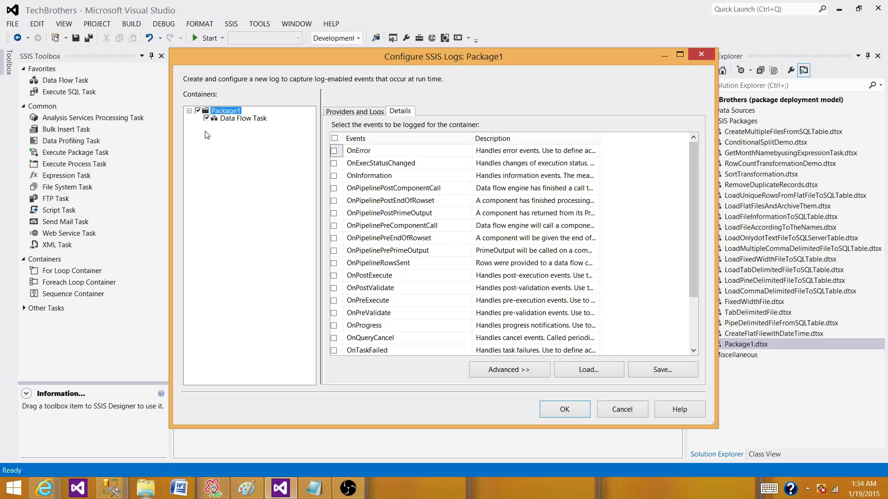
pyautogui.moveTo(223, 135)
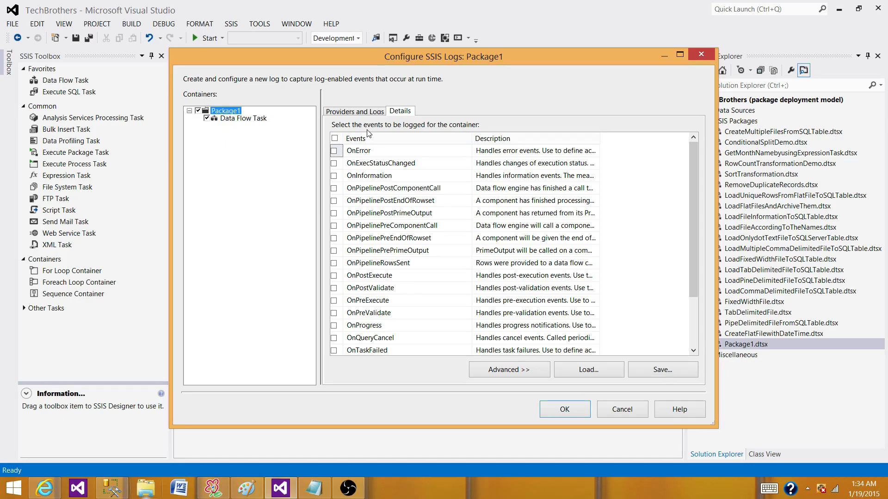
pyautogui.moveTo(419, 237)
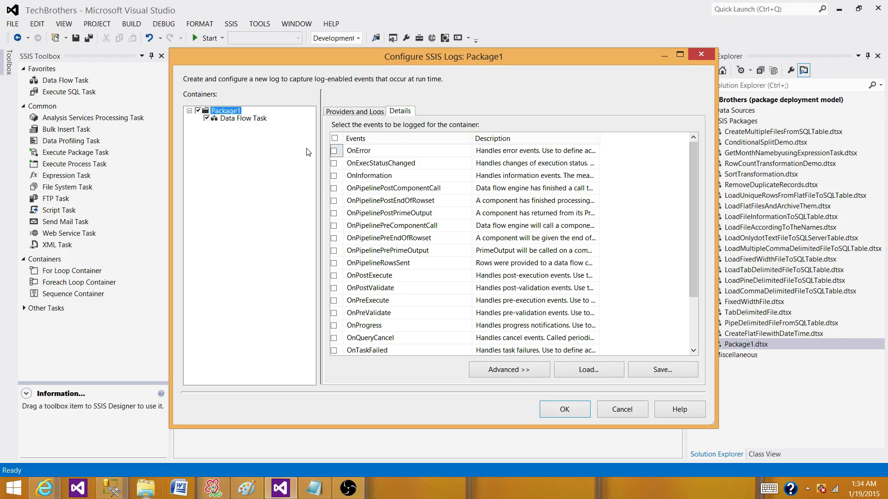
# - Add an XML-file log provider on Providers and Logs, enable it and list its connection choices
pyautogui.click(355, 111)
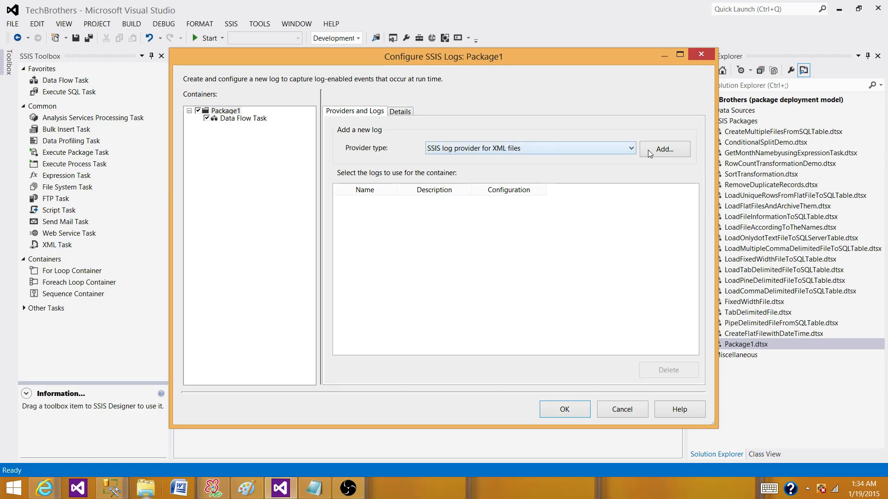
pyautogui.click(664, 149)
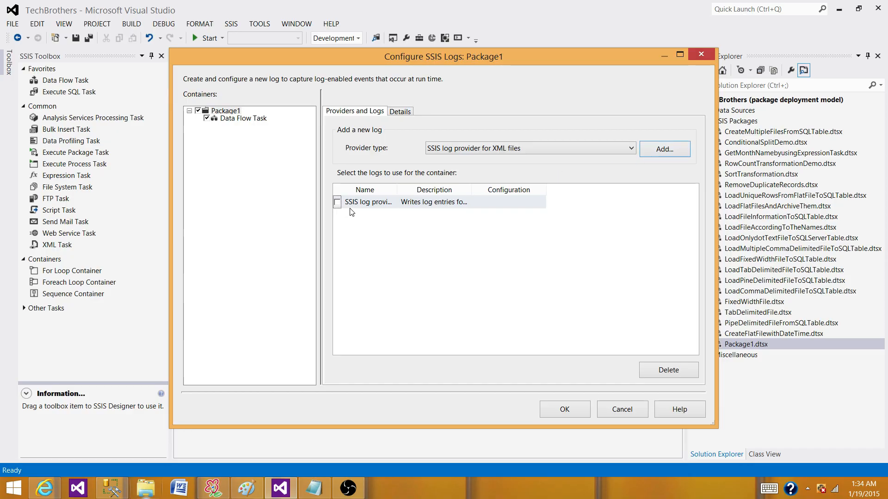
pyautogui.click(337, 202)
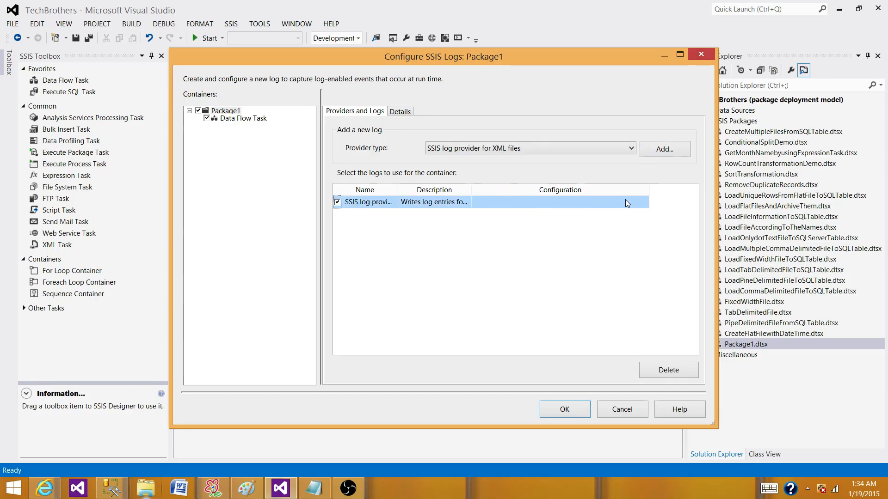
pyautogui.click(644, 202)
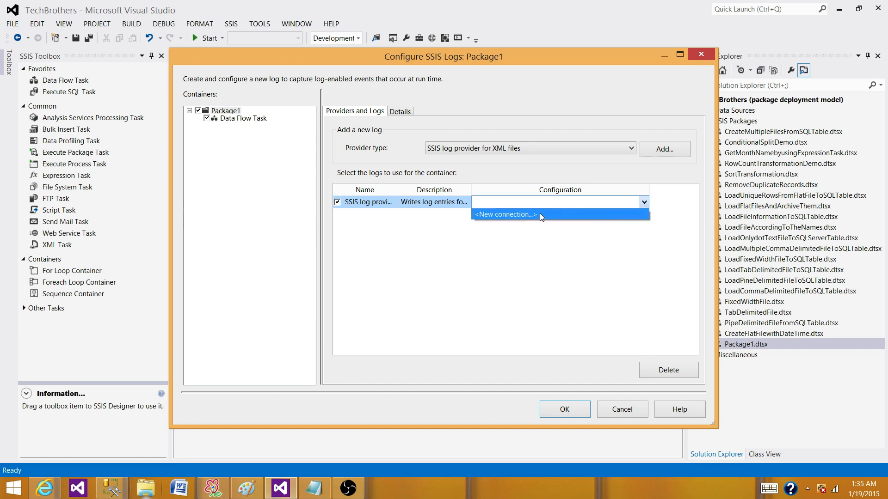
# - Create a new Create-file connection browsing to OutputFolder and delete the old PackageName_LogInformation.log
pyautogui.click(505, 214)
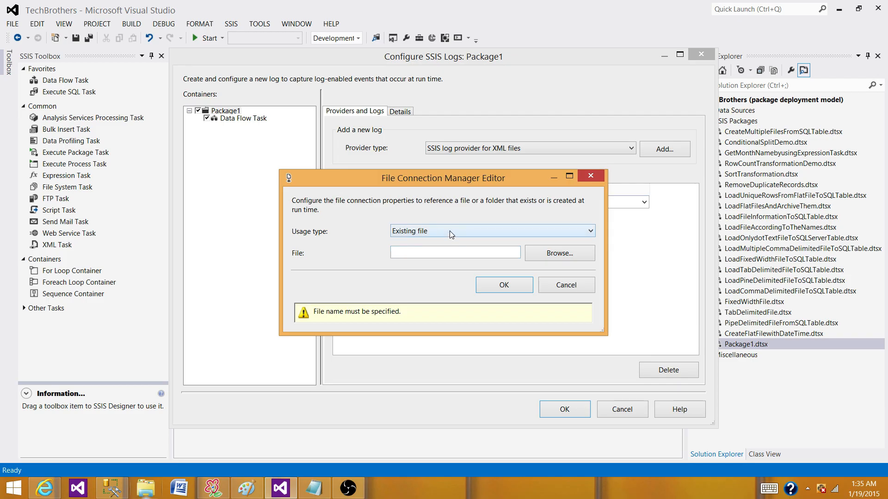
pyautogui.click(490, 230)
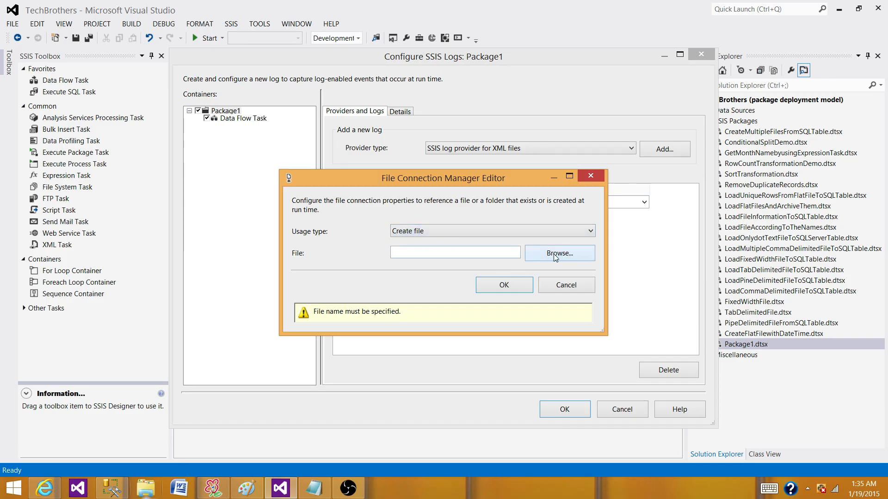
pyautogui.click(559, 253)
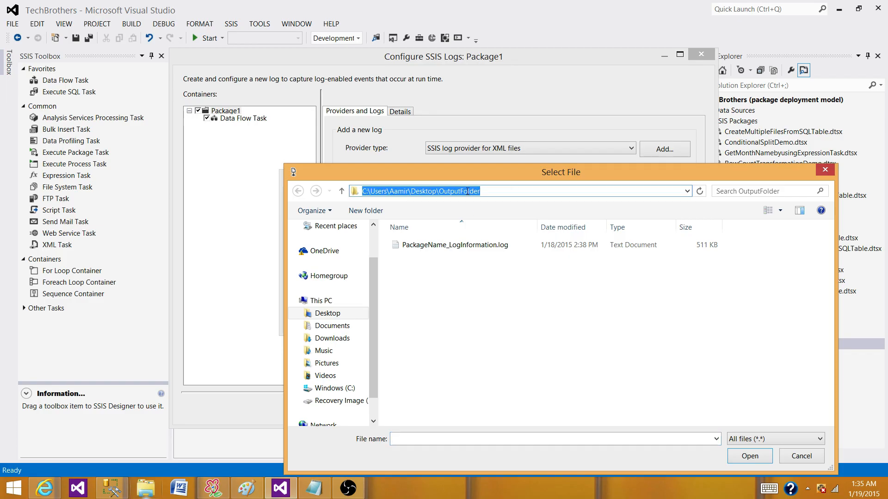
pyautogui.click(453, 244)
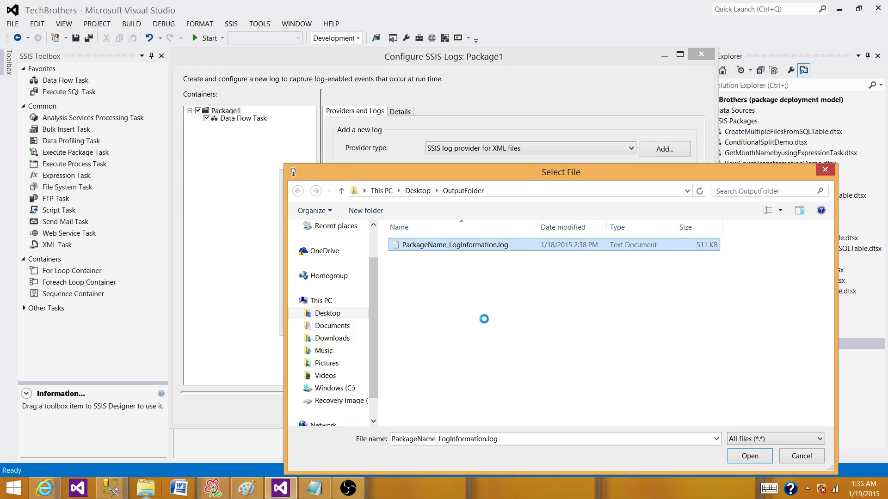
pyautogui.rightClick(456, 244)
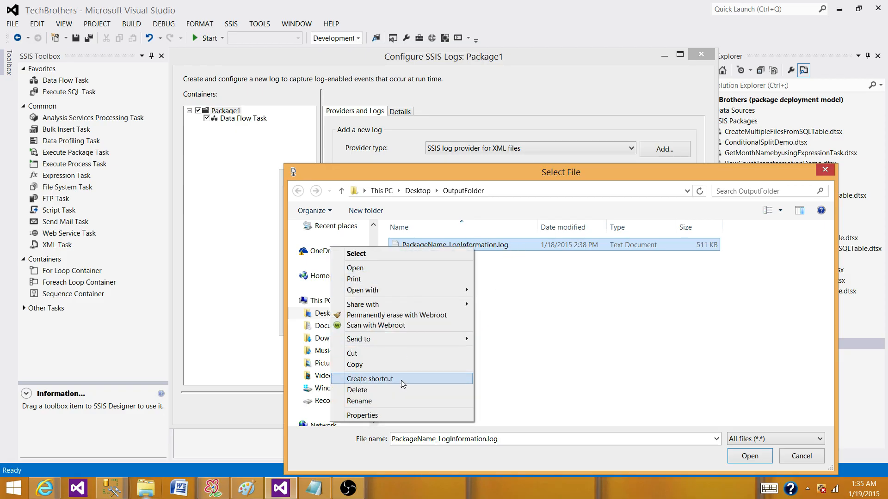
pyautogui.click(357, 390)
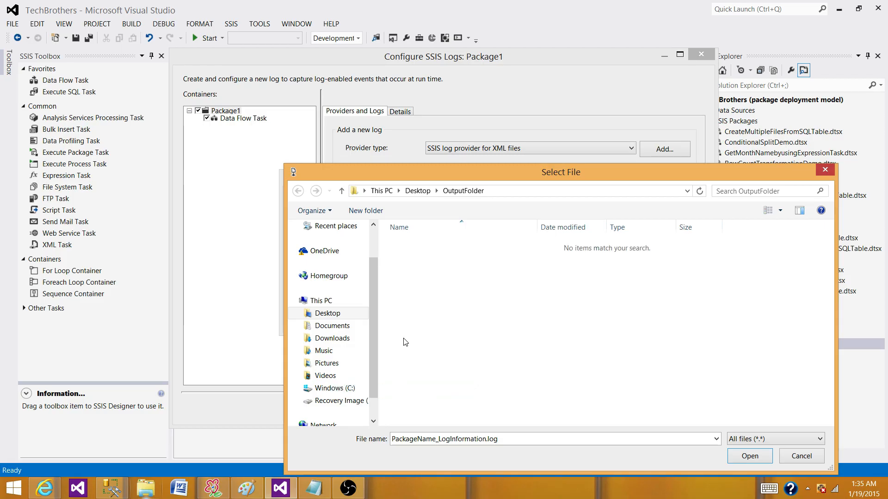
# - Name the new log file Package1.xml and confirm it as the connection target
pyautogui.tripleClick(443, 438)
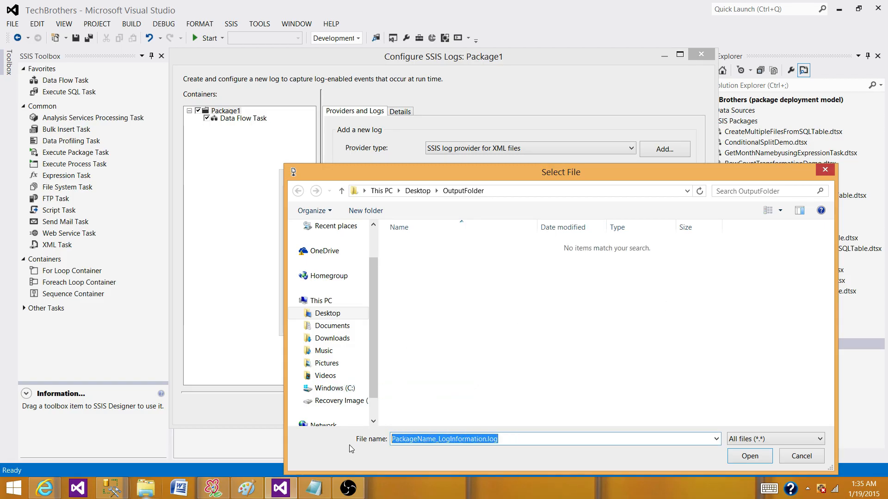
pyautogui.write('P')
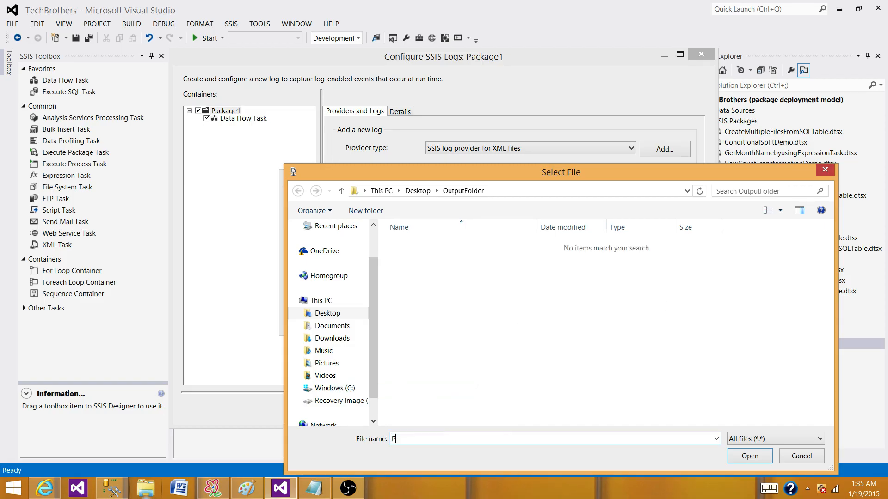
pyautogui.write('ackage1.xml')
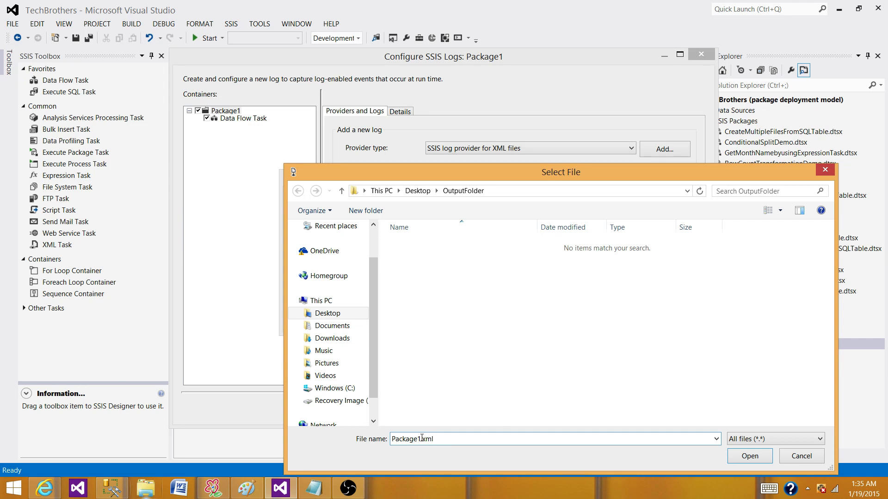
pyautogui.write('.')
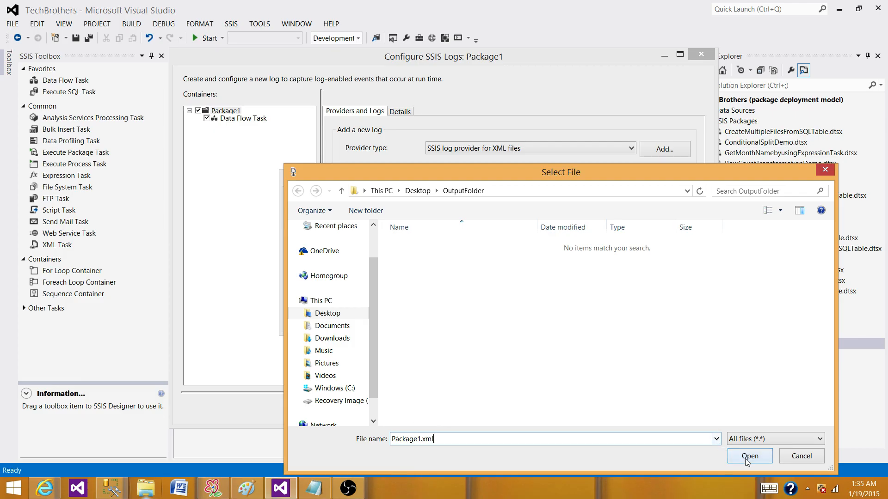
pyautogui.click(748, 456)
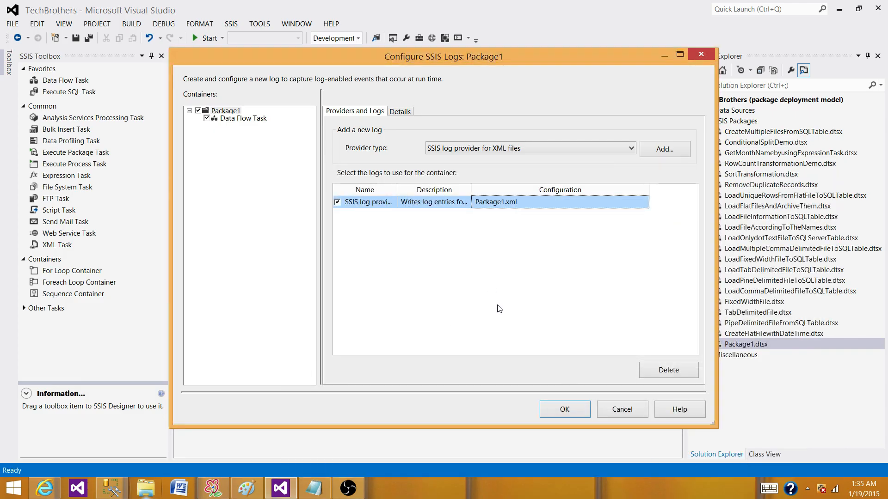
# - On Details, select OnError, OnPostExecute and OnTaskFailed events for Package1
pyautogui.click(399, 111)
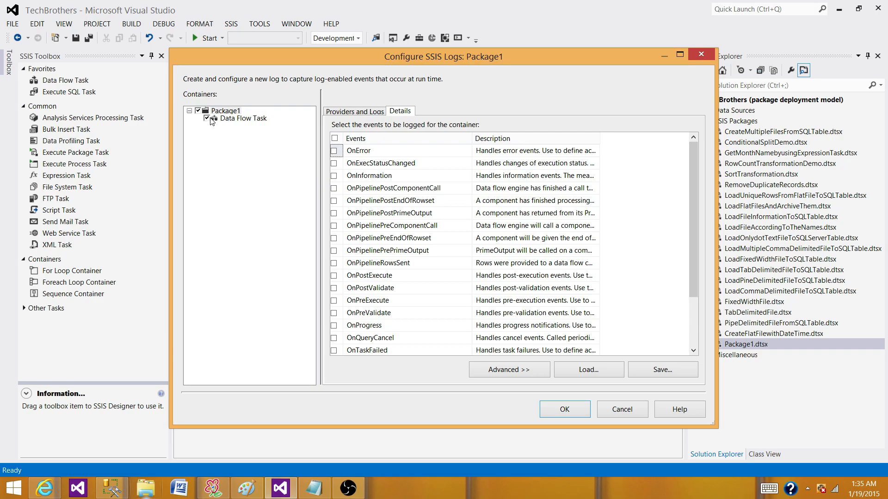
pyautogui.click(334, 150)
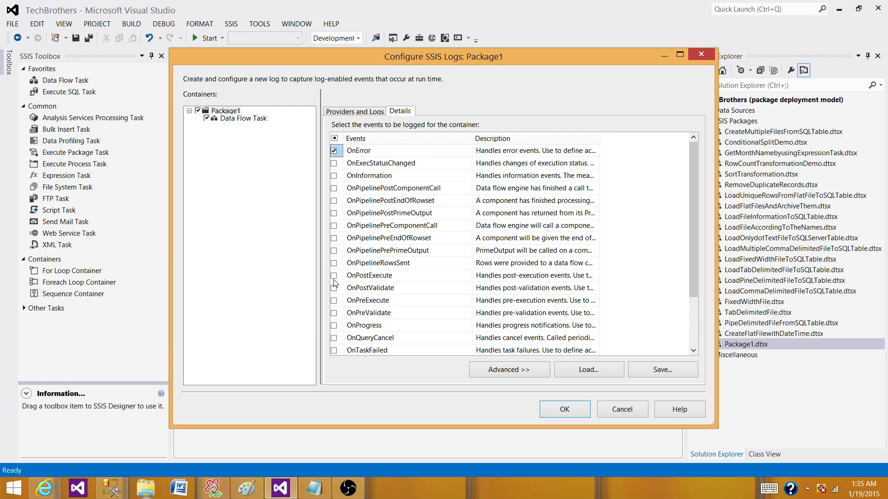
pyautogui.click(334, 275)
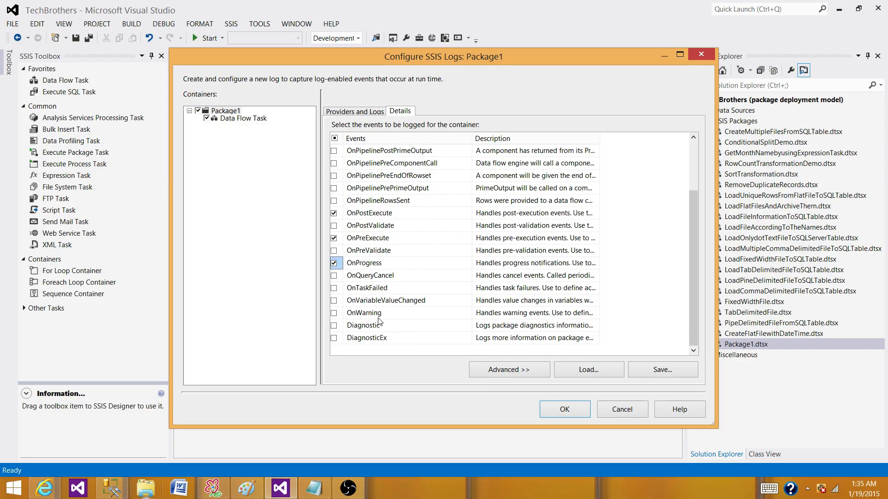
pyautogui.click(334, 287)
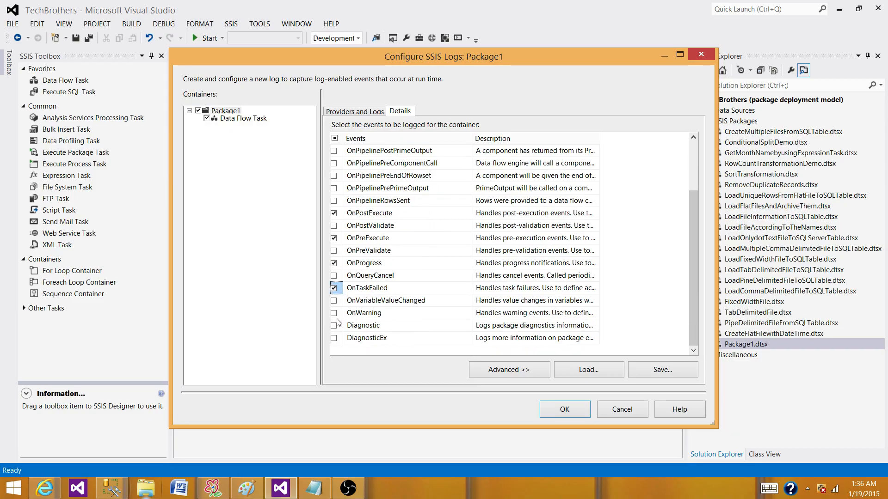
# - Select execute, OnProgress and OnTaskFailed events for the Data Flow Task
pyautogui.click(243, 118)
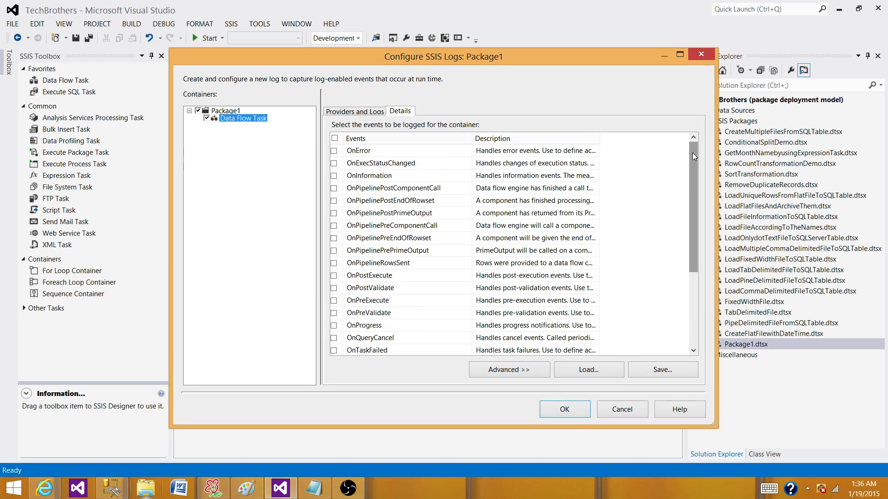
pyautogui.click(334, 151)
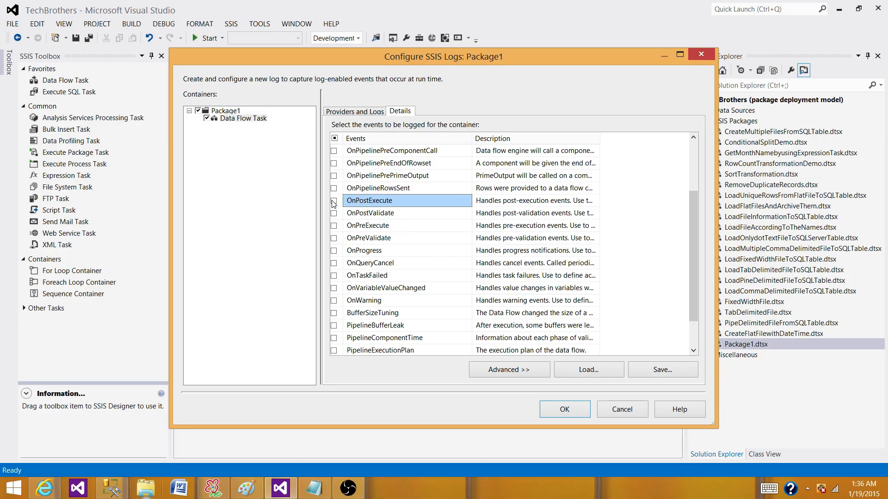
pyautogui.click(334, 226)
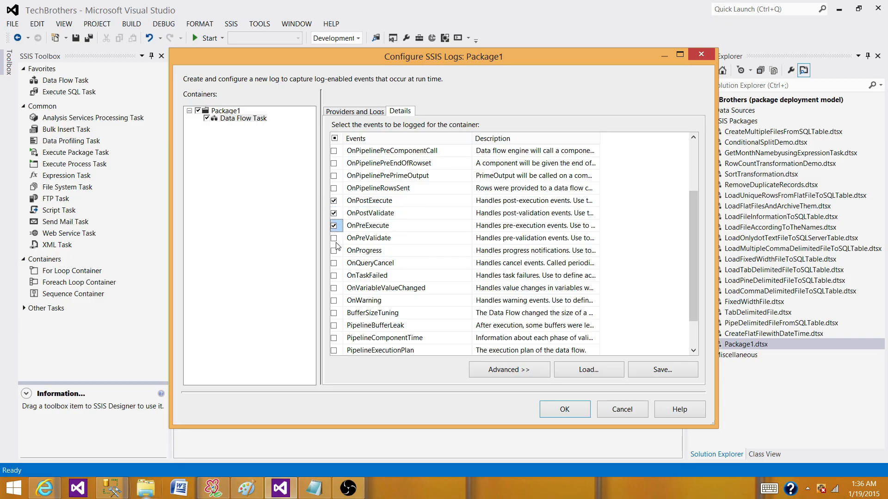
pyautogui.click(334, 238)
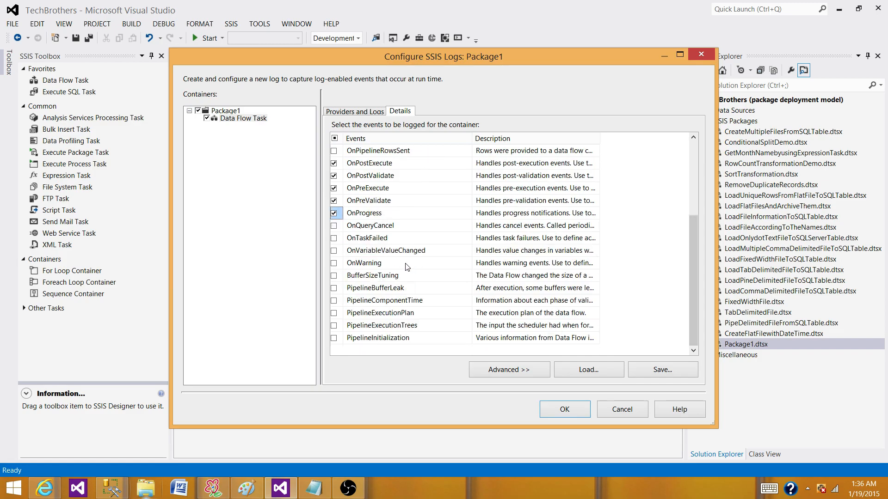
pyautogui.click(367, 238)
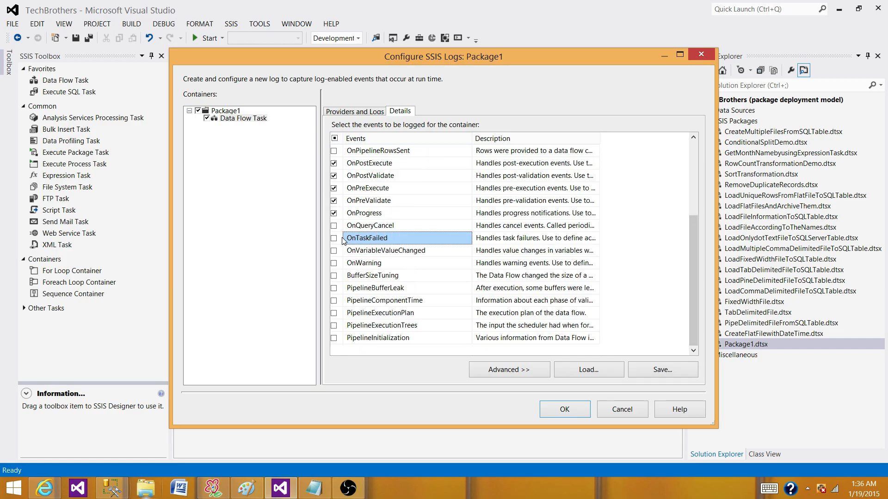
pyautogui.click(334, 237)
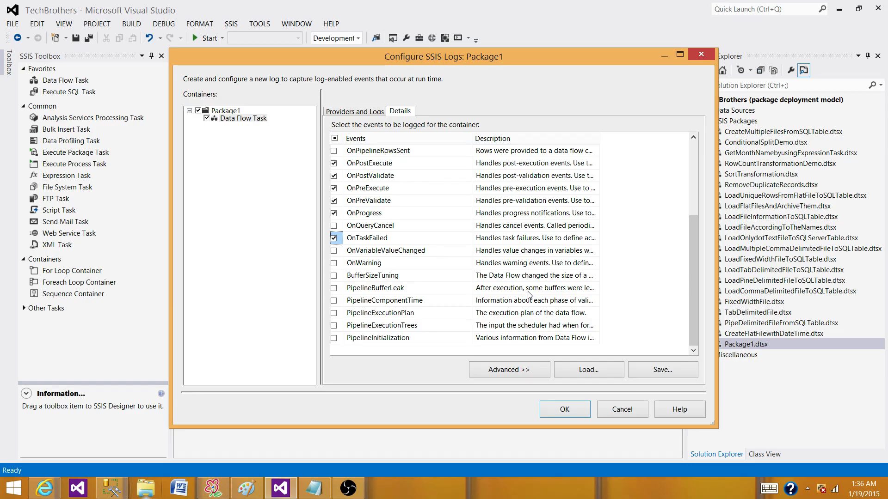
pyautogui.moveTo(617, 141)
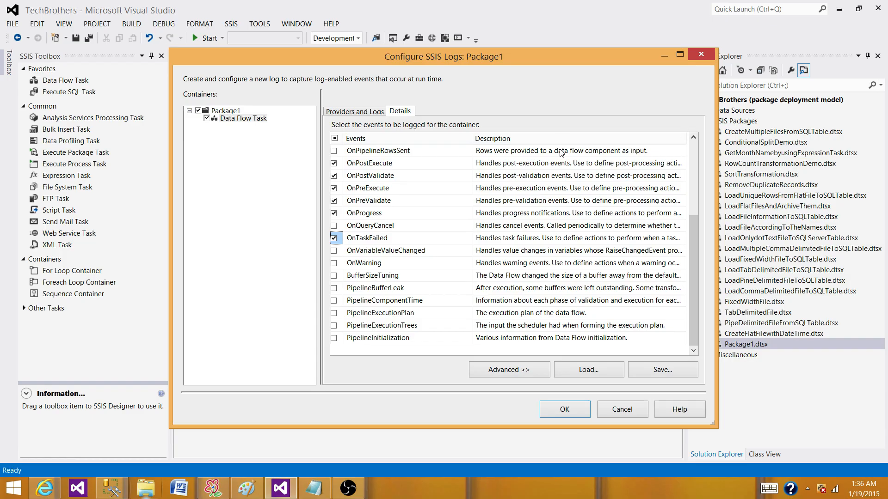
pyautogui.moveTo(539, 253)
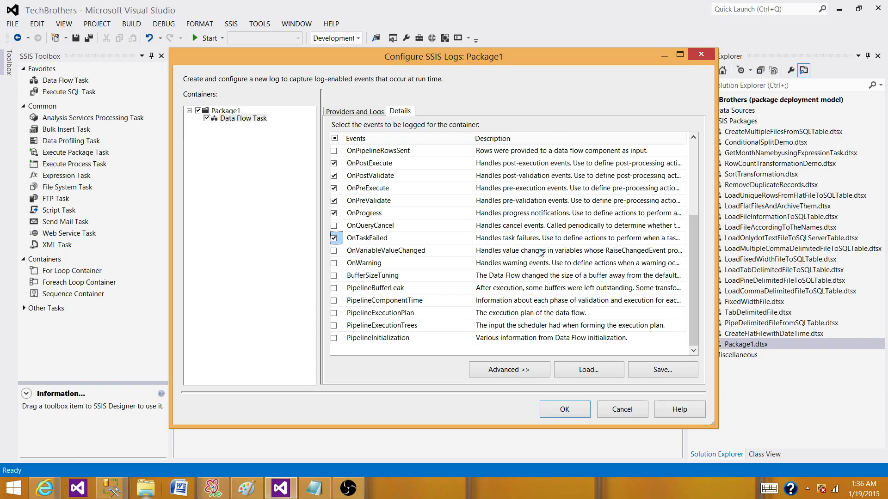
pyautogui.moveTo(404, 276)
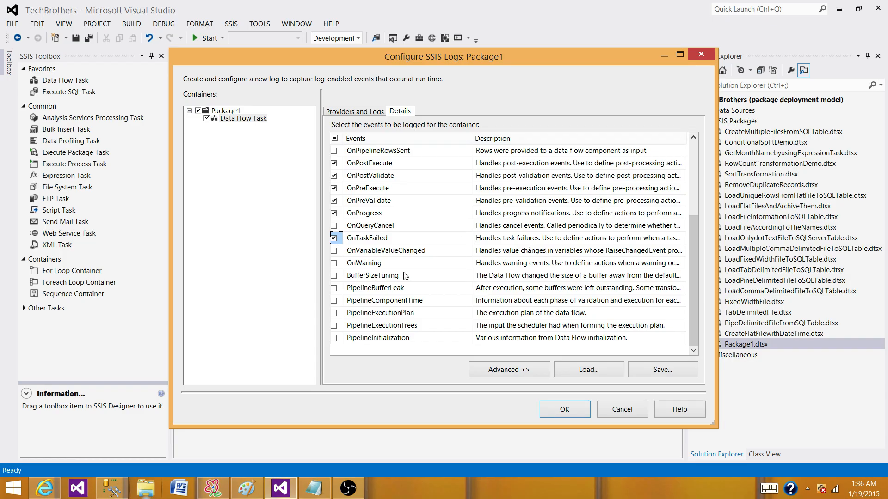
pyautogui.moveTo(550, 364)
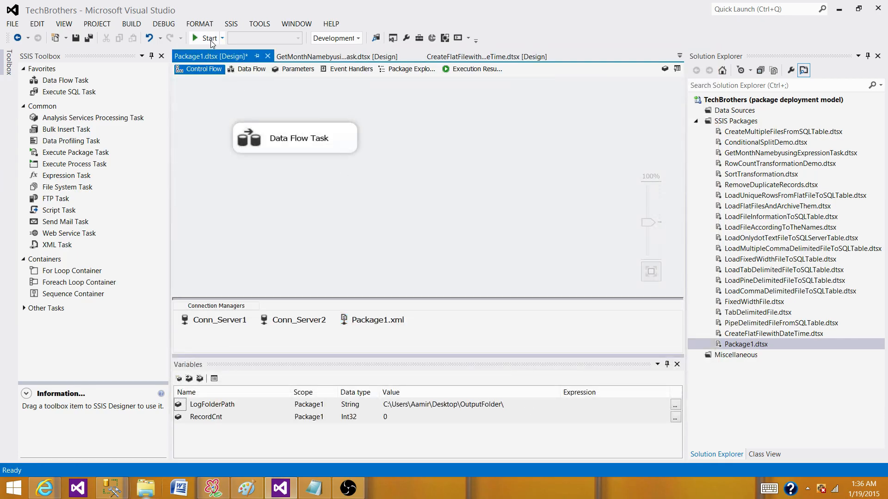
# - Start the package so it executes and writes its XML log
pyautogui.click(208, 38)
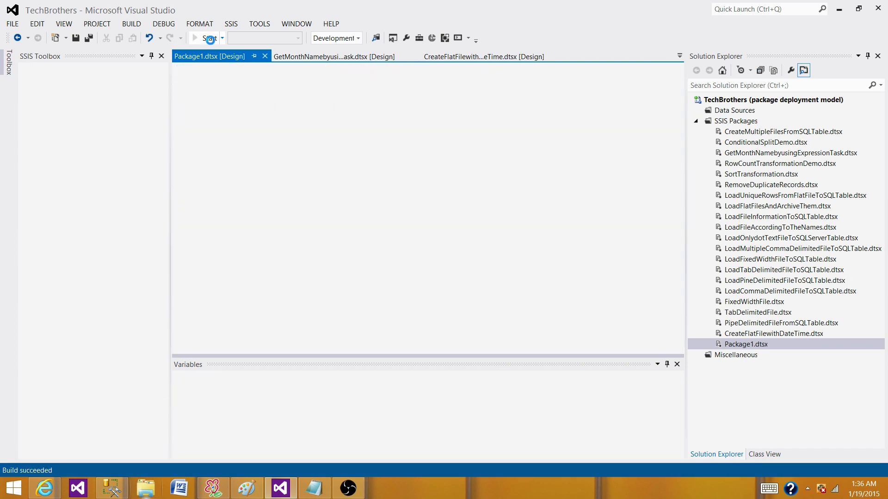
pyautogui.click(195, 38)
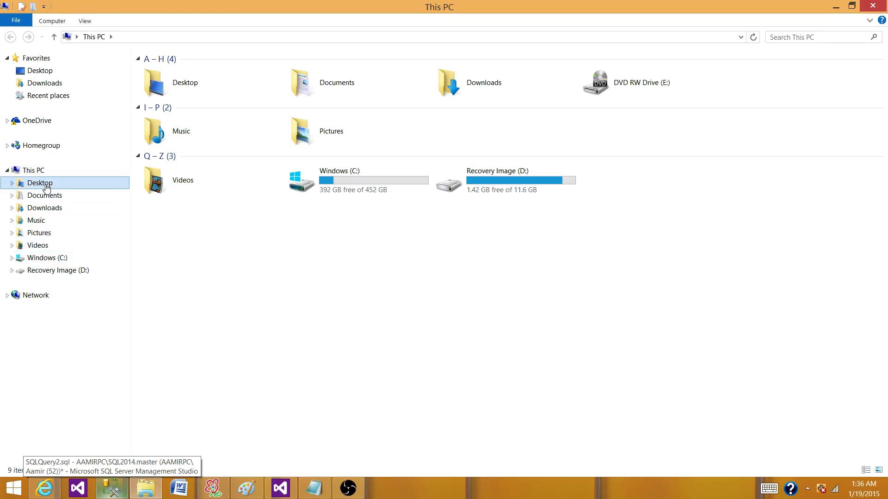
# - Open Package1.xml from Desktop's OutputFolder in Notepad via Choose default program
pyautogui.doubleClick(40, 183)
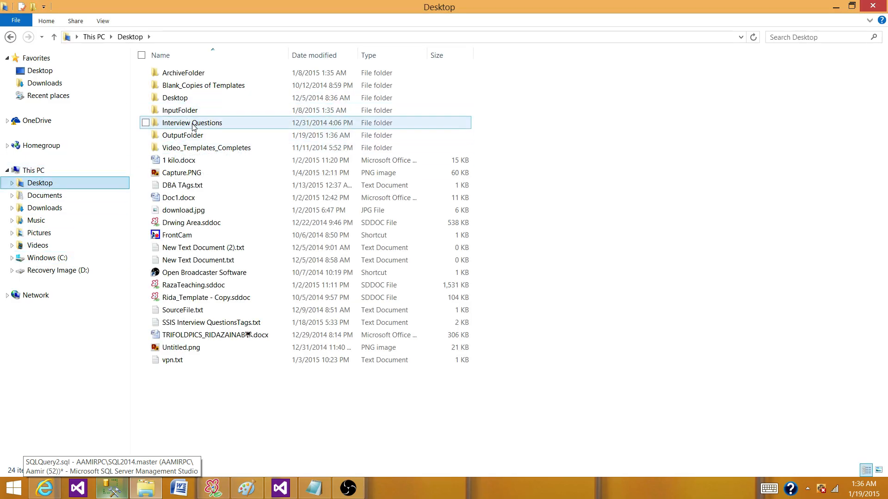
pyautogui.doubleClick(182, 135)
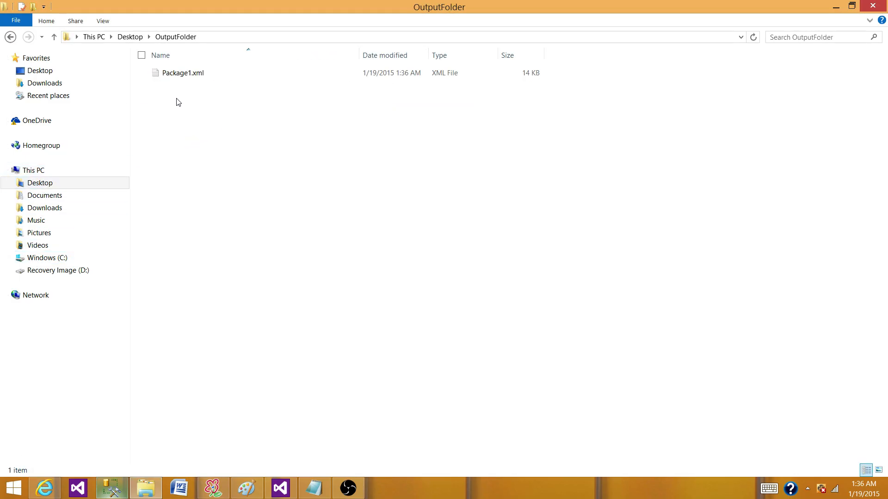
pyautogui.click(183, 72)
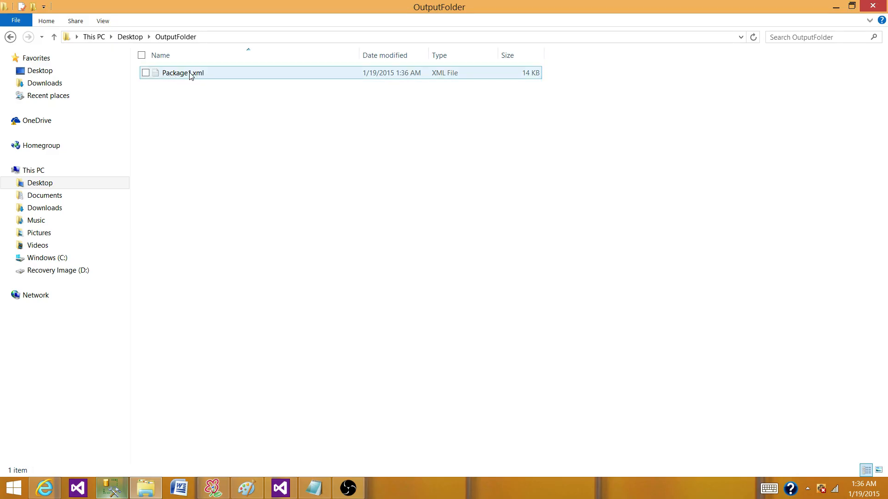
pyautogui.rightClick(182, 72)
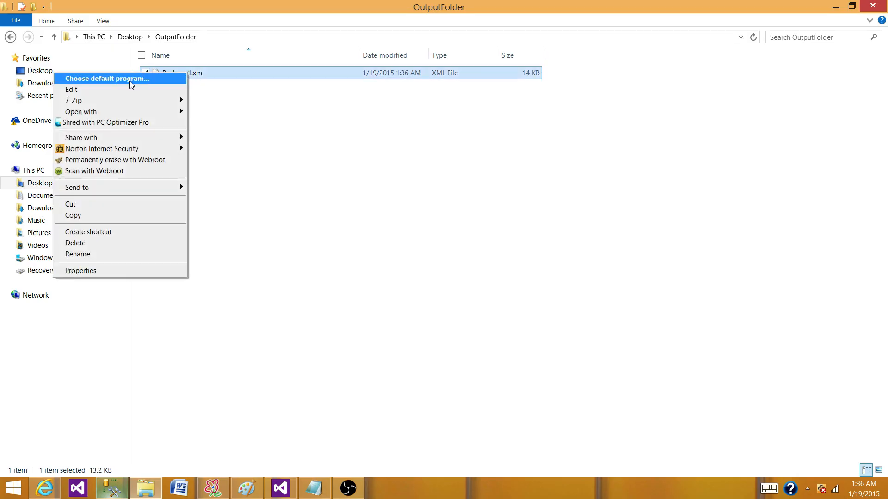
pyautogui.click(95, 78)
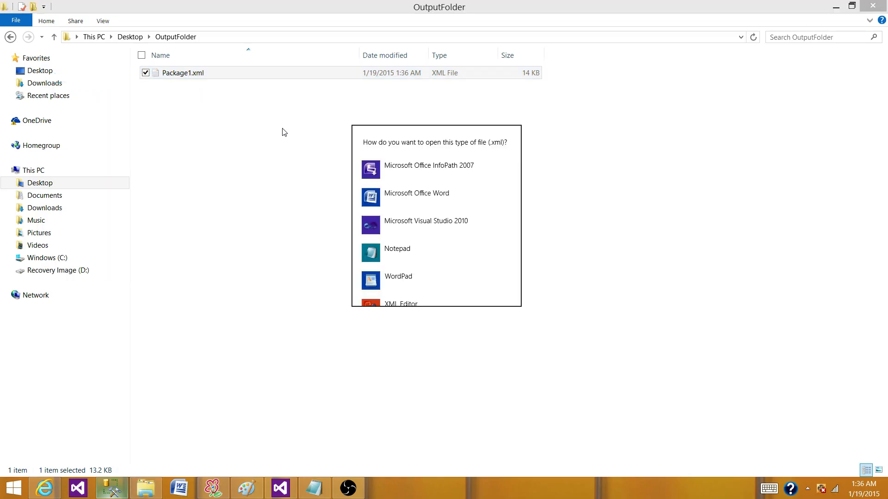
pyautogui.click(397, 252)
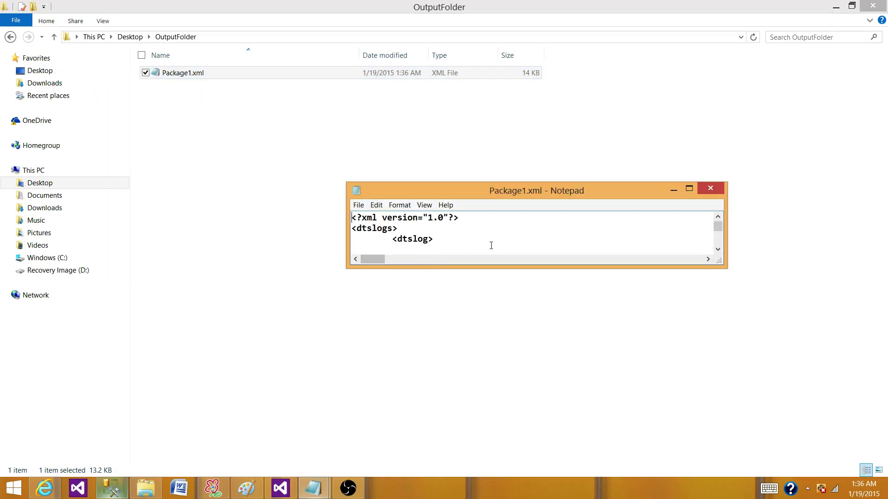
# - Maximize and scroll through the dtslogs records, then close the log file
pyautogui.click(688, 188)
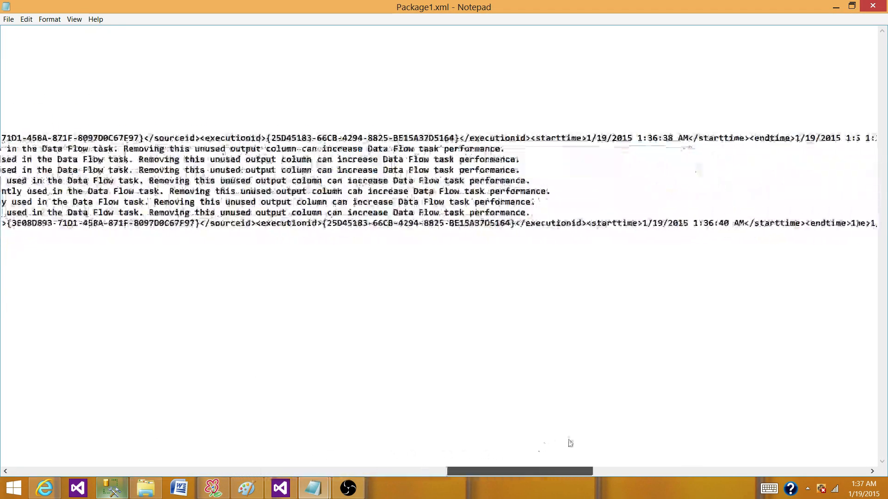
pyautogui.hscroll(3)
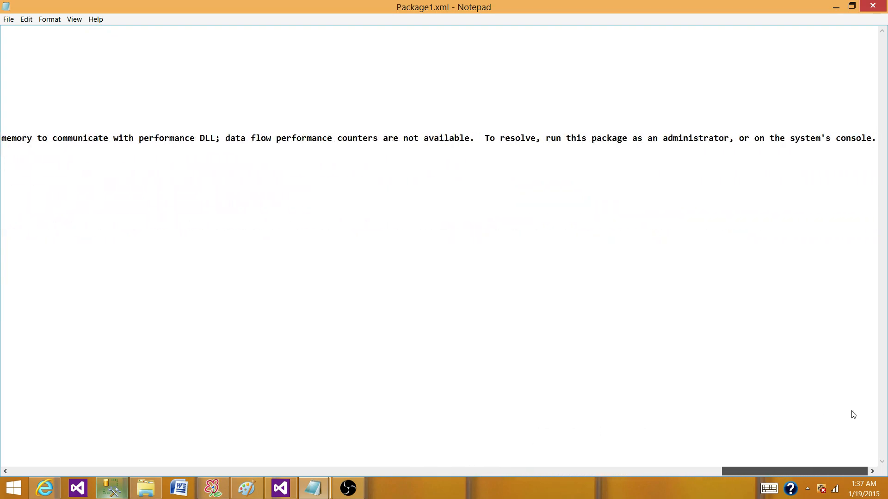
pyautogui.hscroll(-3)
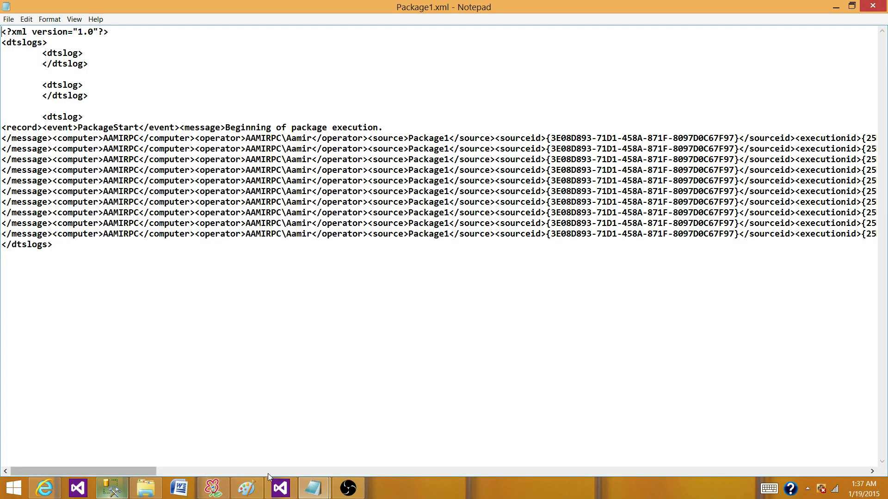
pyautogui.moveTo(79, 471); pyautogui.dragTo(176, 471)
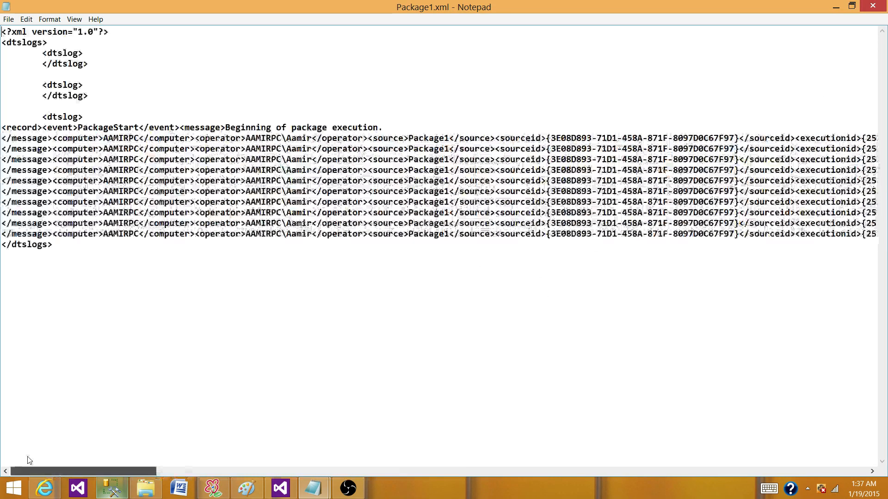
pyautogui.press('ctrl+a')
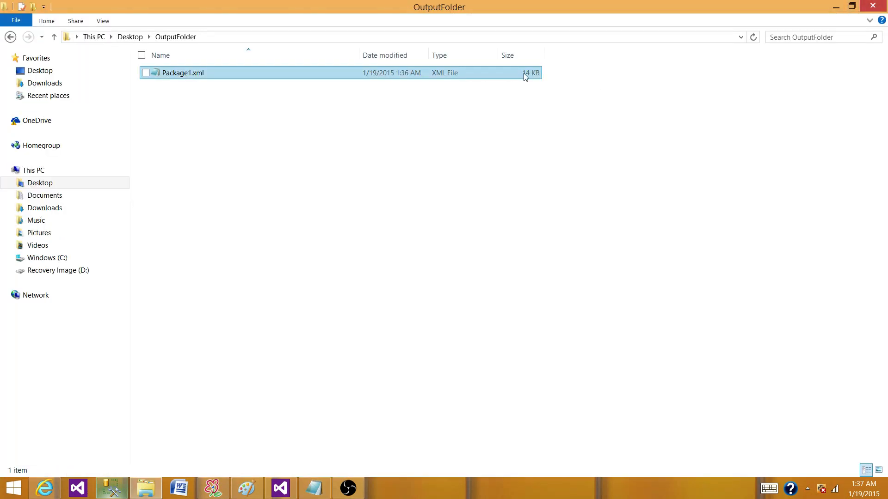
# - Return to the package designer and execute Package1 a second time
pyautogui.click(255, 466)
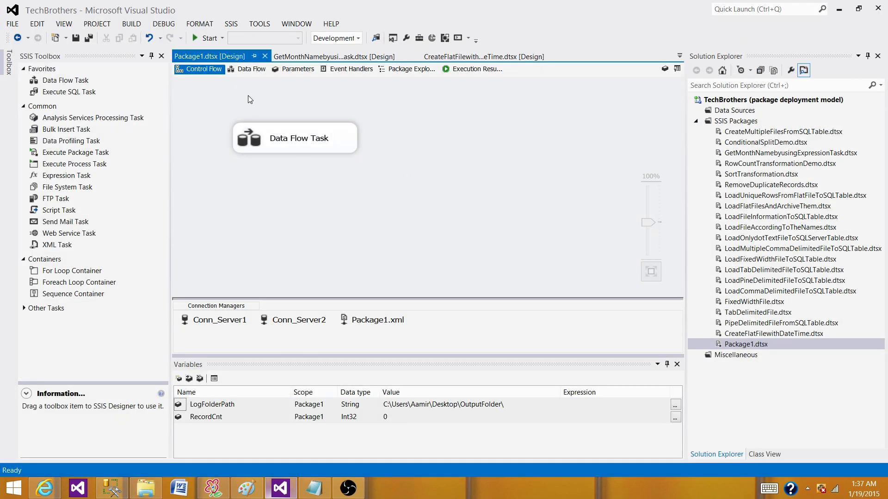
pyautogui.click(207, 38)
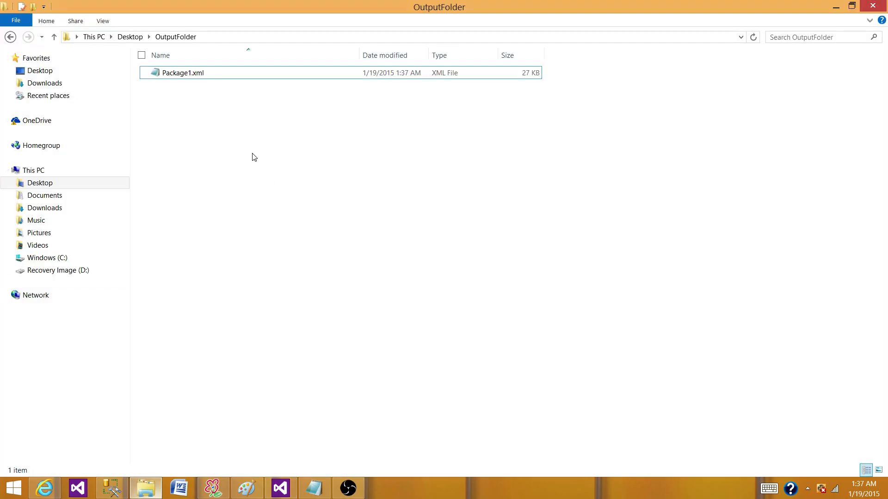
# - View Package1.xml in Notepad to confirm the second appended PackageStart log block
pyautogui.click(182, 72)
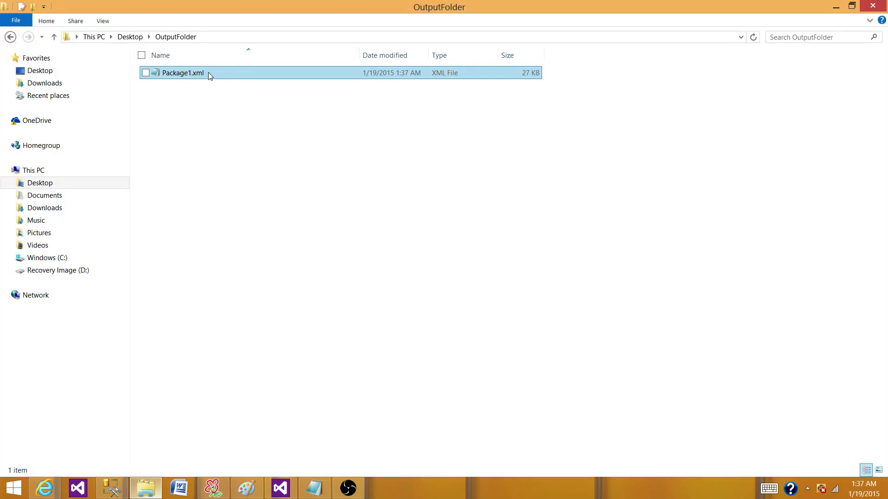
pyautogui.moveTo(526, 77)
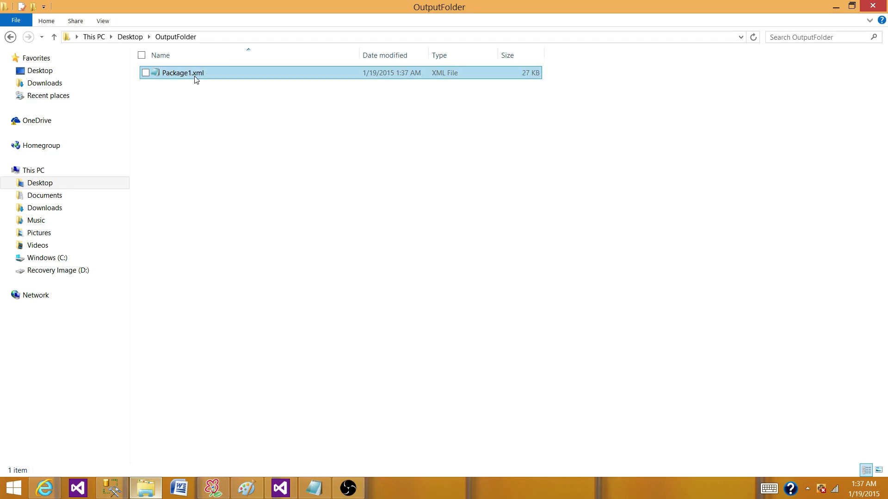
pyautogui.doubleClick(182, 72)
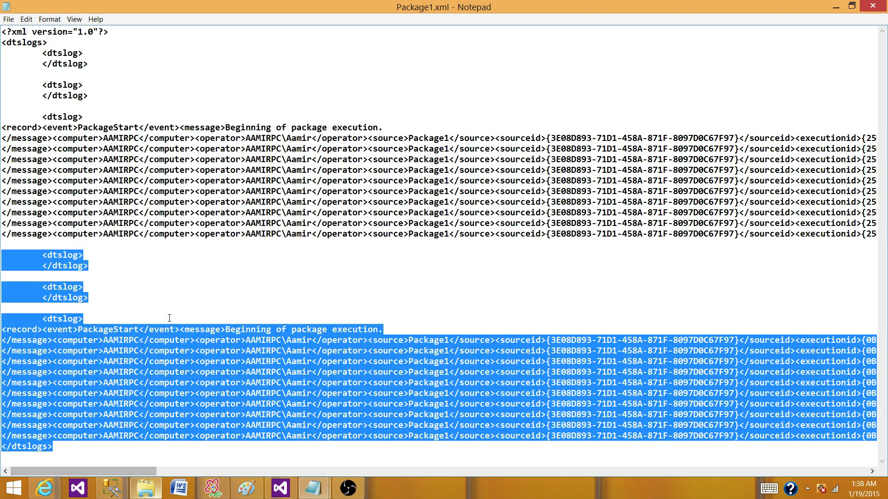
pyautogui.click(175, 307)
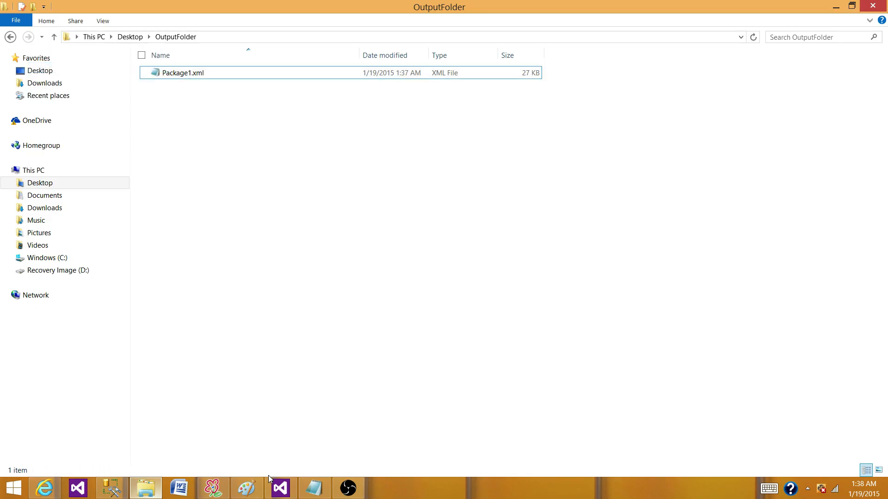
# - Add String variable LogFolderPath valued C:\Users\Aamir\Desktop\OutputFolder\
pyautogui.click(279, 488)
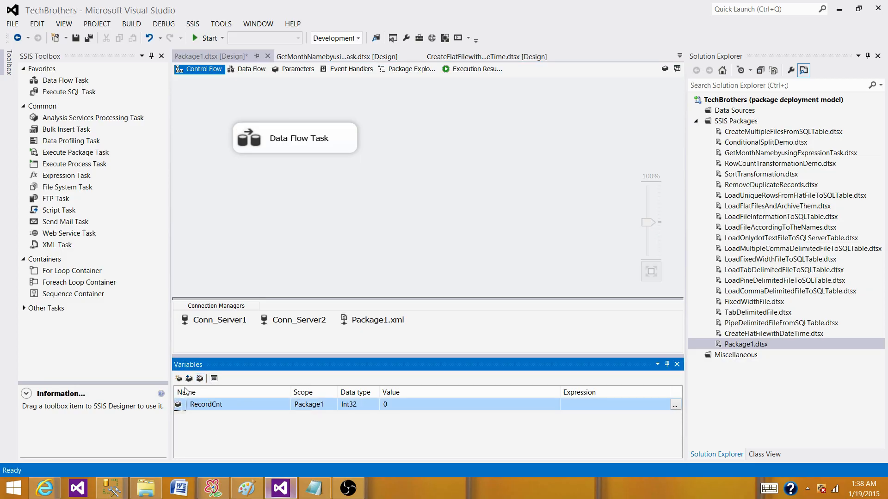
pyautogui.click(178, 378)
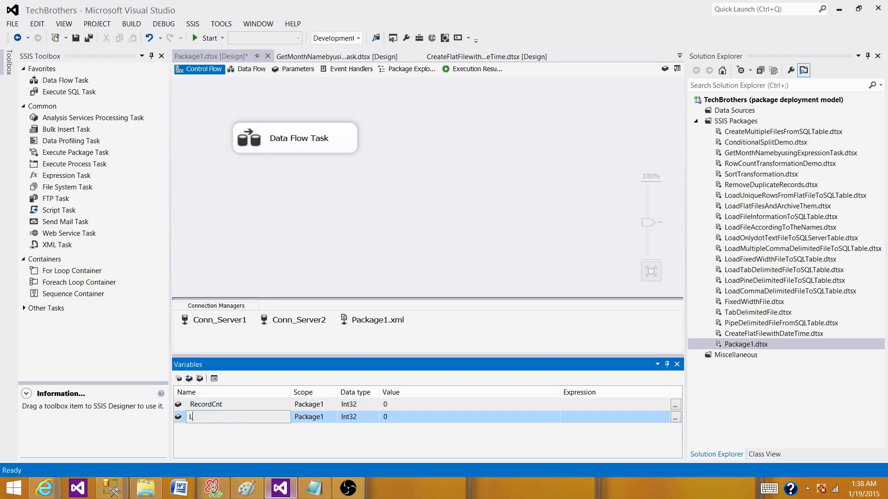
pyautogui.write('LogFolderPath')
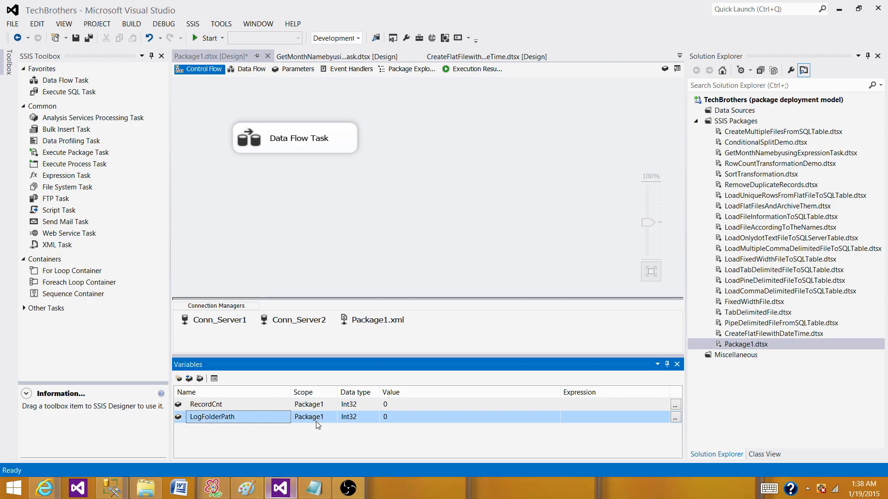
pyautogui.click(374, 417)
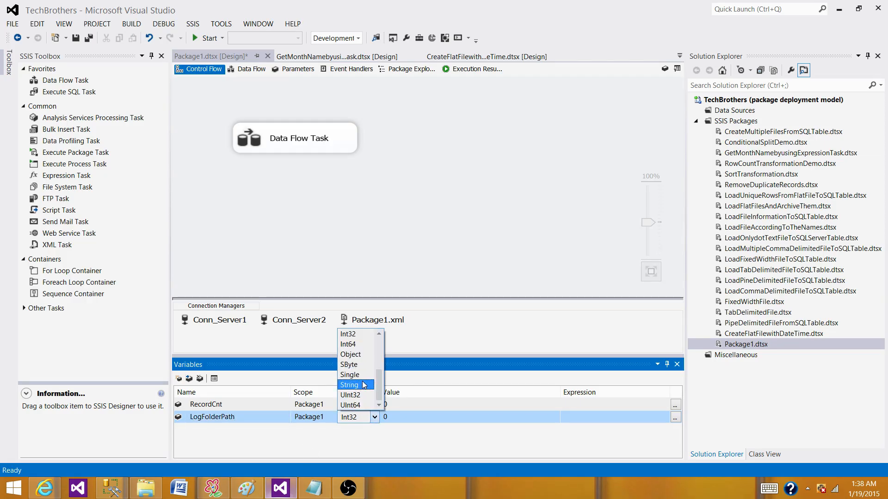
pyautogui.click(349, 385)
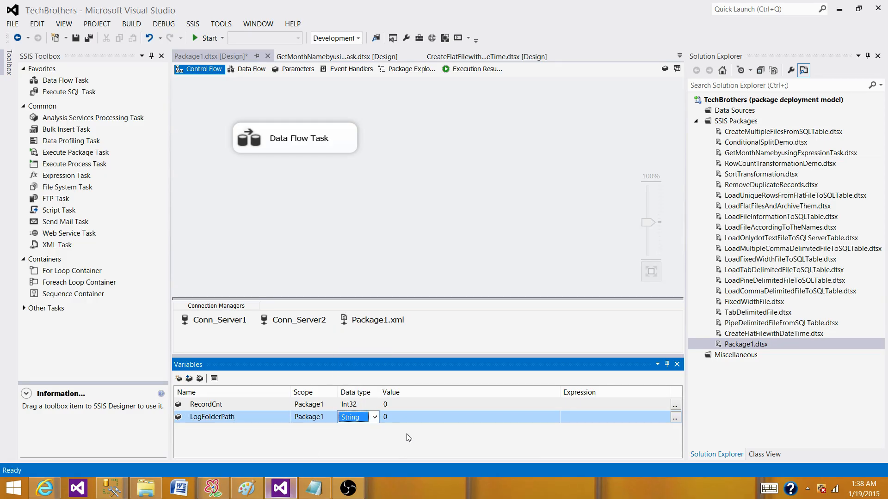
pyautogui.write('C:\\Users\\Aamir\\Desktop\\OutputFolder')
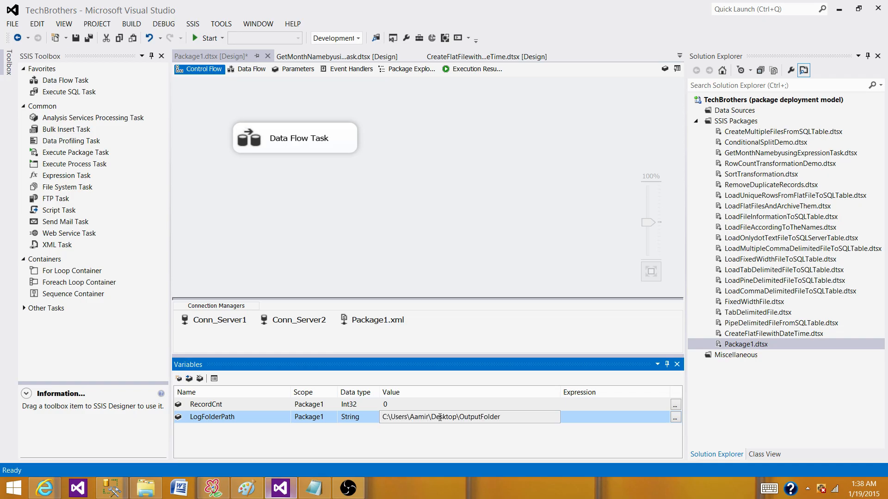
pyautogui.write('\\')
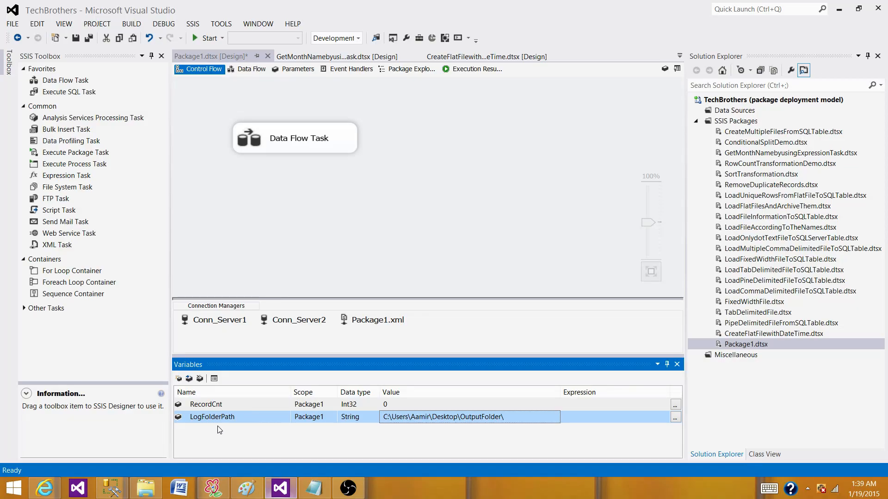
pyautogui.moveTo(256, 410)
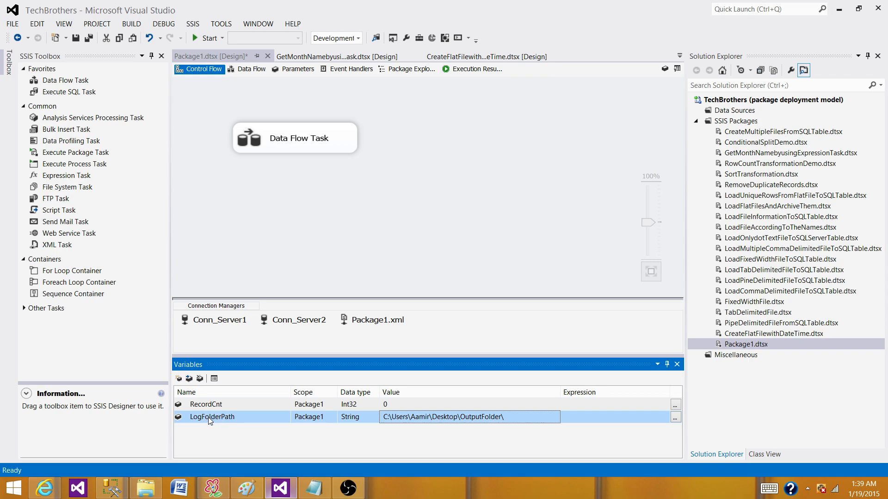
pyautogui.moveTo(240, 420)
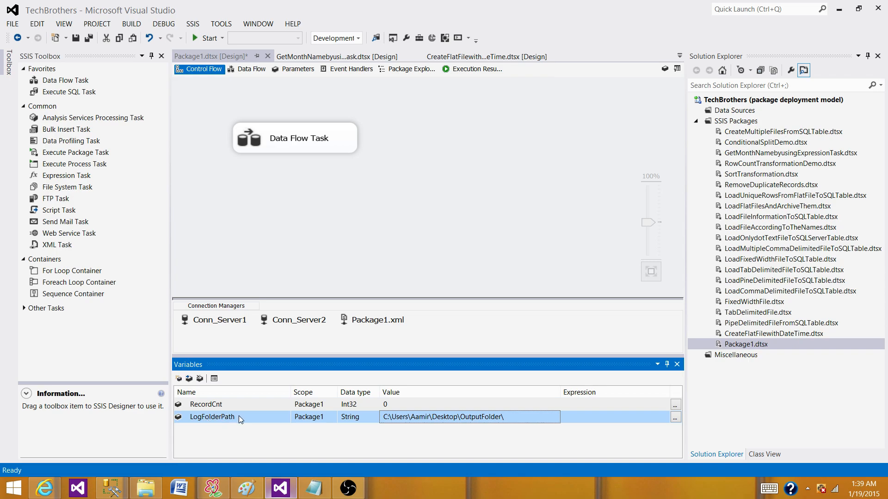
pyautogui.moveTo(209, 424)
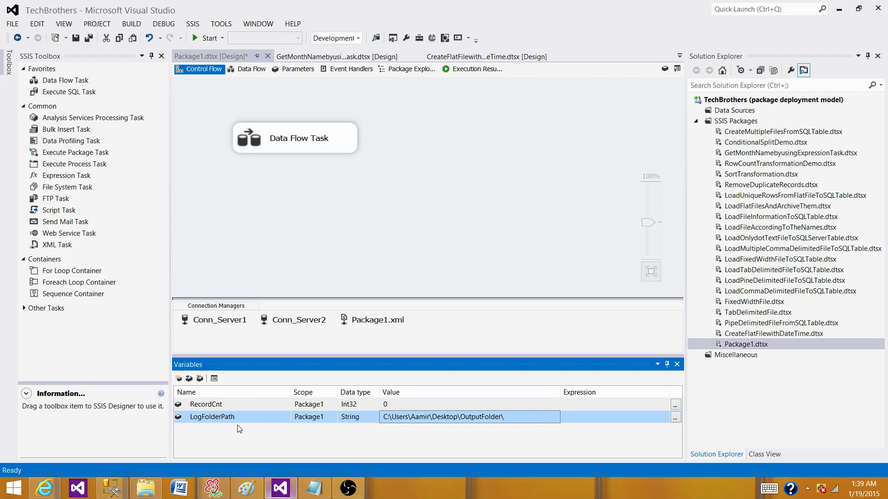
pyautogui.moveTo(241, 422)
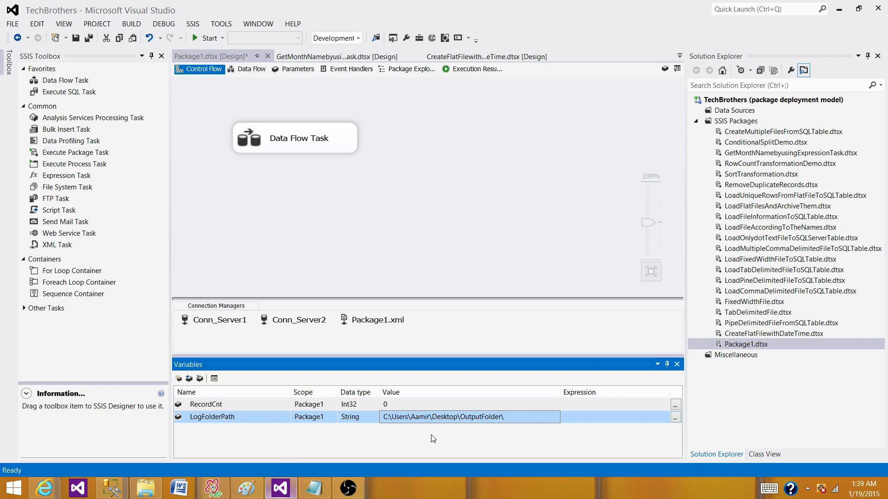
# - Bring up the Property Expressions Editor for the Package1.xml connection manager
pyautogui.click(374, 318)
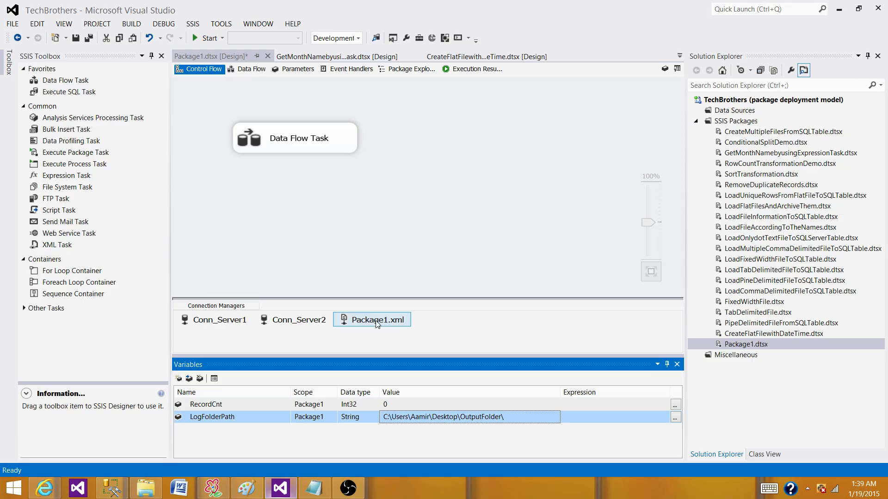
pyautogui.click(376, 319)
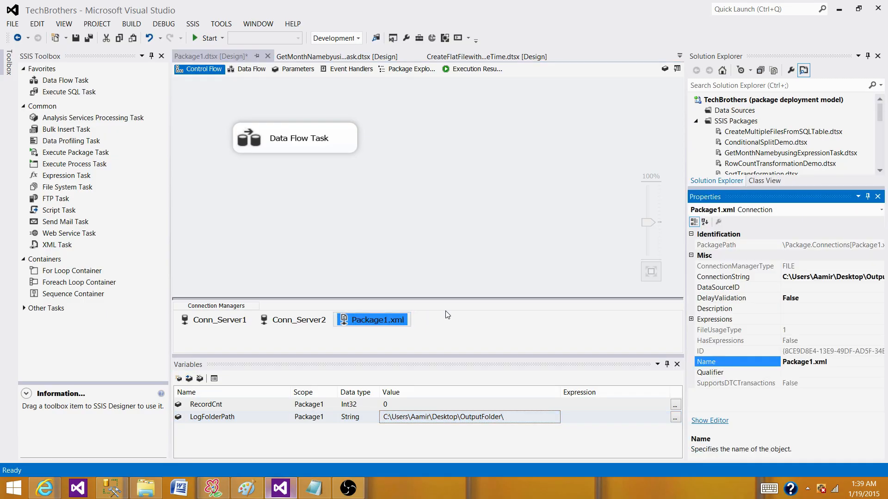
pyautogui.click(736, 319)
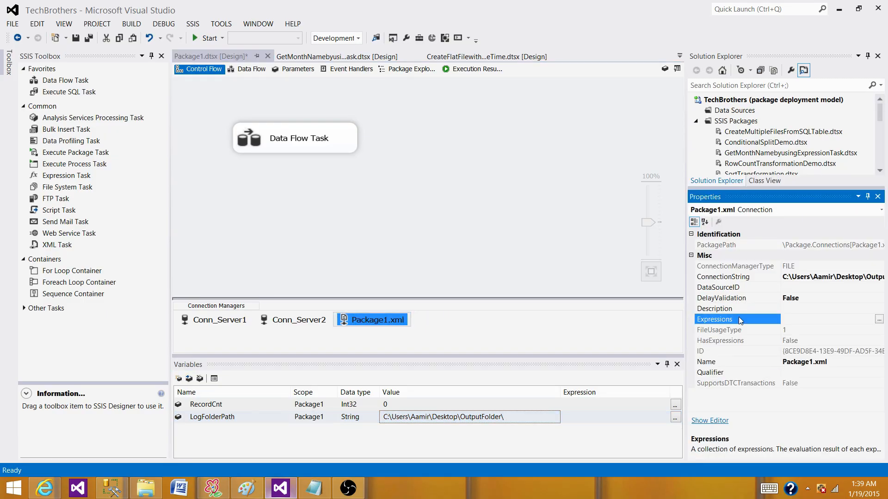
pyautogui.click(878, 319)
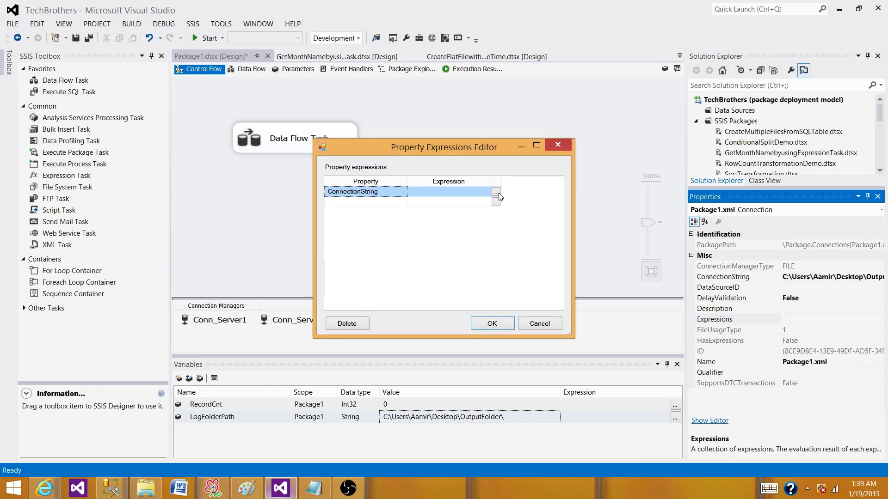
# - Begin the ConnectionString expression as @[User::LogFolderPath]+@[System::PackageName]
pyautogui.click(495, 191)
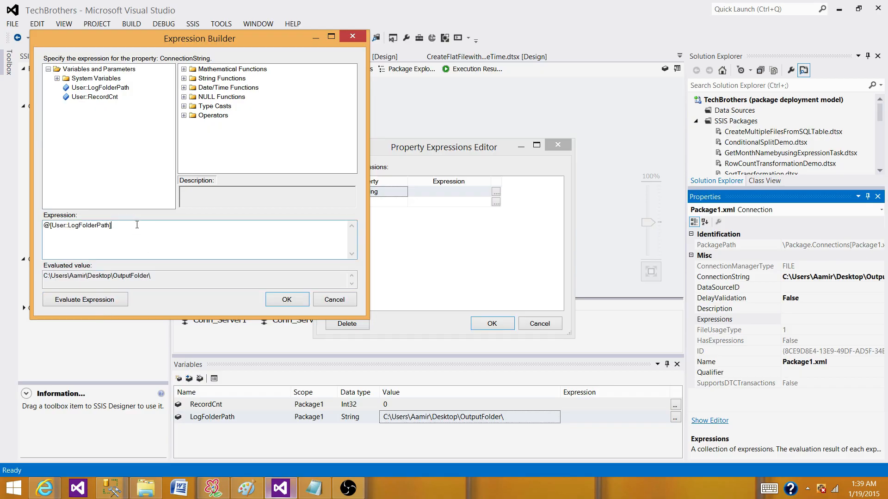
pyautogui.write('+')
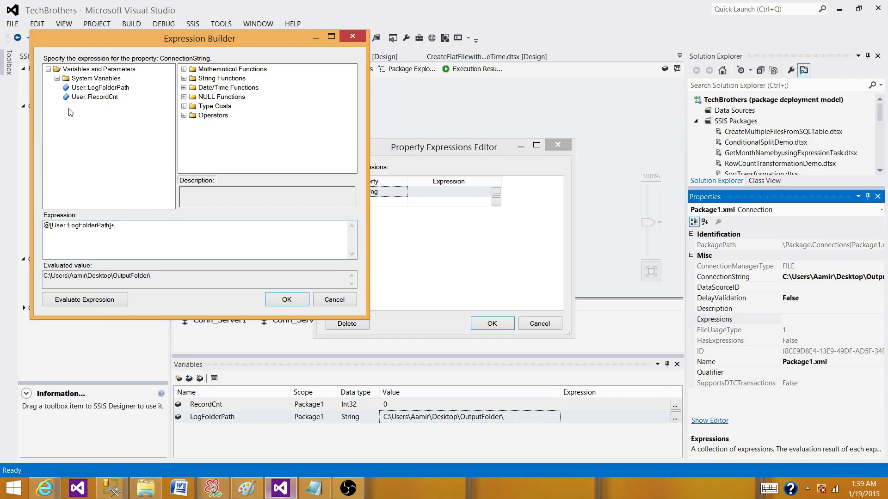
pyautogui.click(55, 78)
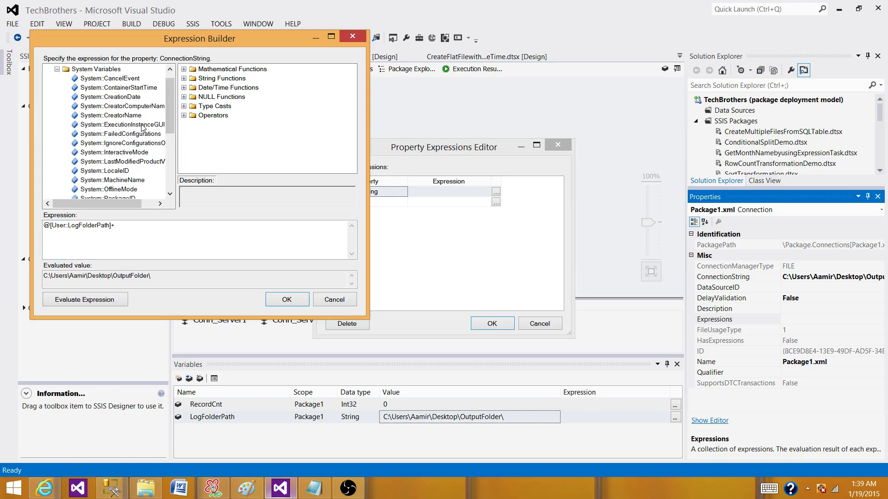
pyautogui.moveTo(166, 103)
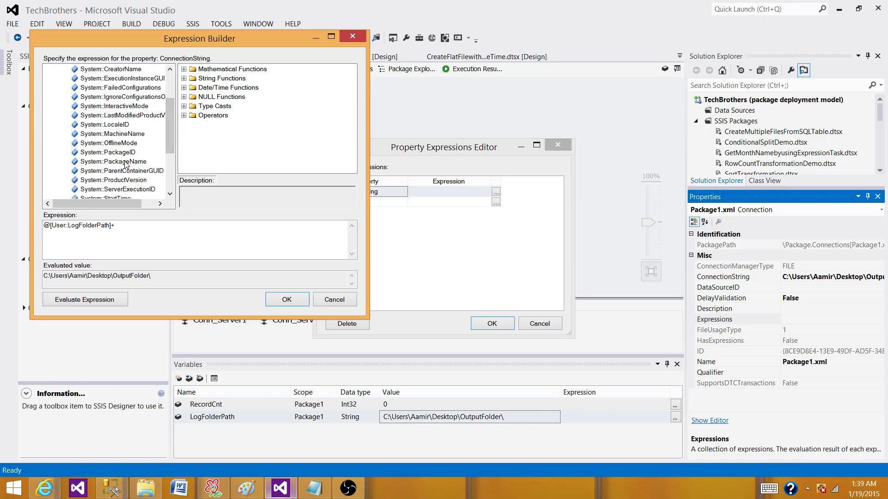
pyautogui.write('@[System::PackageName]')
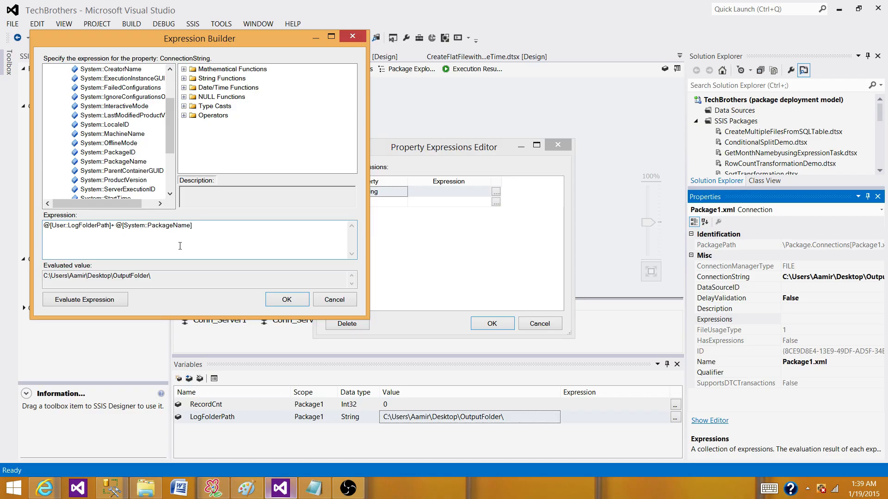
# - Append +getdate() to the expression and evaluate it
pyautogui.click(84, 299)
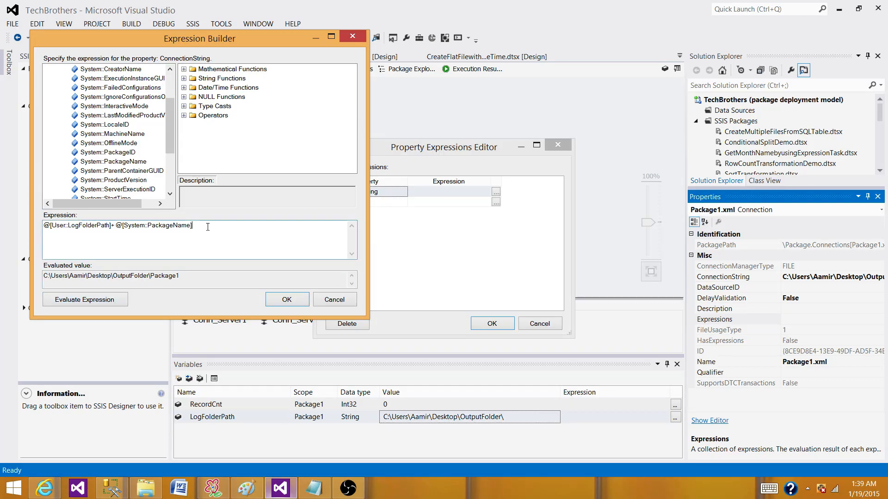
pyautogui.write('+')
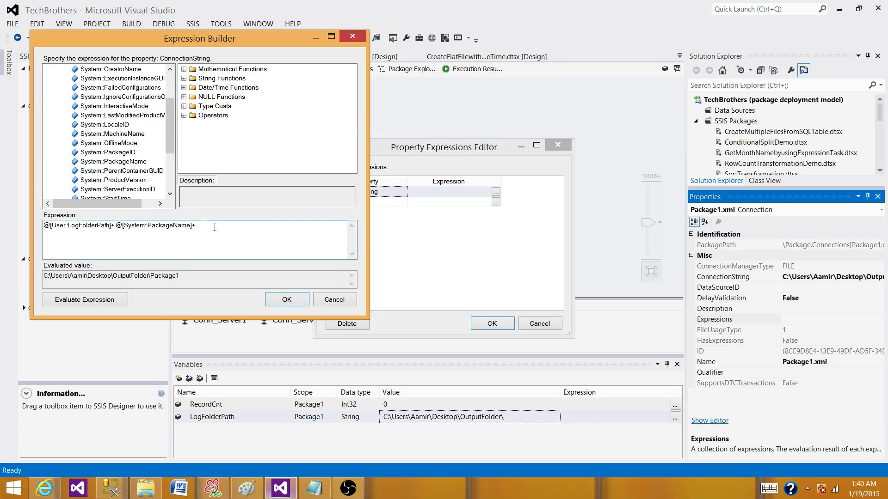
pyautogui.write('get')
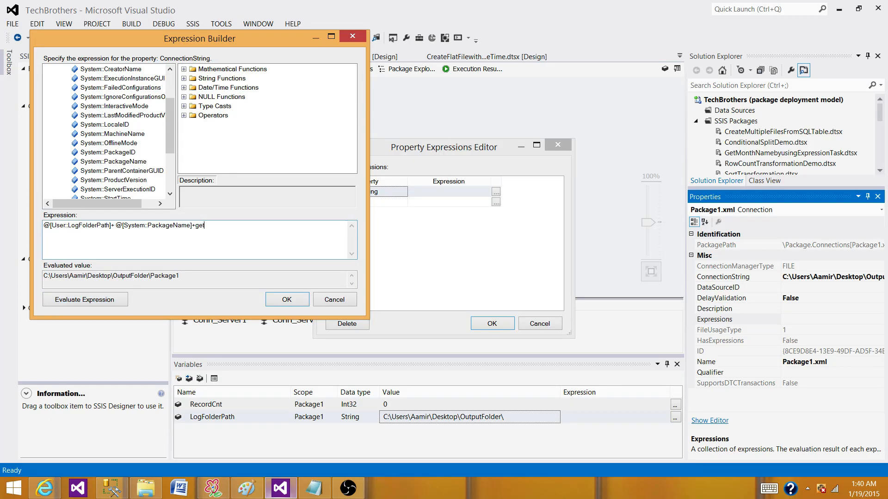
pyautogui.write('date()')
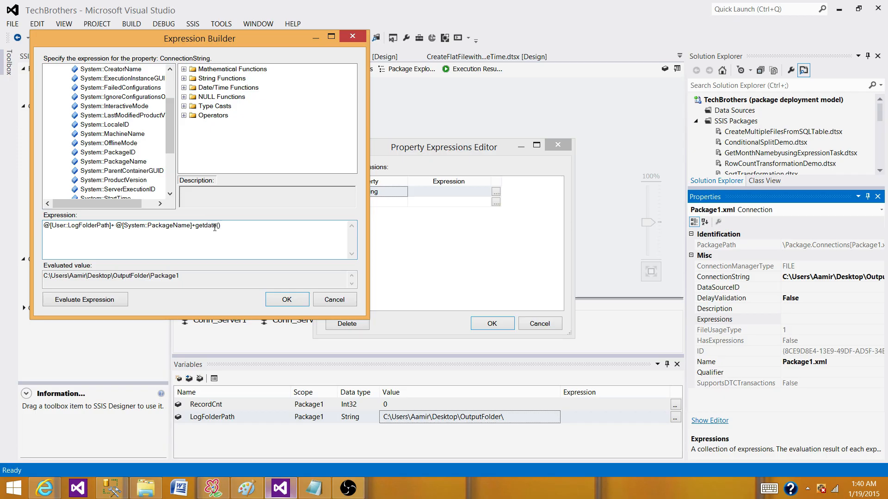
pyautogui.doubleClick(208, 225)
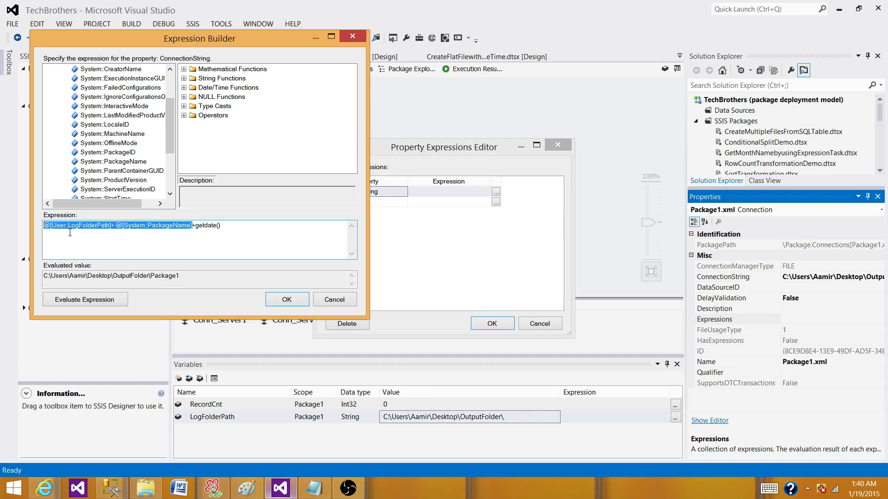
# - Fix the type mismatch by casting getdate() with (DT_STR,50,1252) and re-evaluate
pyautogui.click(84, 298)
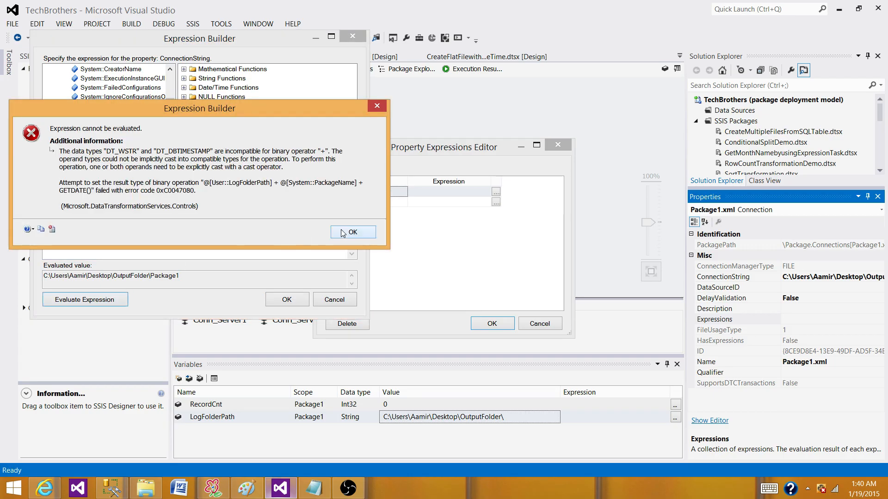
pyautogui.click(353, 232)
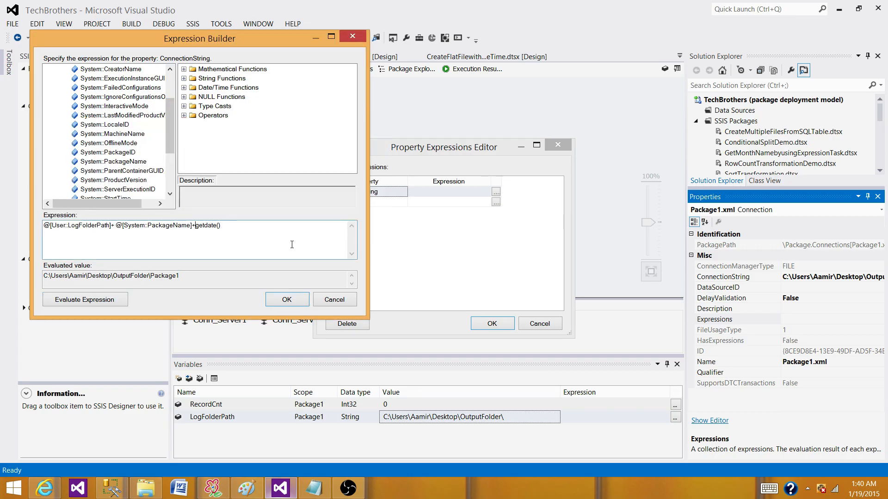
pyautogui.write('(DT_STR,50,')
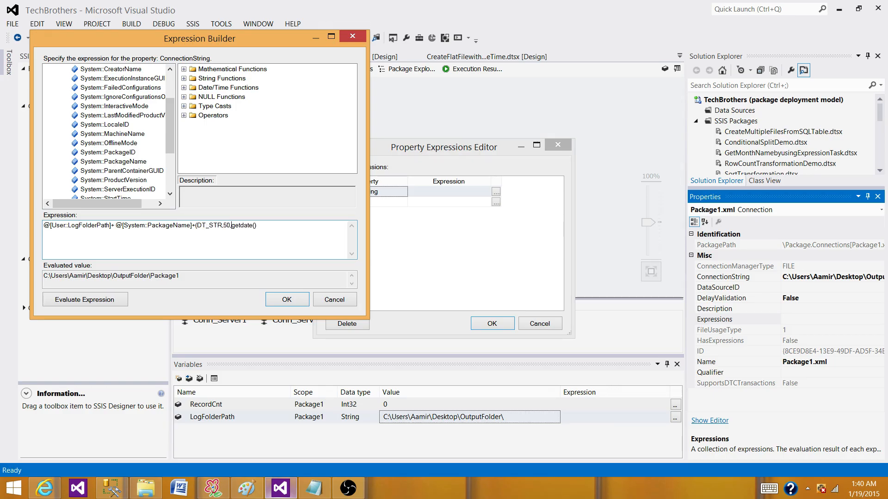
pyautogui.write('1252)')
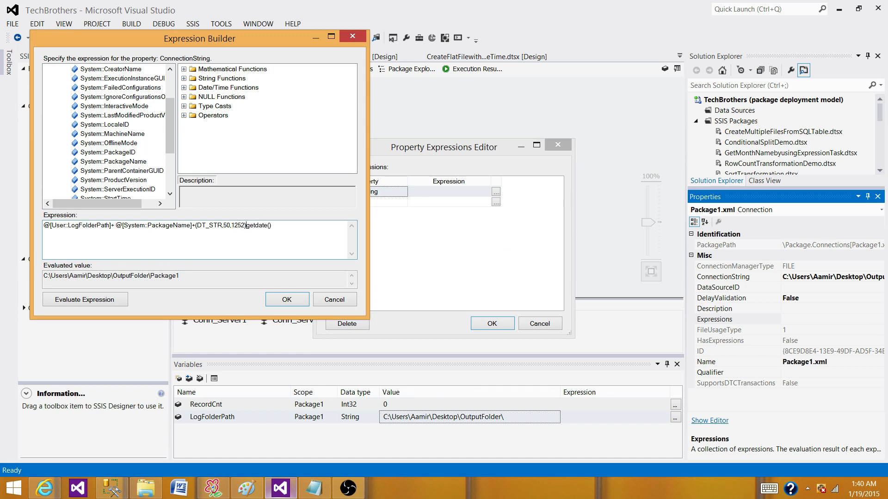
pyautogui.click(84, 299)
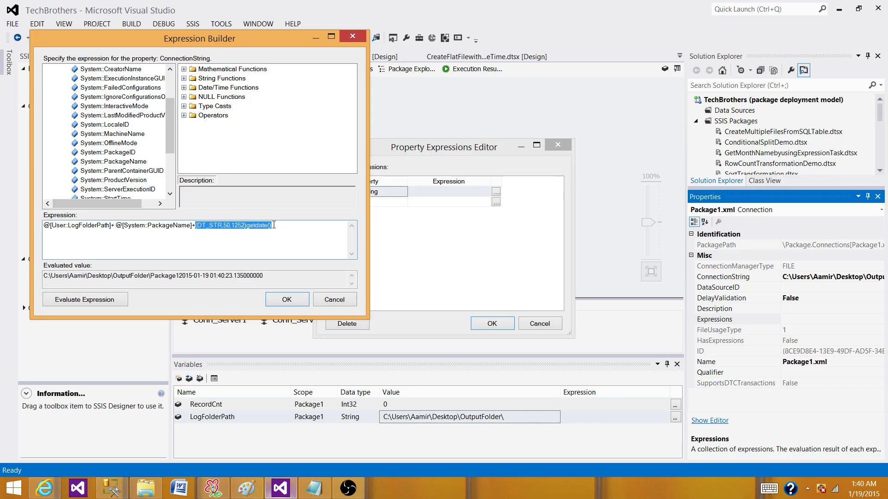
# - Insert a "_" separator right after @[System::PackageName]
pyautogui.click(195, 226)
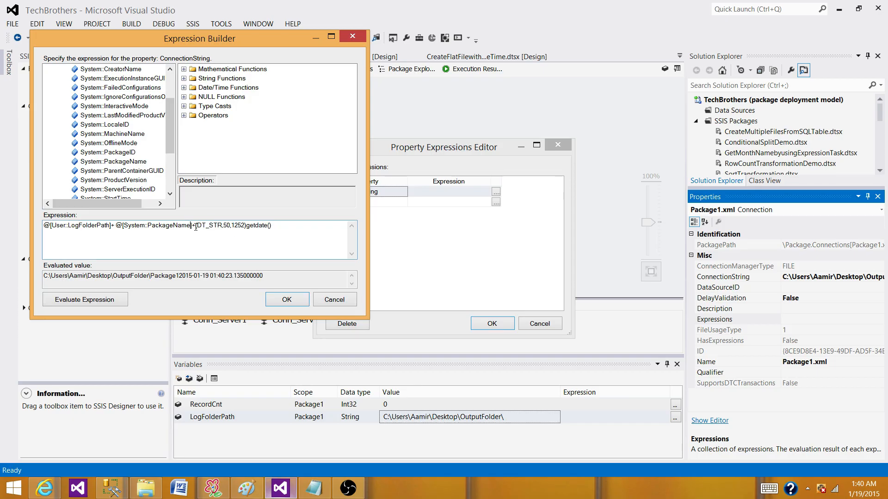
pyautogui.write('"_')
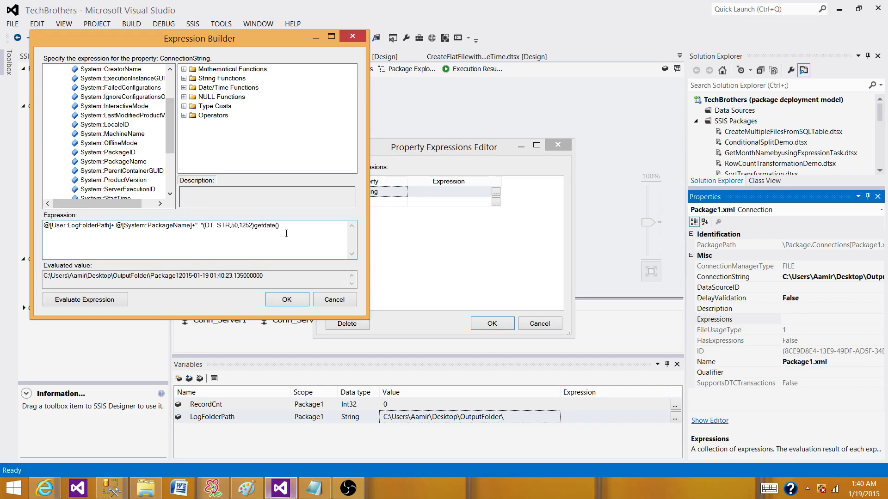
# - Trim the timestamp with Substring(...,1,20) and preview the resulting path
pyautogui.write('+Substring(')
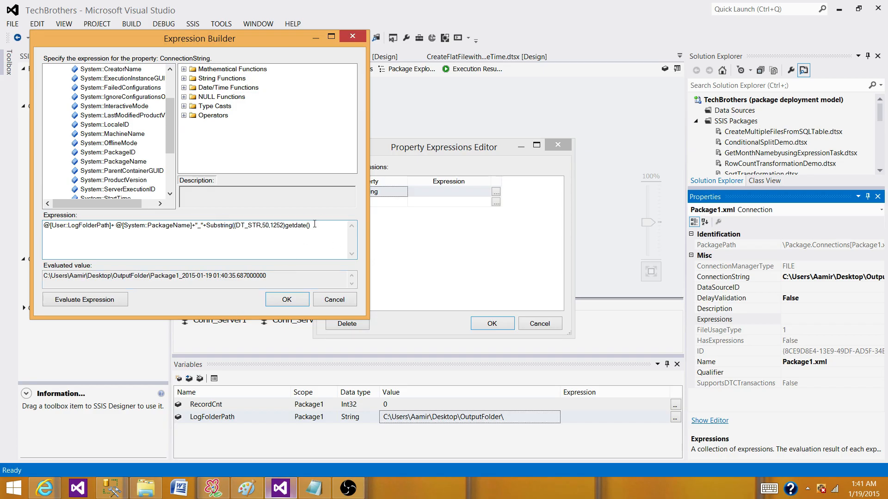
pyautogui.write('.')
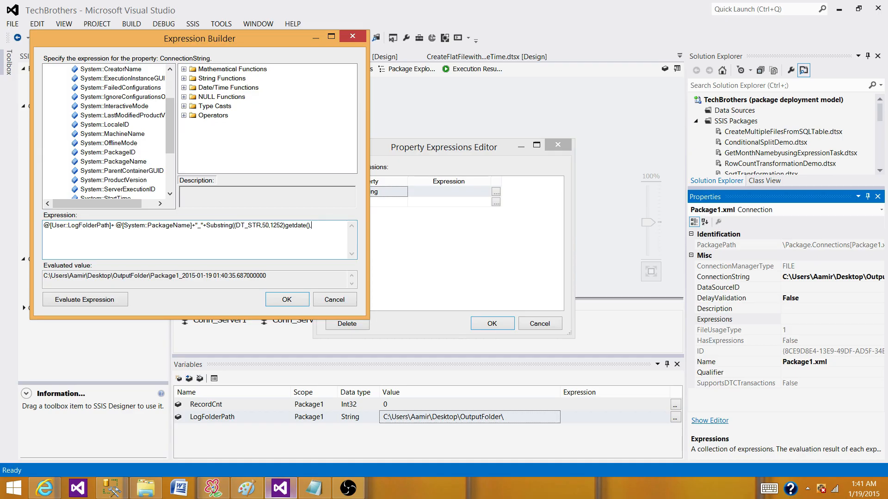
pyautogui.write(',1,20)')
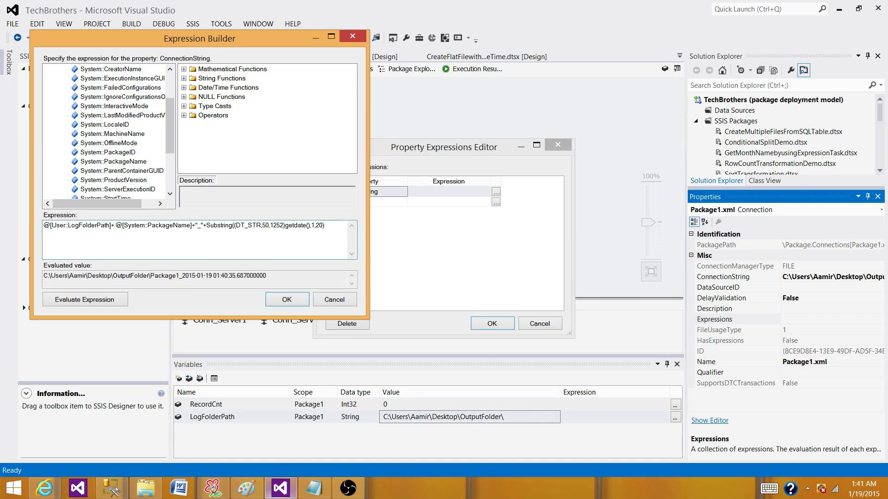
pyautogui.click(85, 298)
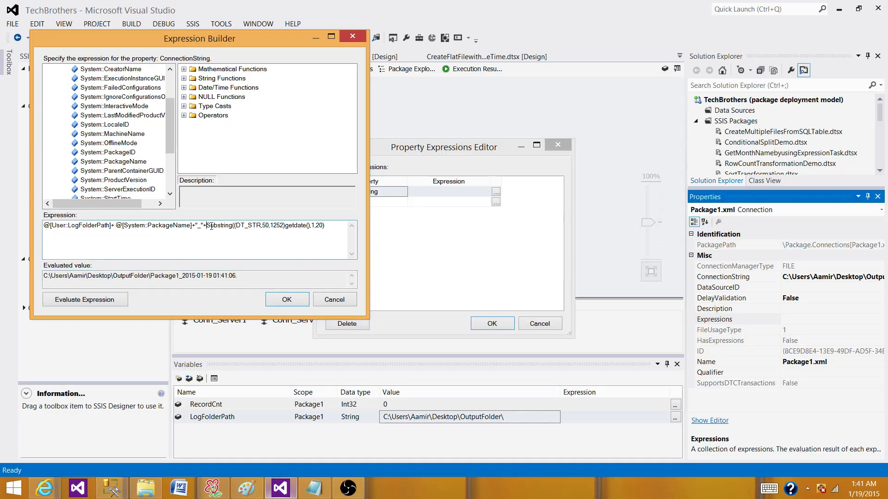
# - Strip colons with Replace(...,":",""), append ".xml", and accept the expression
pyautogui.write('Replace(')
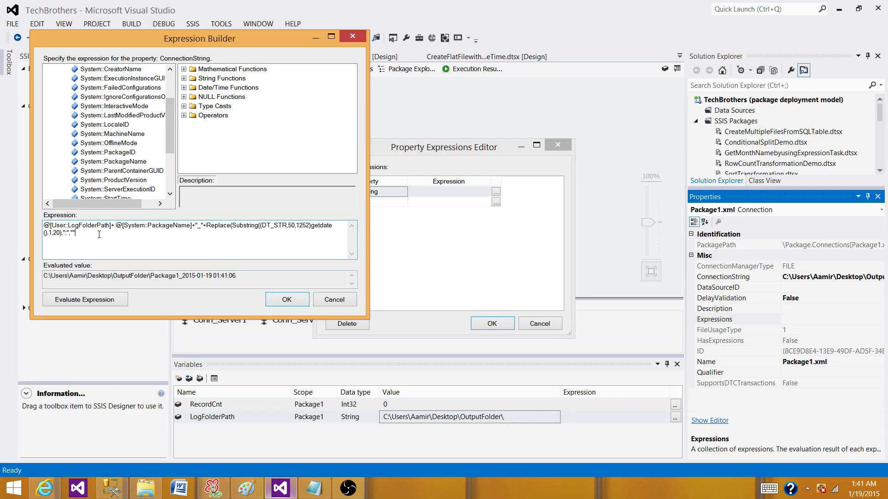
pyautogui.click(85, 299)
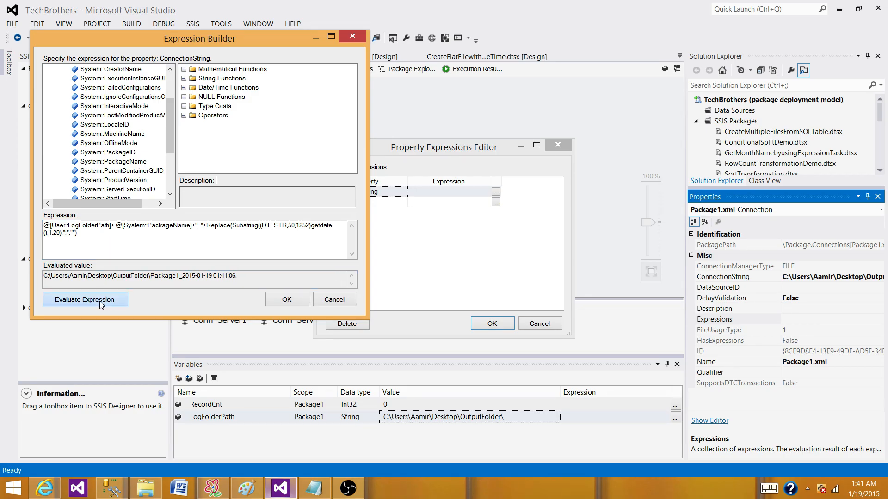
pyautogui.click(85, 299)
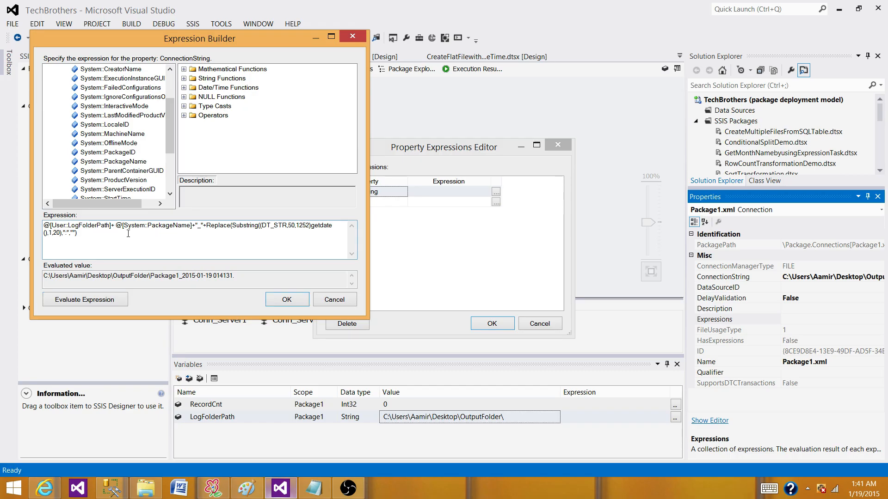
pyautogui.write('+"xml')
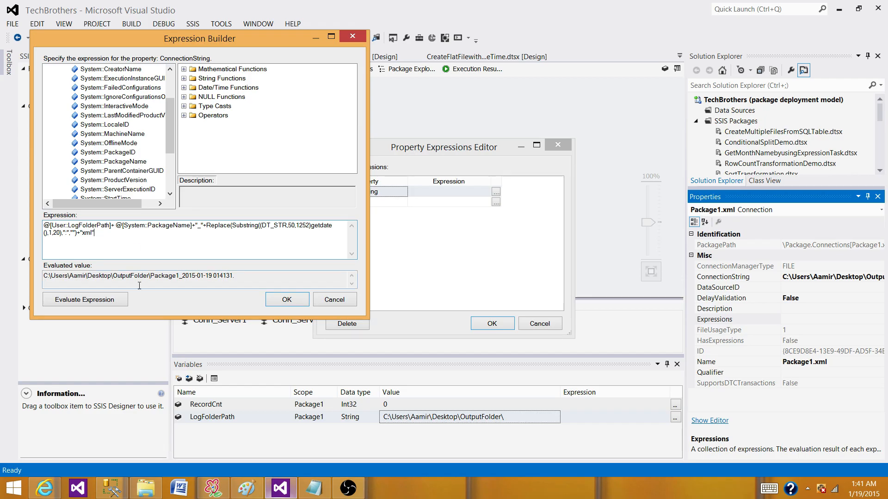
pyautogui.click(85, 298)
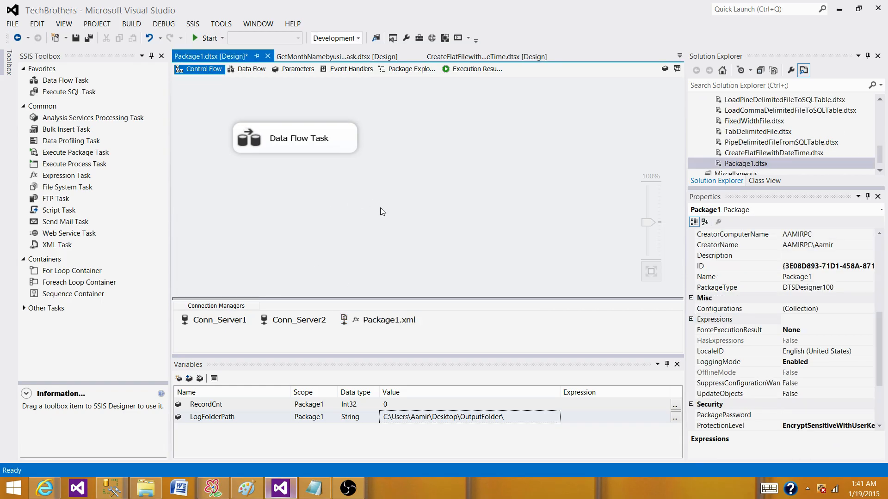
# - Start a debug run of the package from the toolbar
pyautogui.click(205, 38)
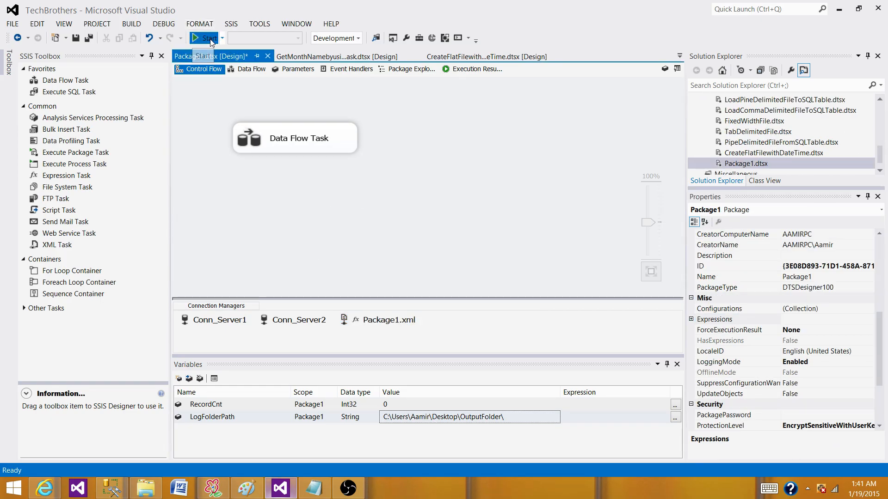
pyautogui.click(206, 38)
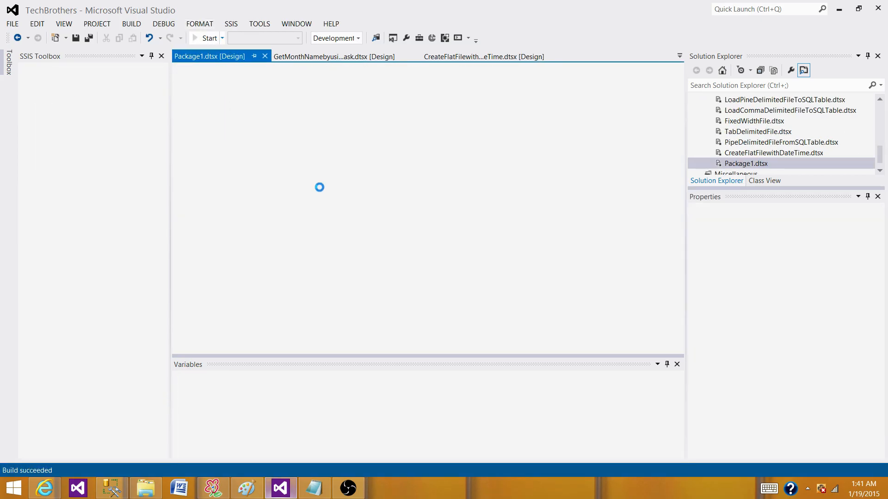
pyautogui.click(194, 38)
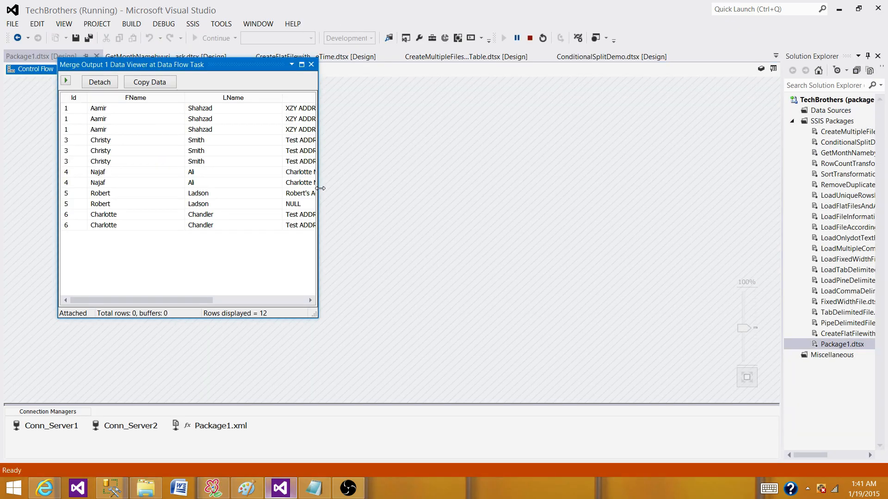
pyautogui.click(311, 64)
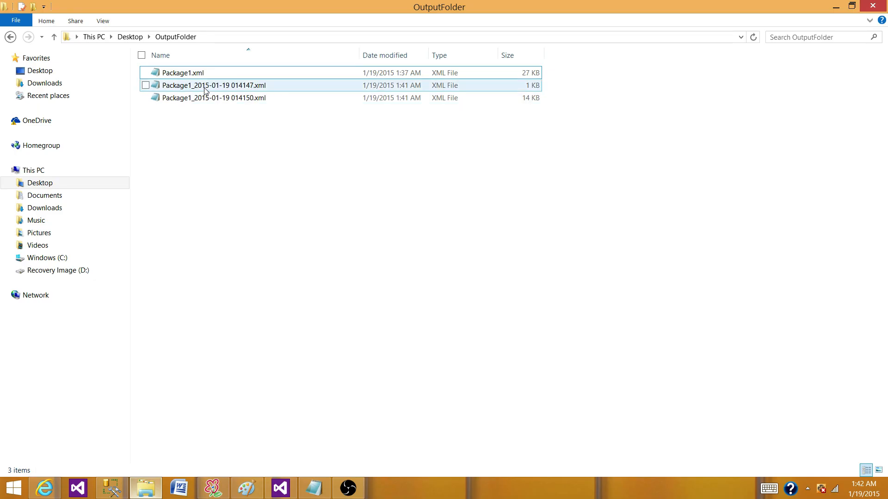
# - Inspect Package1_2015-01-19 014147.xml in Notepad, which holds only empty dtslogs tags
pyautogui.doubleClick(214, 85)
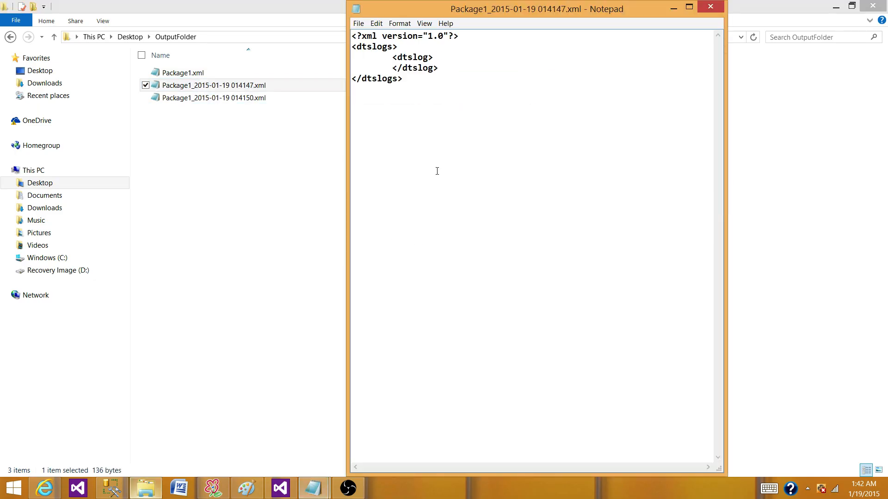
pyautogui.press('ctrl+a')
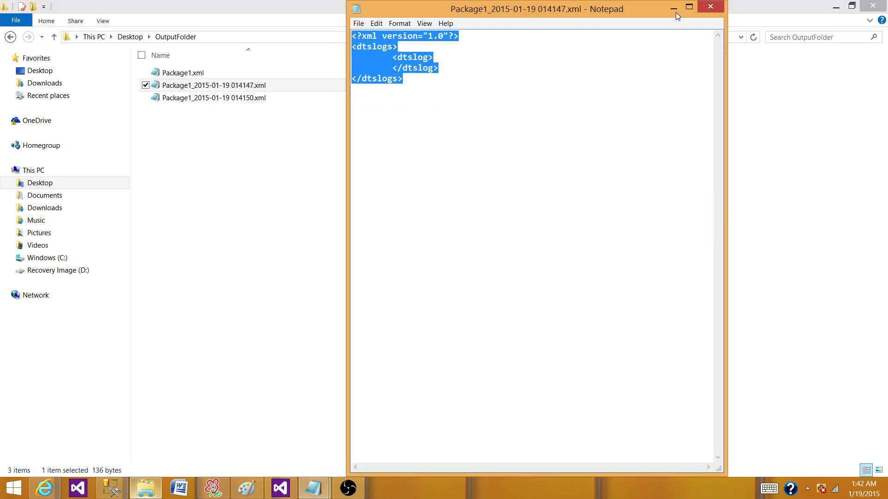
pyautogui.click(710, 6)
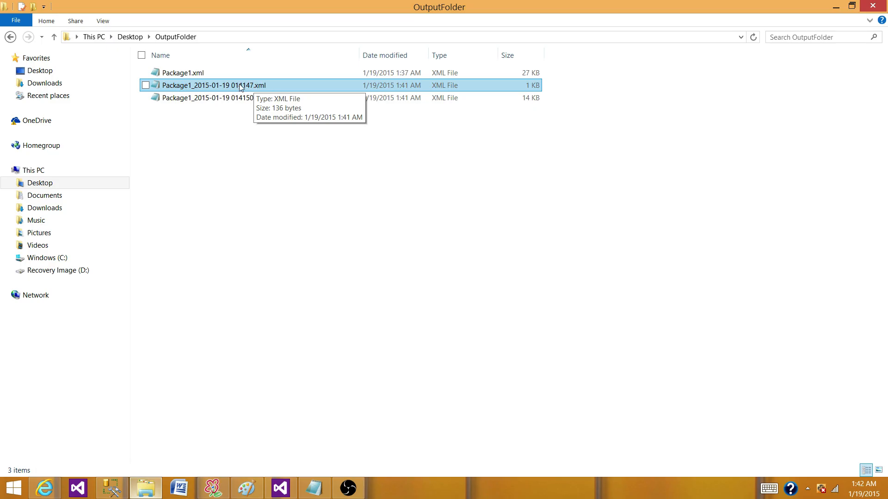
# - Browse the 1 KB 014147 and 14 KB 014150 logs in OutputFolder, then return to Visual Studio
pyautogui.doubleClick(214, 85)
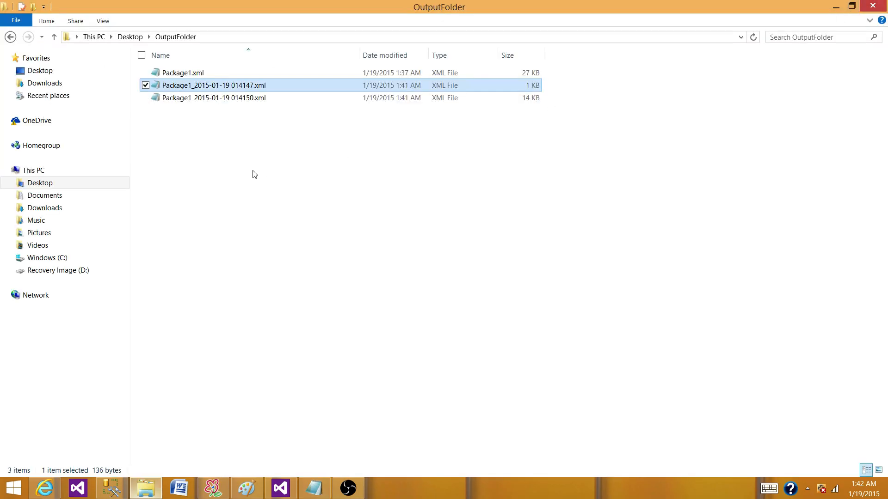
pyautogui.click(244, 182)
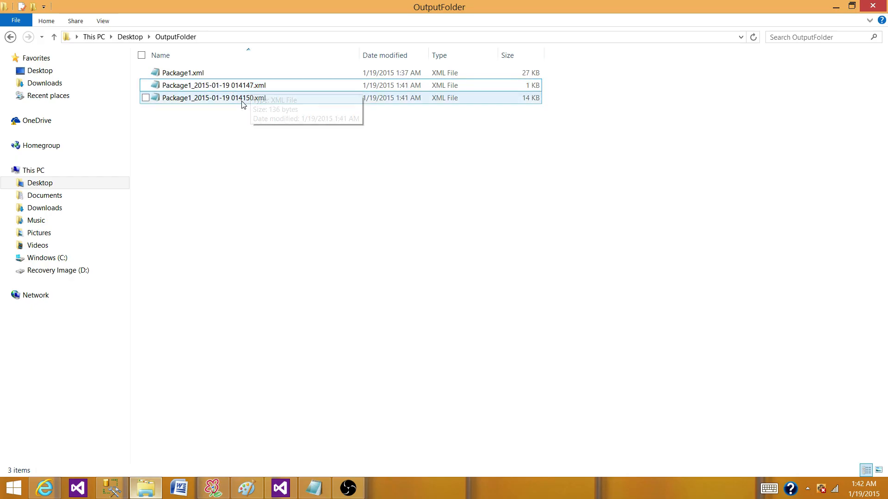
pyautogui.click(212, 85)
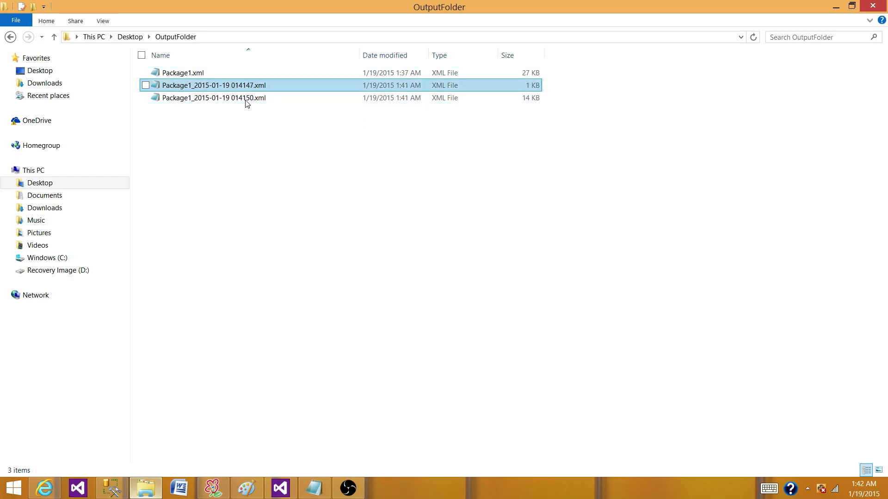
pyautogui.moveTo(241, 88)
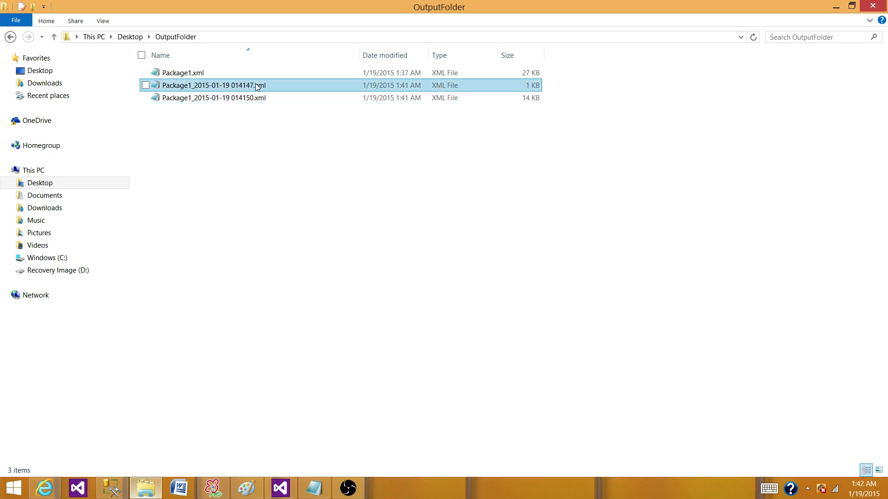
pyautogui.click(249, 99)
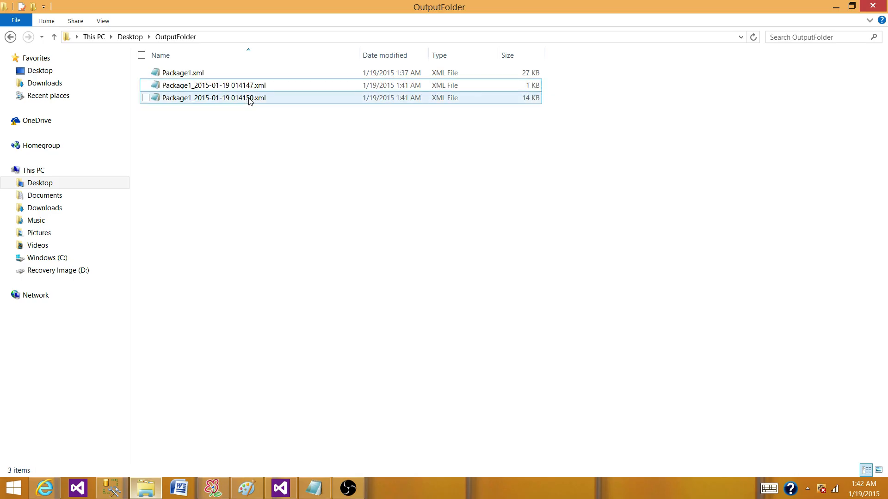
pyautogui.moveTo(238, 97)
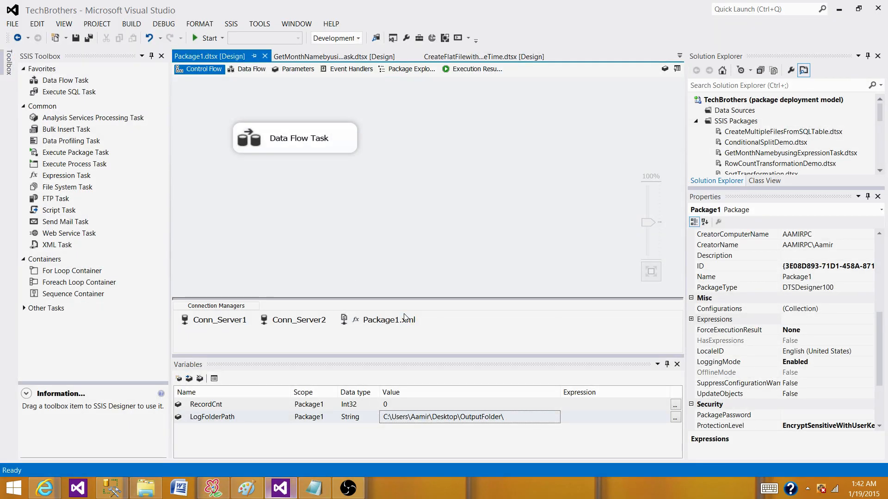
# - Reopen the ConnectionString expression and shorten the Substring timestamp to 17 characters
pyautogui.click(390, 319)
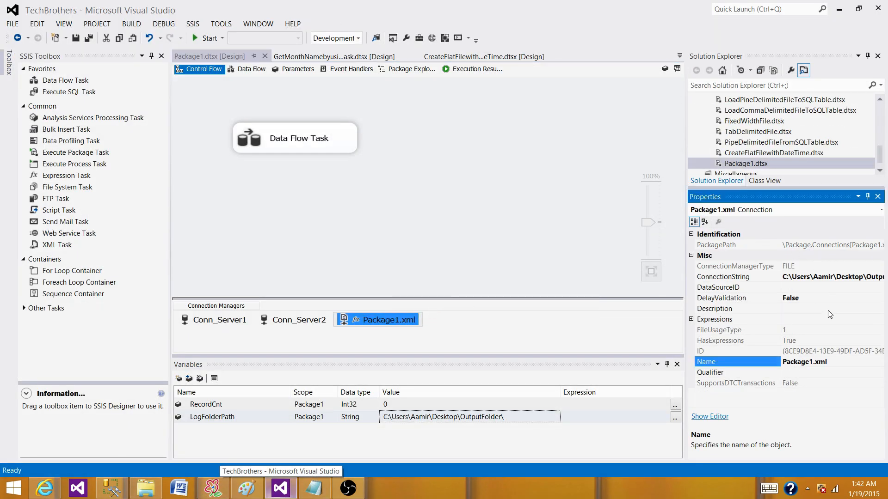
pyautogui.click(714, 319)
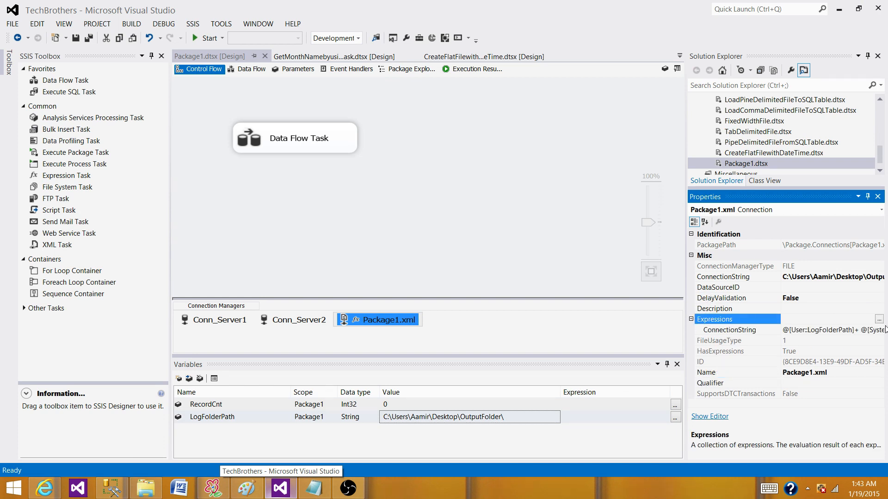
pyautogui.click(879, 319)
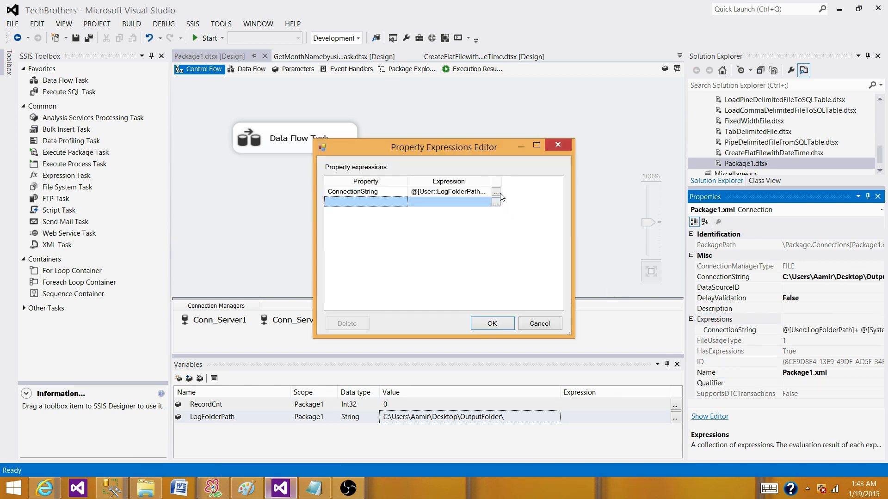
pyautogui.click(496, 191)
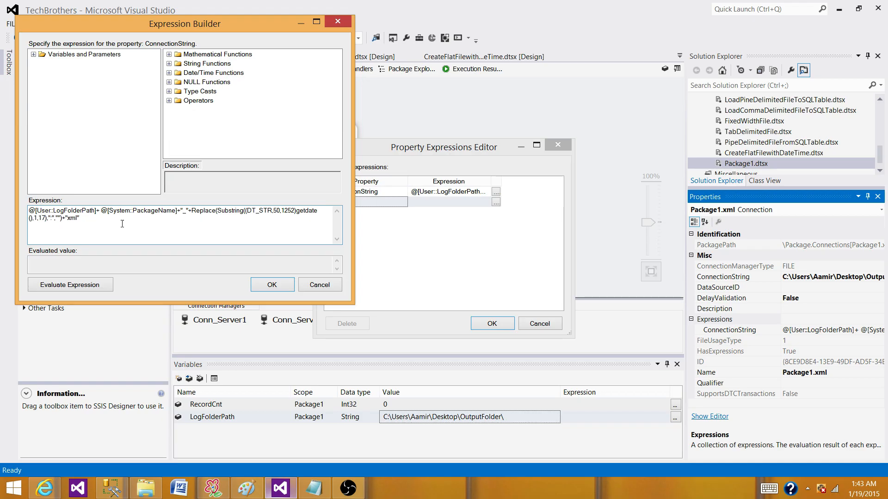
pyautogui.click(69, 284)
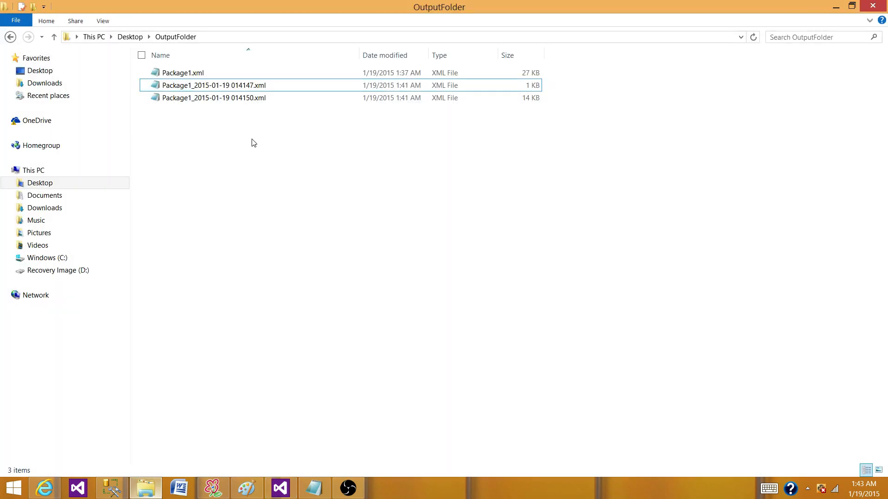
# - Delete the existing XML log files from OutputFolder
pyautogui.rightClick(213, 97)
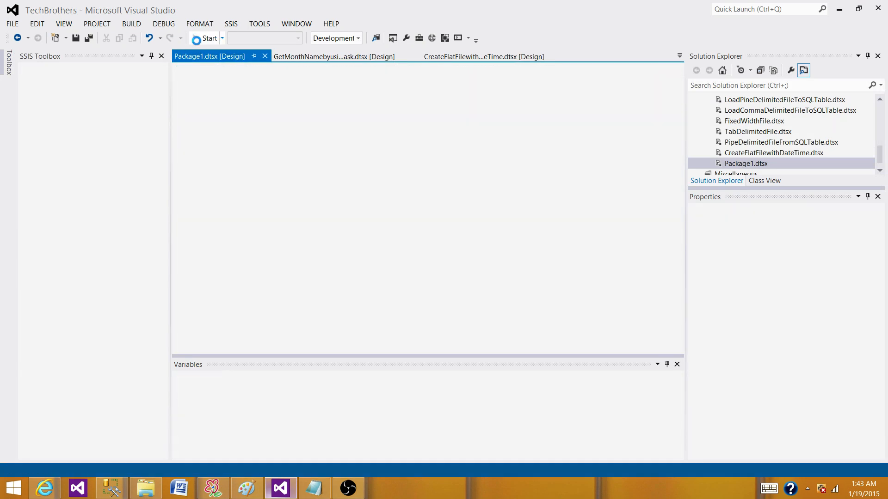
# - Debug Package1 to completion, confirm Package1_2015-01-19 0143.xml in OutputFolder, and return to the designer
pyautogui.click(206, 38)
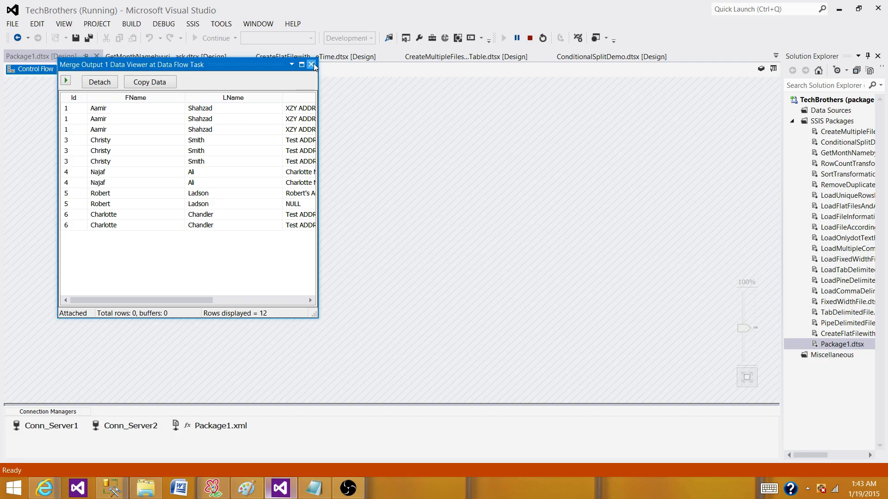
pyautogui.click(313, 64)
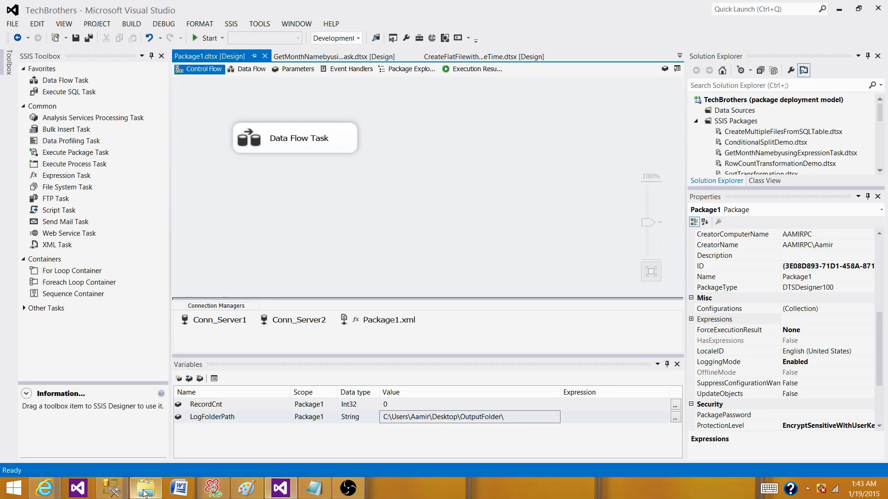
pyautogui.click(144, 488)
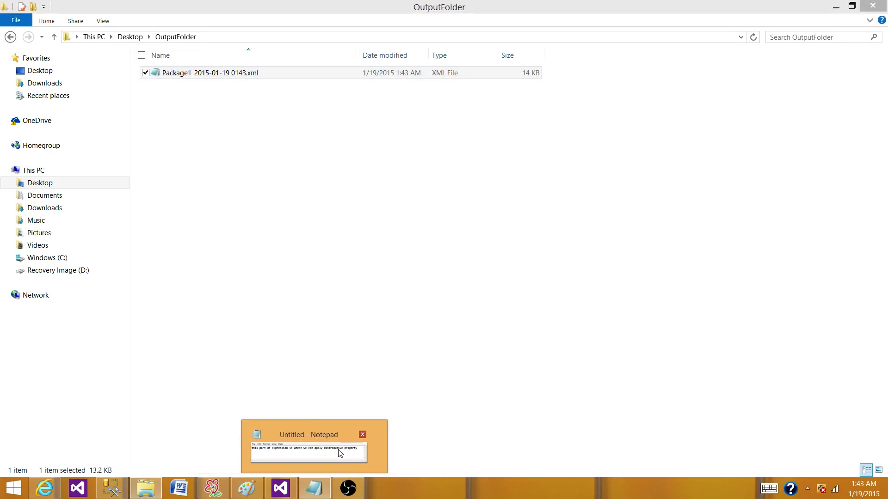
pyautogui.click(362, 434)
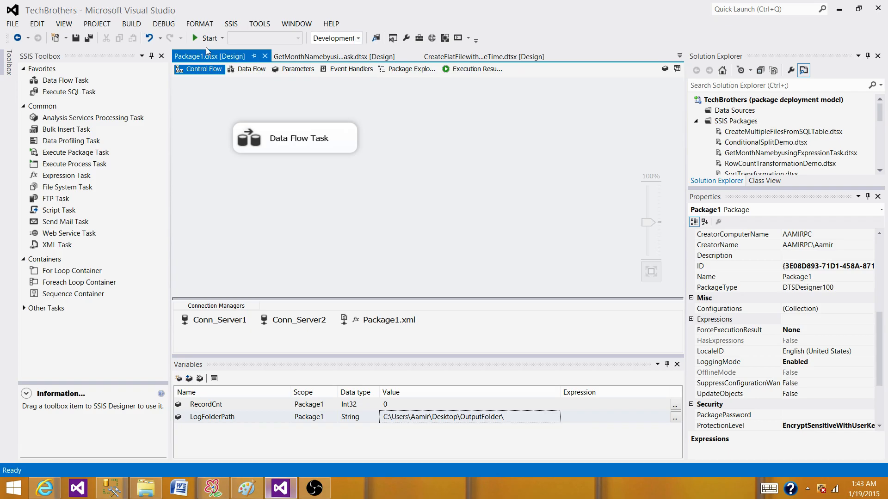
# - Start Package1 a second time within minute 0143 so the existing log grows to 27 KB
pyautogui.click(208, 38)
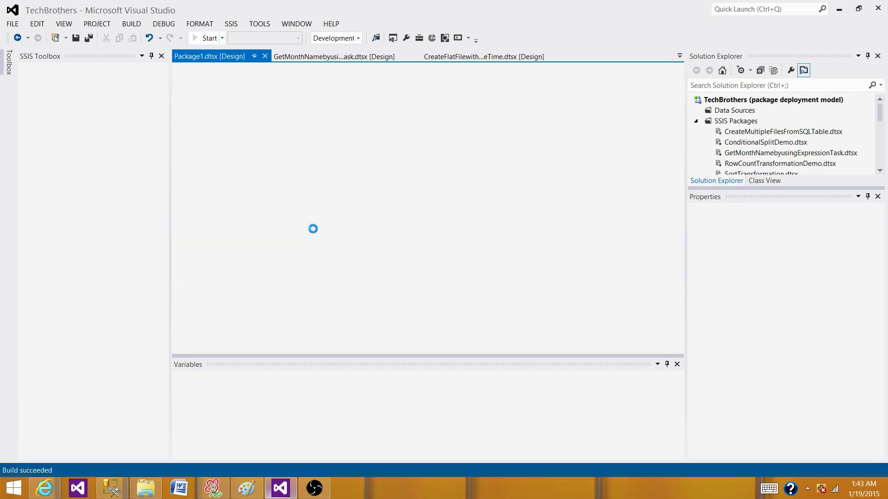
pyautogui.click(208, 38)
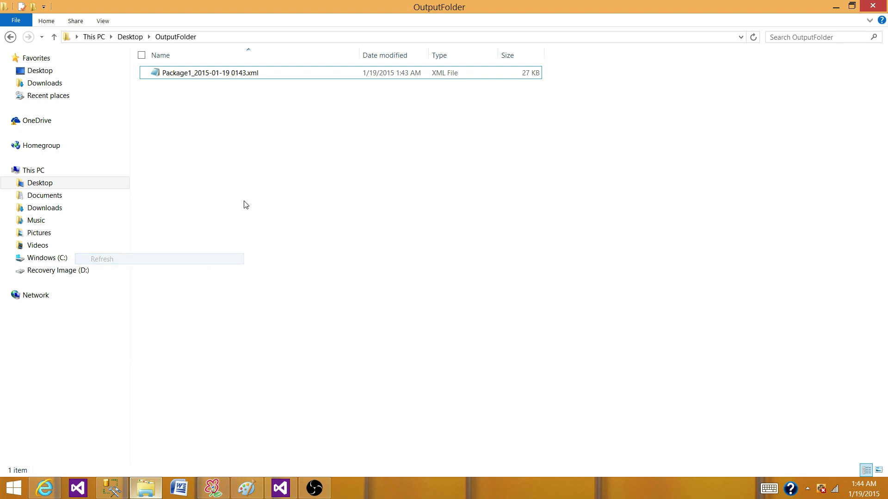
# - Refresh OutputFolder to check the 0143 log, then return to the designer for the 1:44 run
pyautogui.click(210, 72)
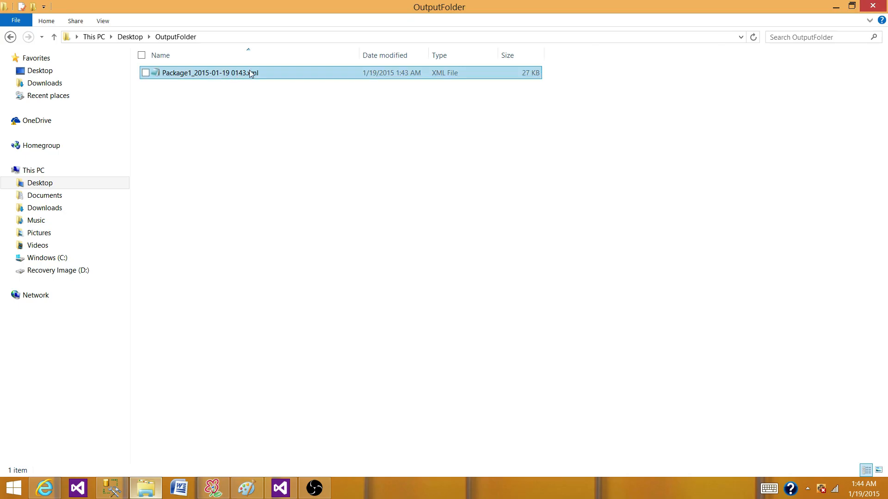
pyautogui.click(251, 119)
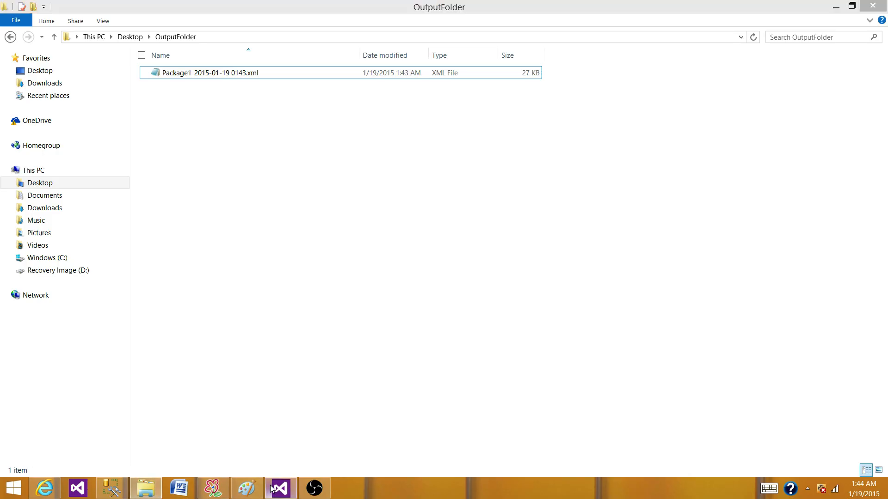
pyautogui.click(277, 487)
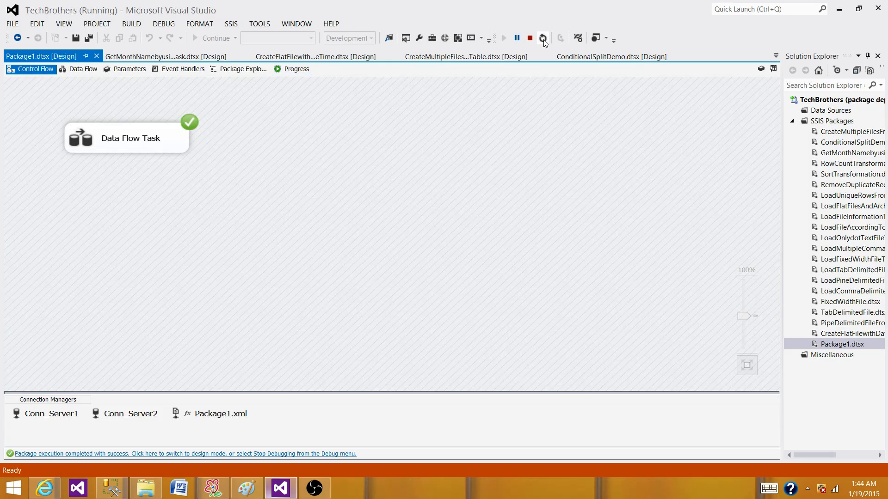
pyautogui.moveTo(529, 38)
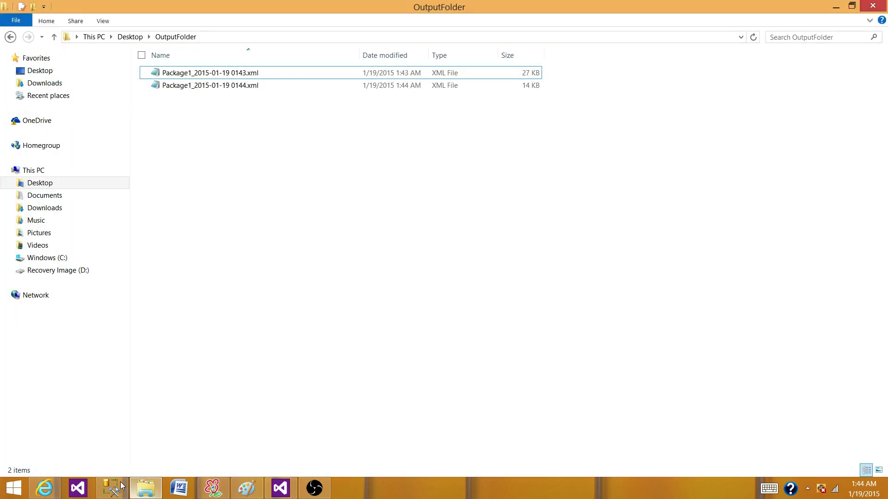
pyautogui.click(208, 72)
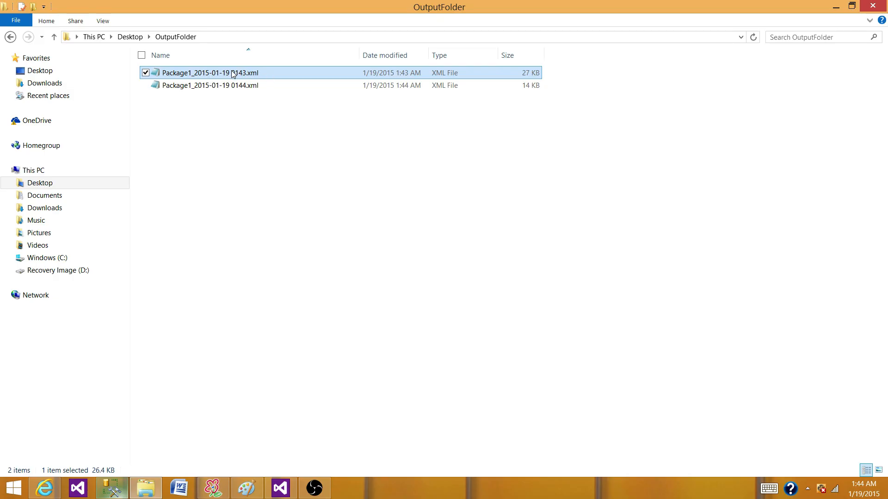
pyautogui.moveTo(531, 79)
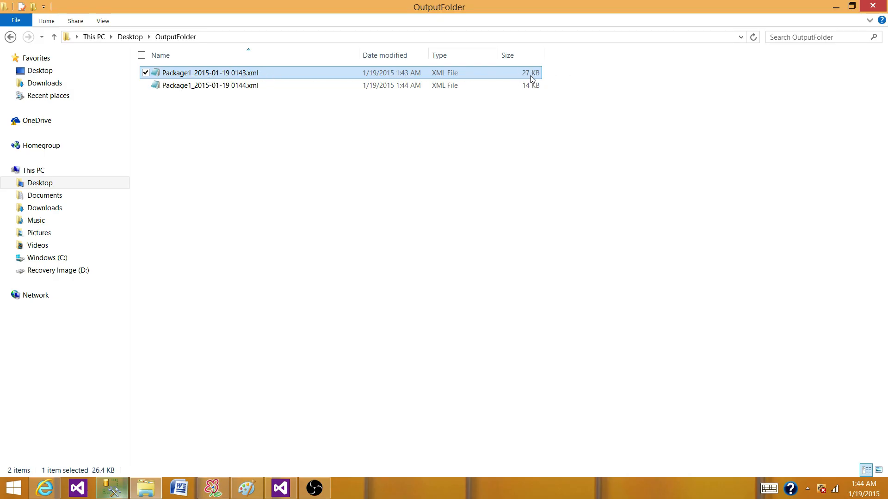
pyautogui.moveTo(221, 92)
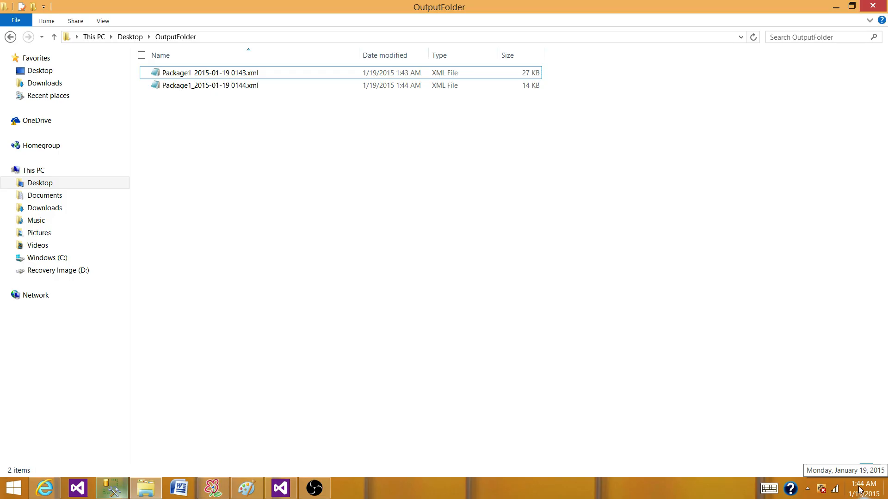
pyautogui.moveTo(218, 106)
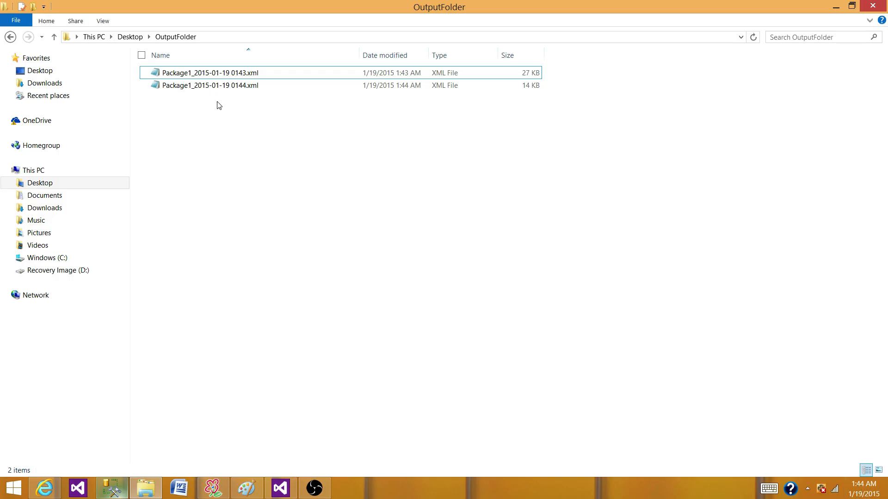
pyautogui.moveTo(210, 85)
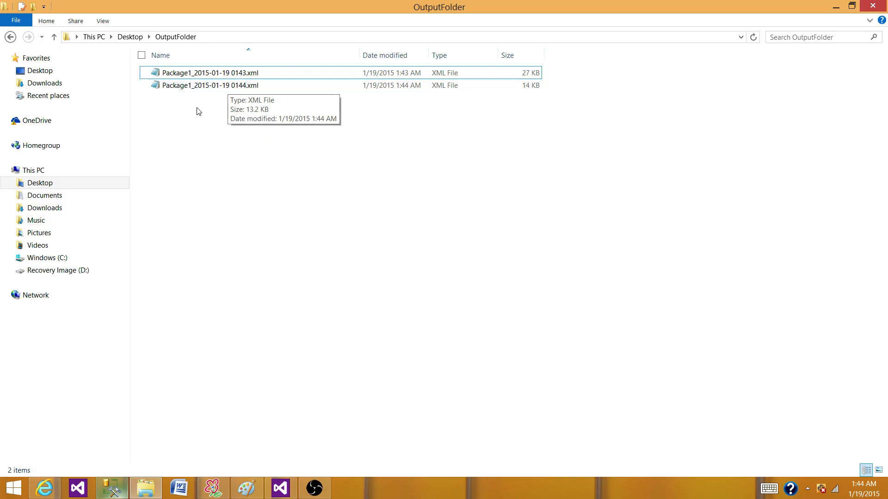
pyautogui.click(210, 86)
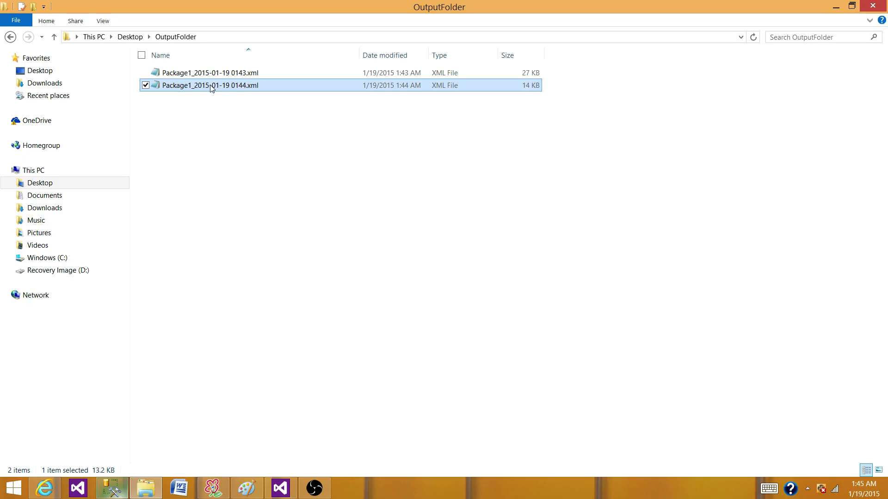
pyautogui.moveTo(214, 94)
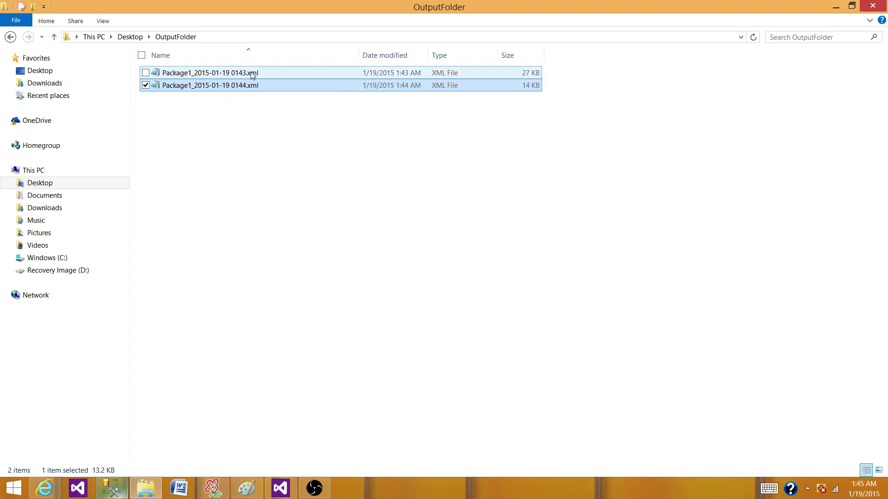
pyautogui.moveTo(241, 73)
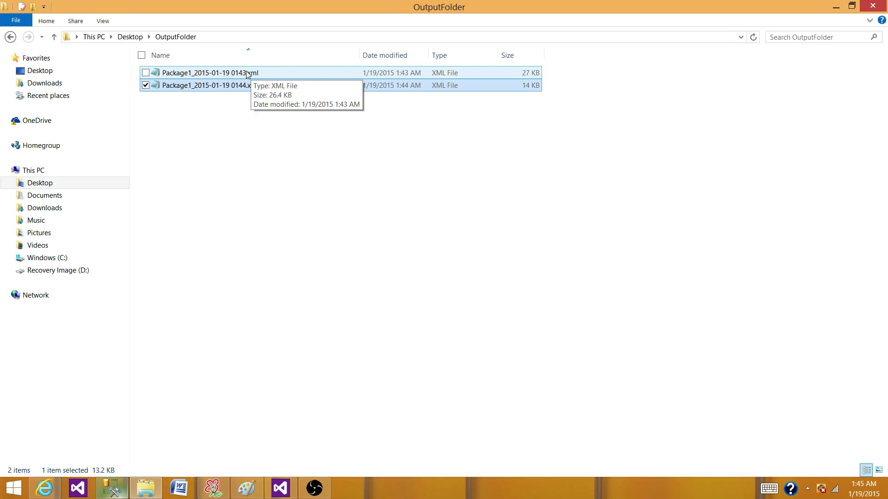
pyautogui.moveTo(234, 90)
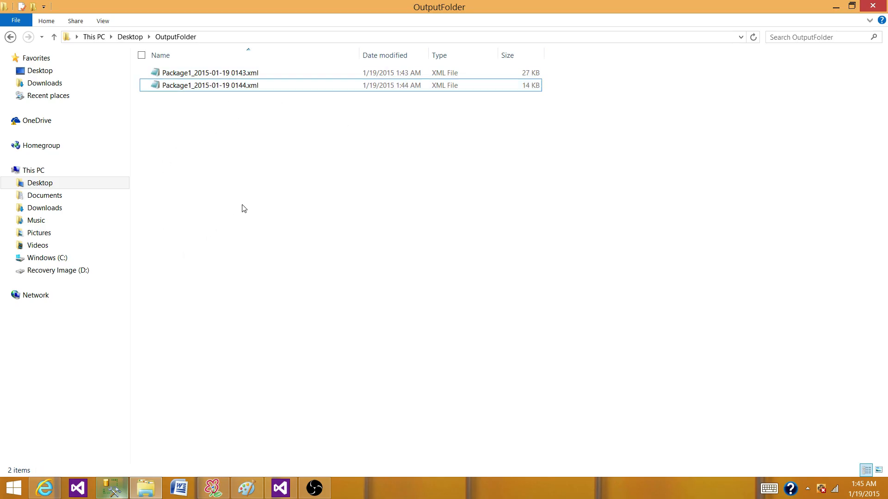
pyautogui.moveTo(245, 197)
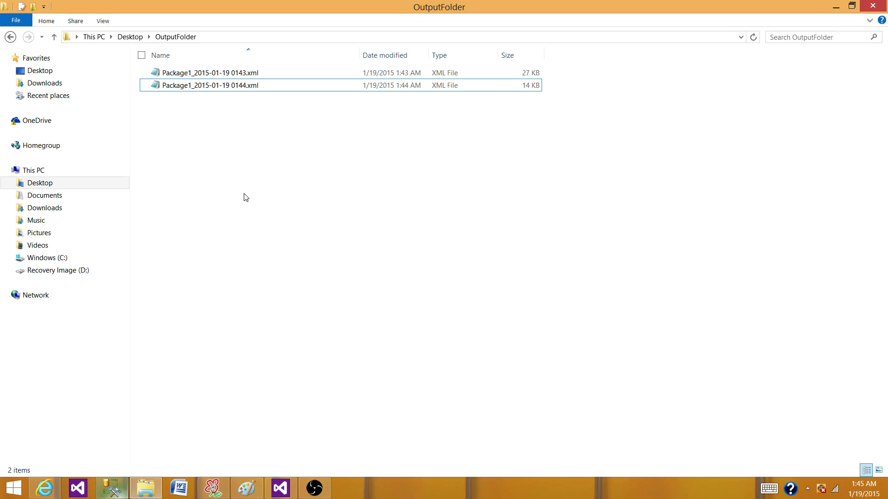
pyautogui.moveTo(246, 208)
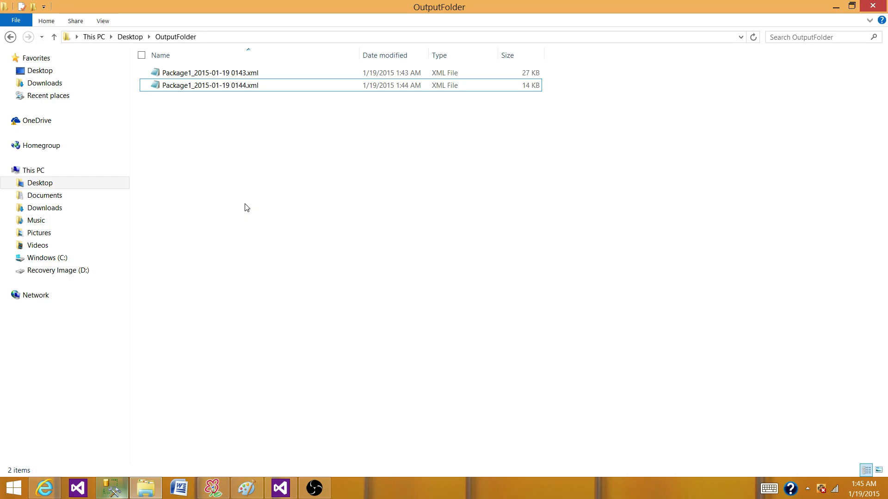
pyautogui.moveTo(216, 260)
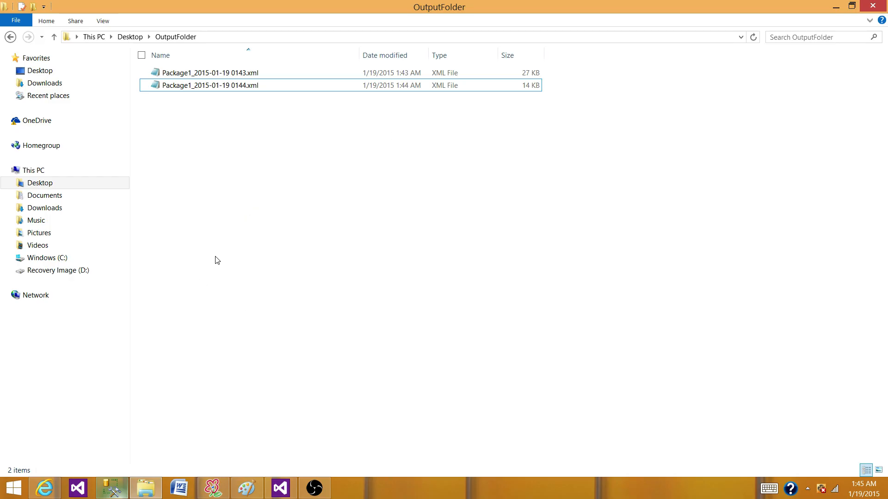